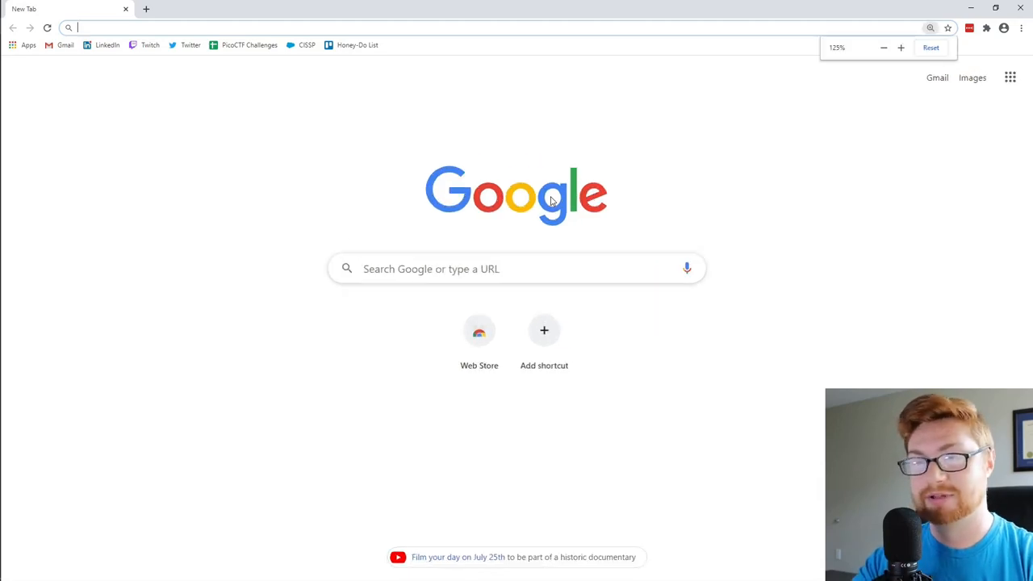
- Search Google for "wsl 2 windows 10" to find the WSL 2 install guide
{"action": "left_click", "coordinate": [931, 47]}
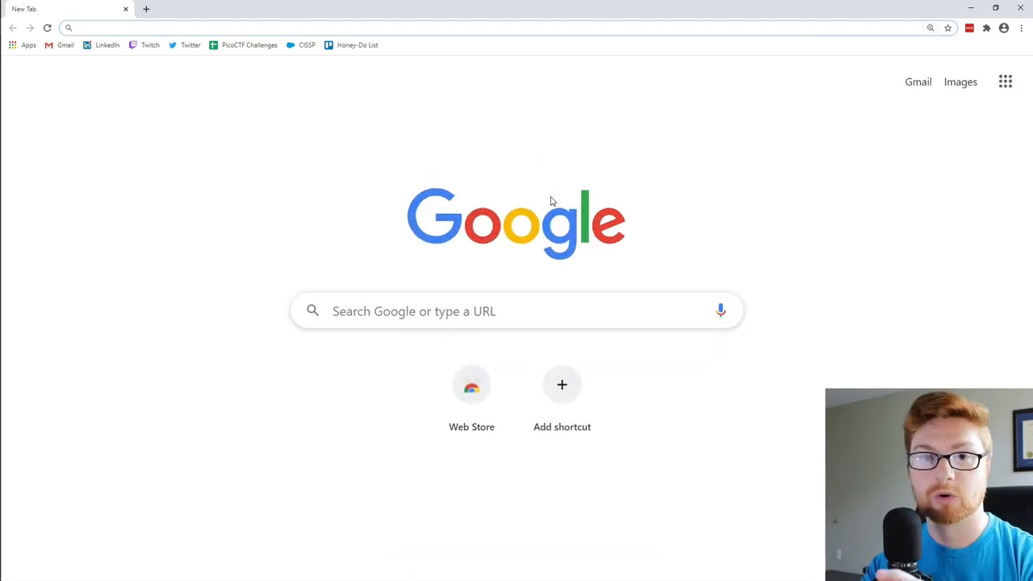
{"action": "type", "text": "wsl 2 windows 10"}
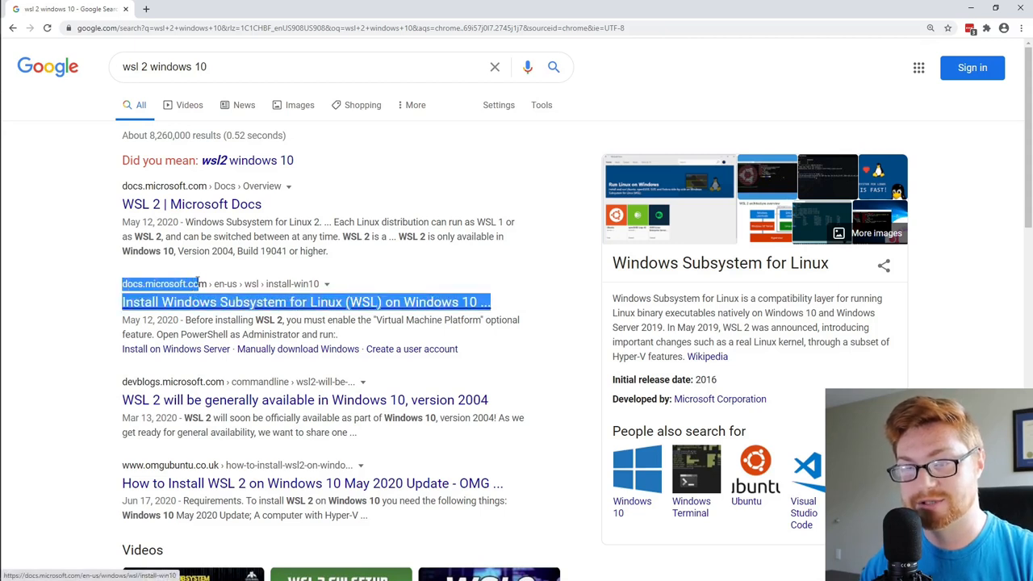
- Open Microsoft Docs' WSL install guide and scroll to the dism enable-feature command
{"action": "left_click", "coordinate": [306, 302]}
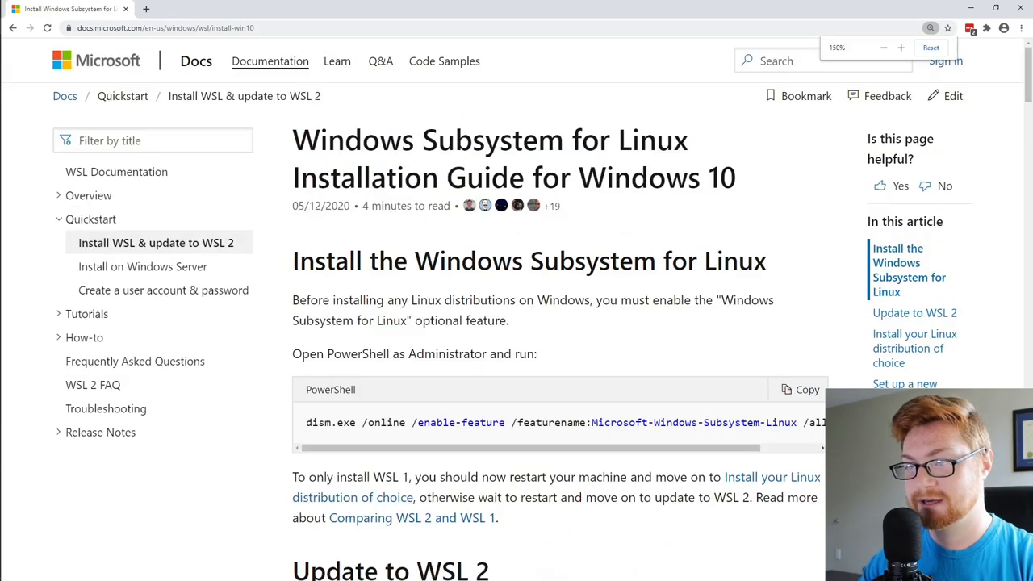
{"action": "scroll", "scroll_direction": "down", "scroll_amount": 3}
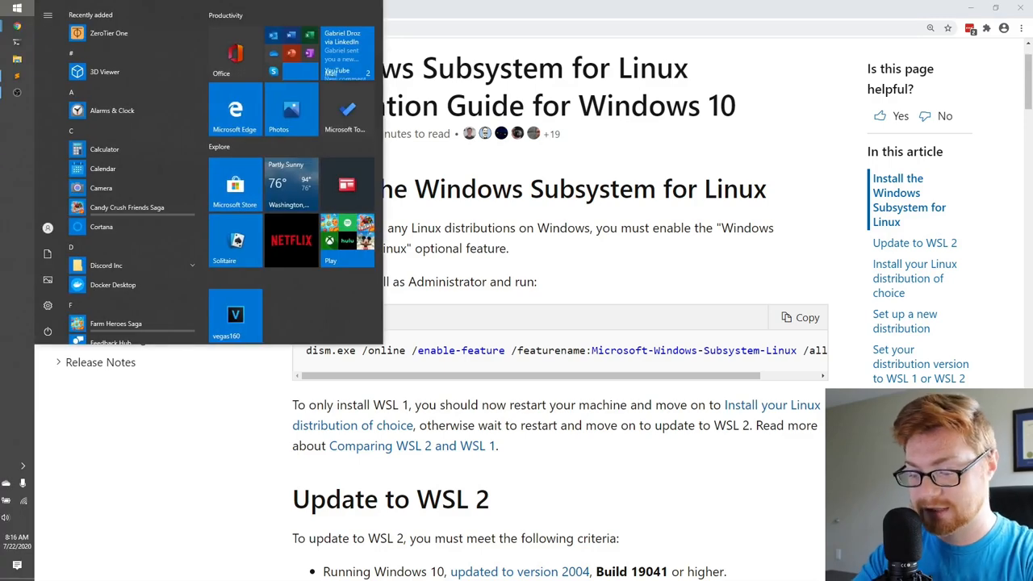
{"action": "type", "text": "windows feat"}
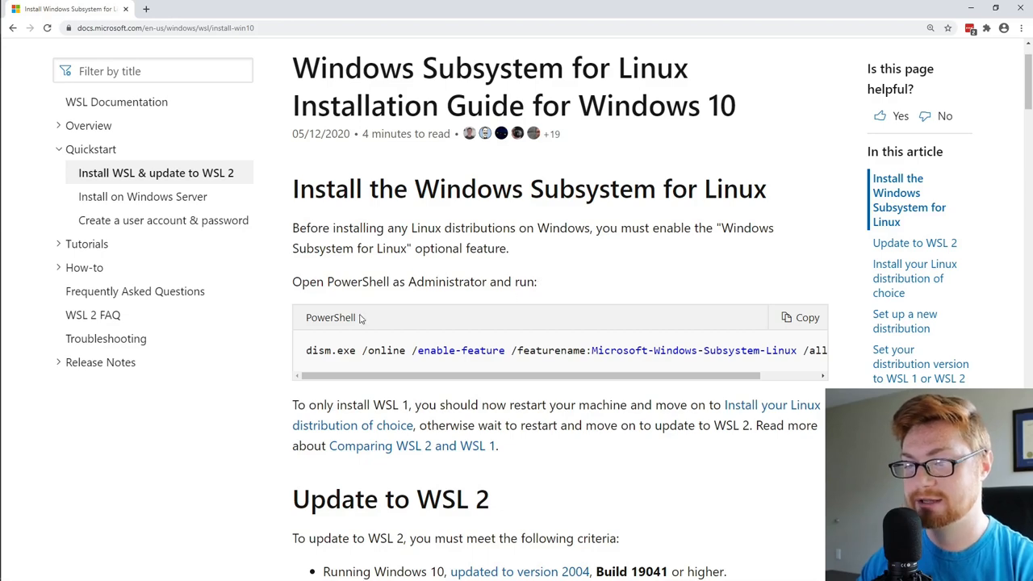
{"action": "scroll", "scroll_direction": "down", "scroll_amount": 3}
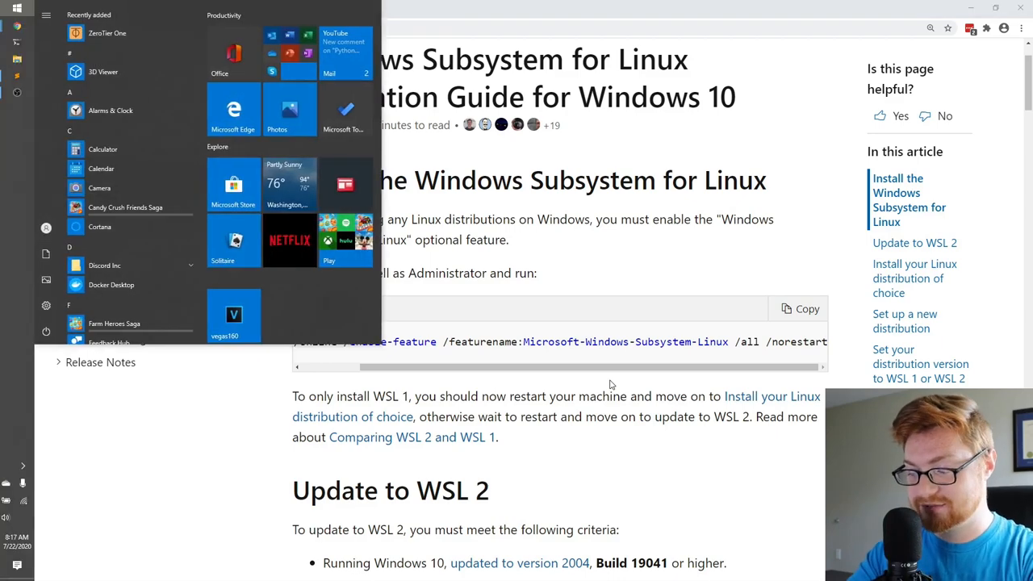
- Launch an administrator command prompt from Start, then search Start again for PowerShell
{"action": "type", "text": "powershell"}
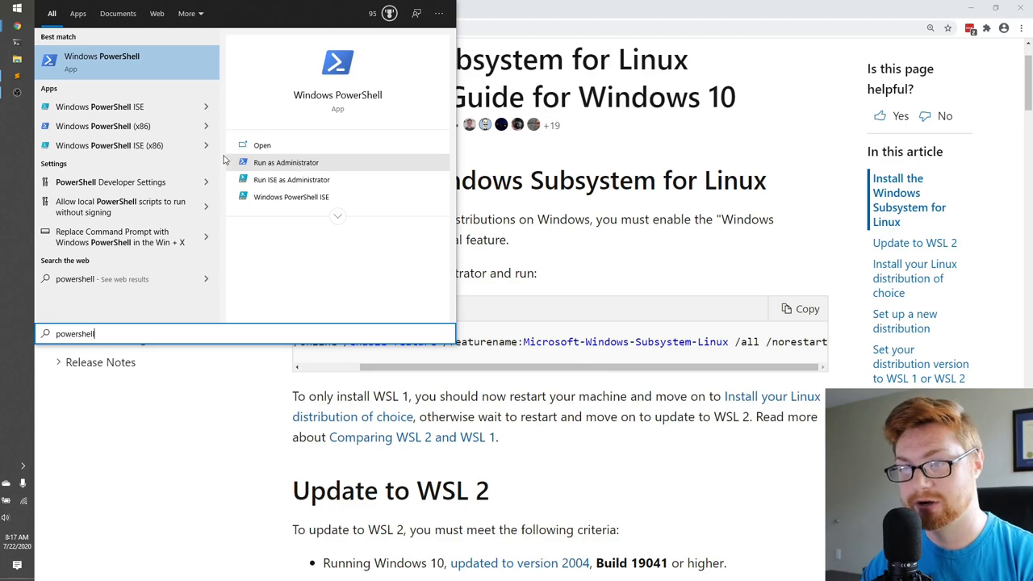
{"action": "right_click", "coordinate": [121, 63]}
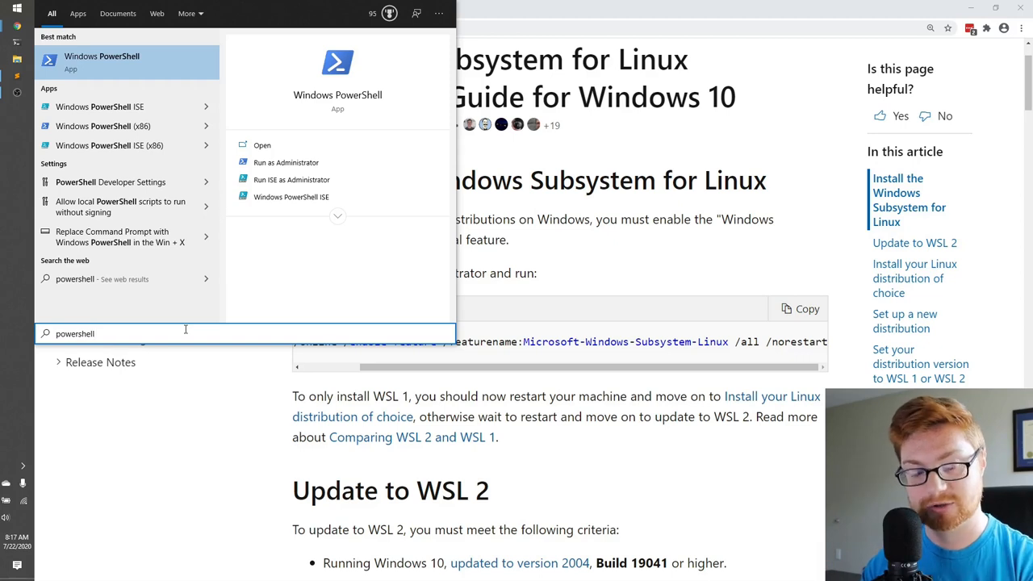
{"action": "left_click", "coordinate": [286, 162]}
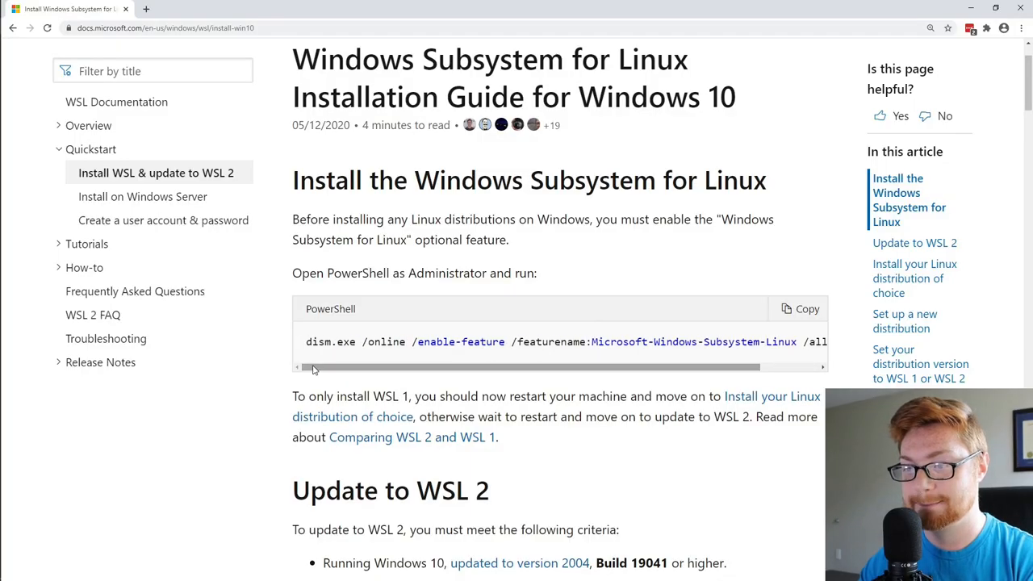
{"action": "double_click", "coordinate": [307, 342]}
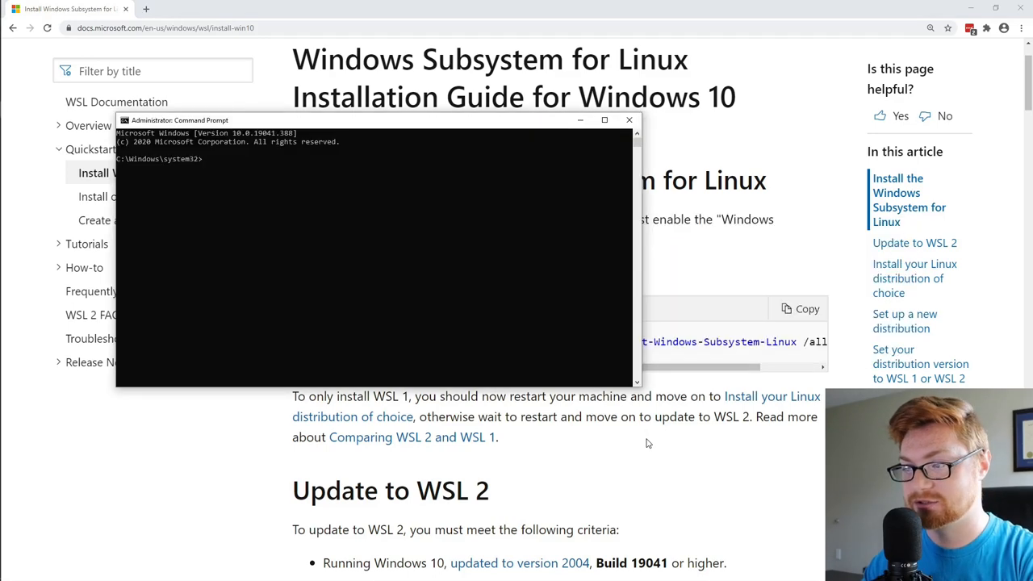
{"action": "type", "text": "poiw"}
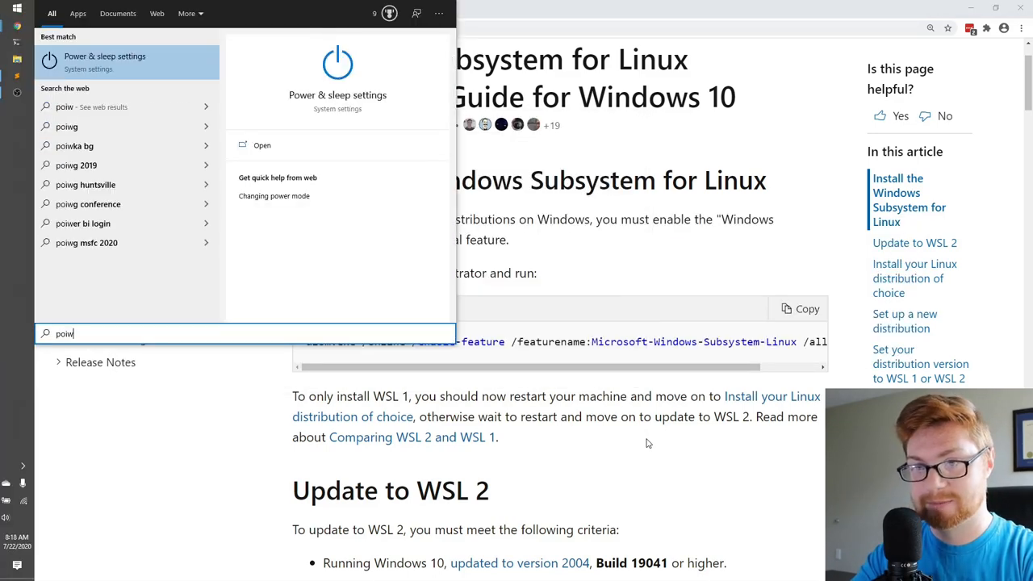
- Start an administrator PowerShell and enlarge its default console text size
{"action": "type", "text": "power"}
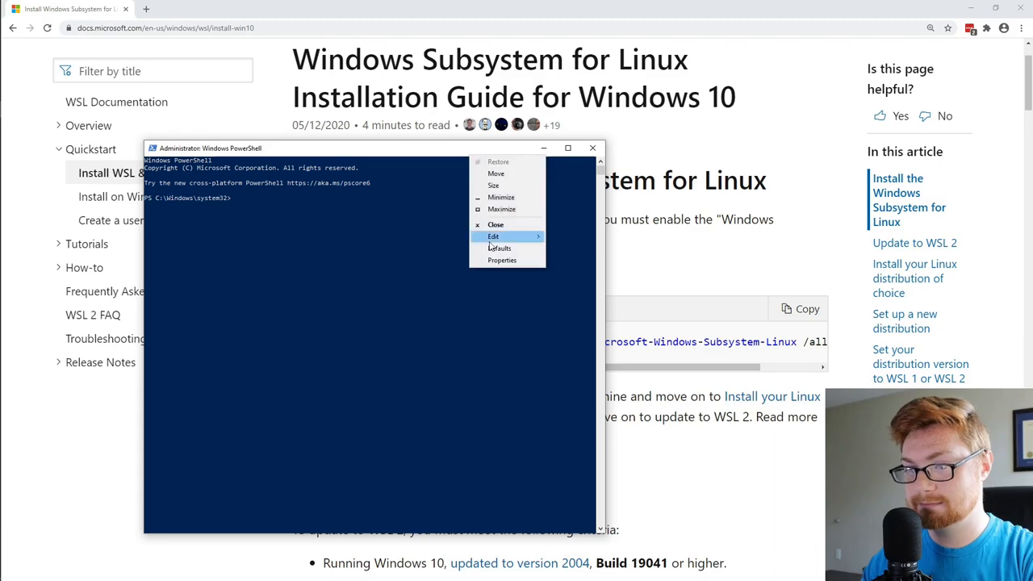
{"action": "left_click", "coordinate": [499, 259]}
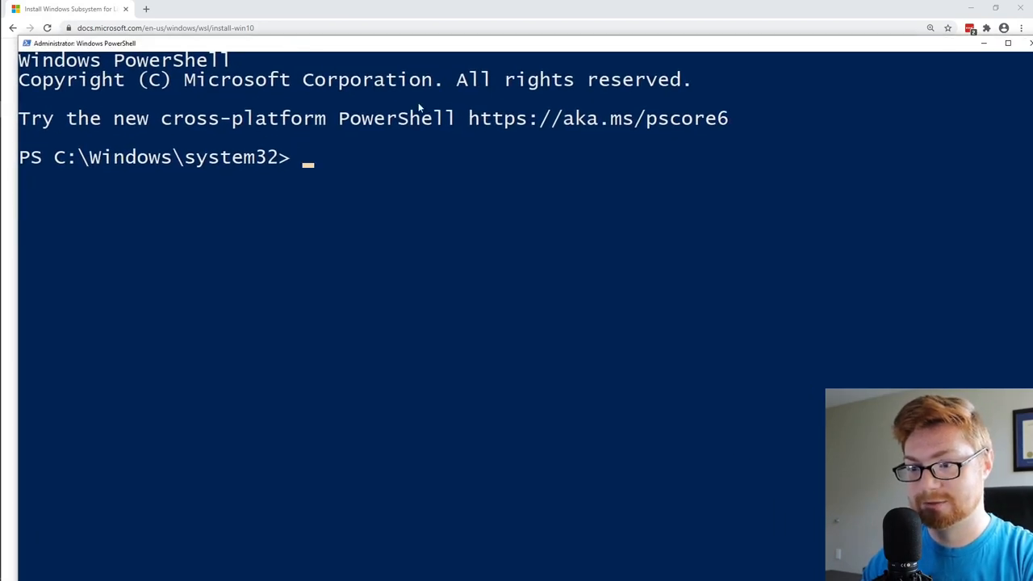
- Run dism.exe /online /enable-feature /featurename:Microsoft-Windows-Subsystem-Linux /all /norestart
{"action": "type", "text": "dism.exe /online /enable-feature /featurename:Microsoft-Windows-Subsystem-Linux /all /norestart"}
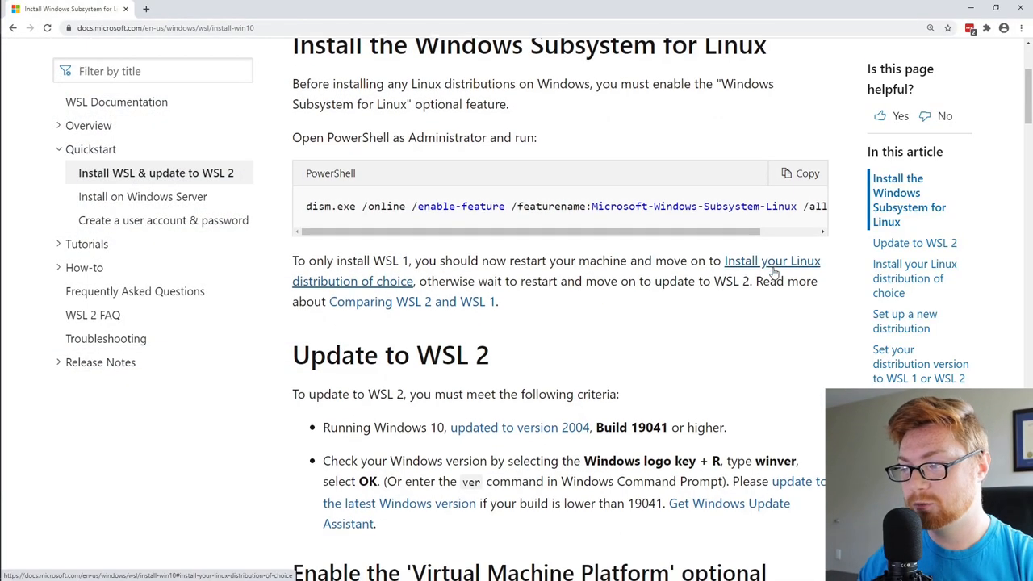
- Scroll the guide to the Update to WSL 2 requirements and the Virtual Machine Platform section
{"action": "scroll", "scroll_direction": "down", "scroll_amount": 3}
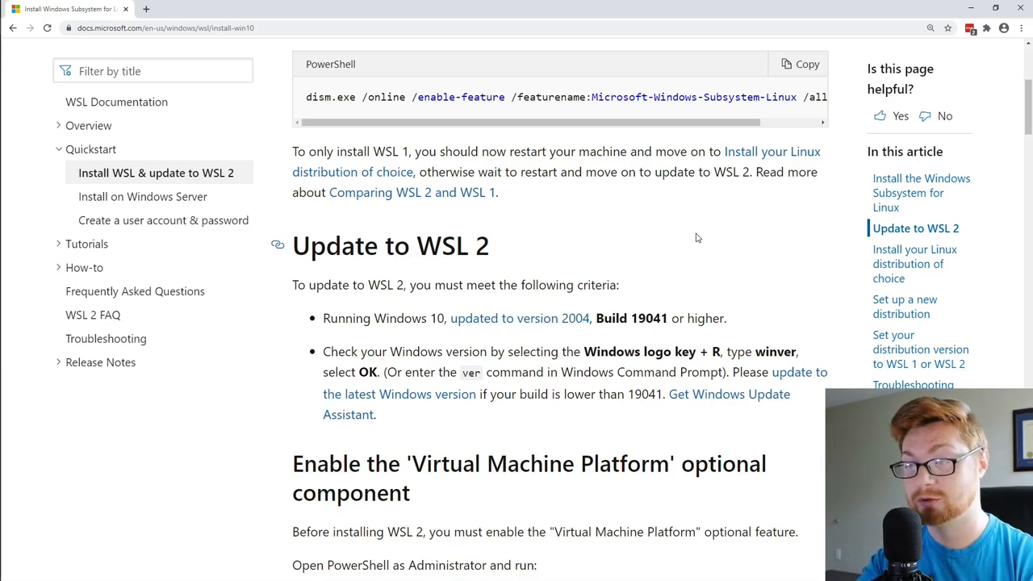
{"action": "scroll", "scroll_direction": "down", "scroll_amount": 3}
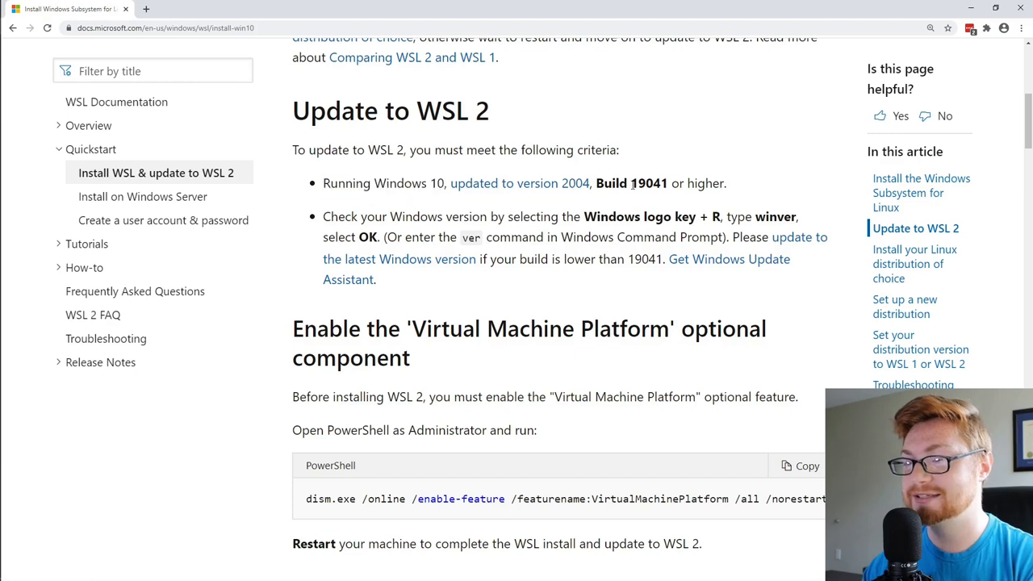
{"action": "mouse_move", "coordinate": [450, 209]}
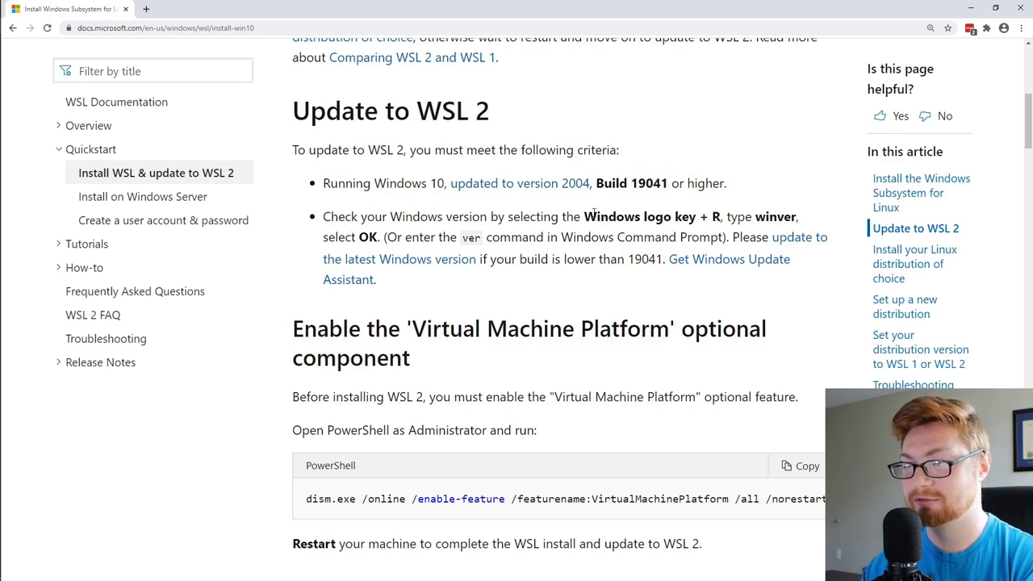
{"action": "mouse_move", "coordinate": [675, 211]}
{"action": "type", "text": "winver"}
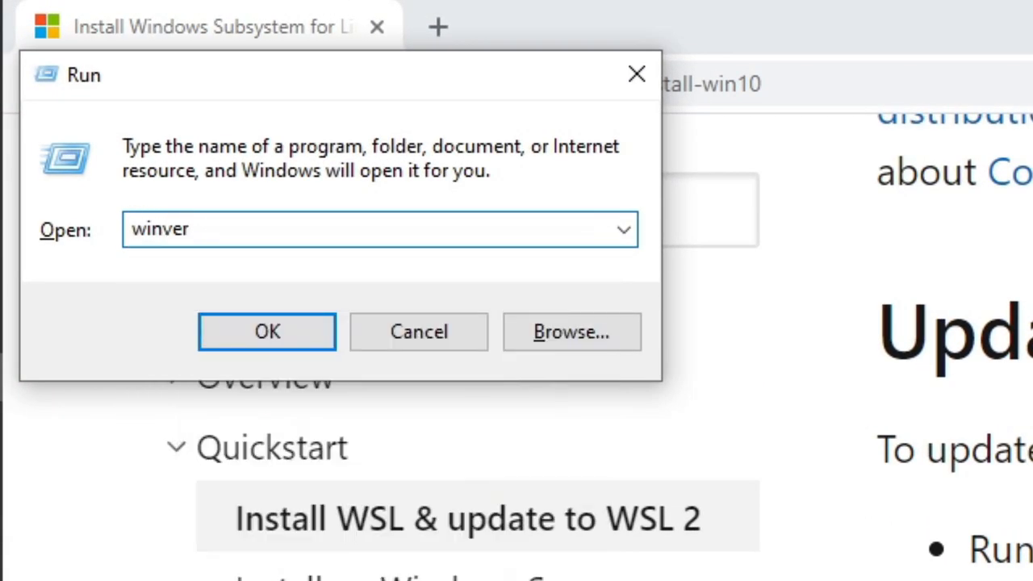
- Run winver to confirm Windows 10 version 2004, build 19041.388, then close About Windows
{"action": "left_click", "coordinate": [266, 332]}
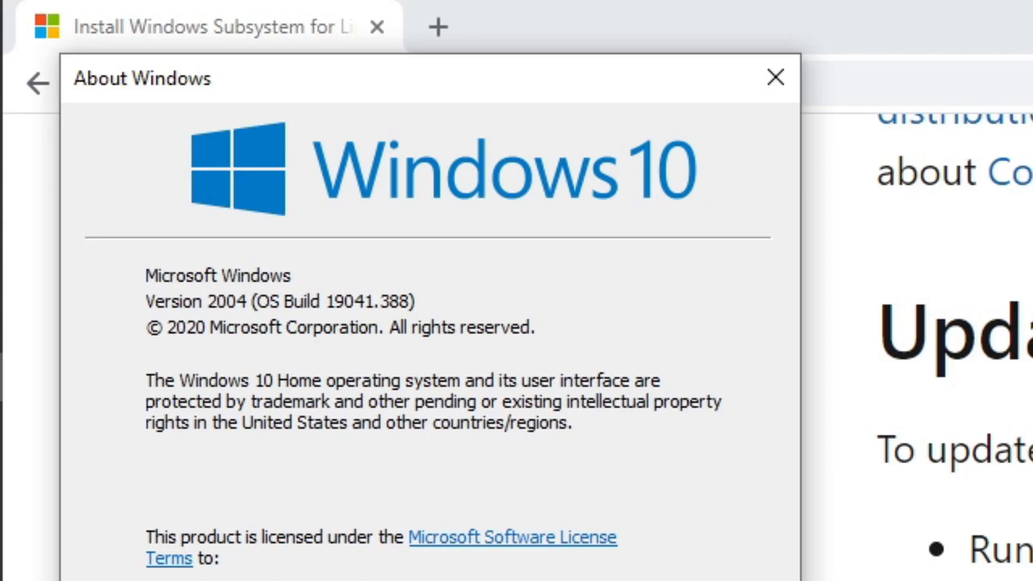
{"action": "mouse_move", "coordinate": [213, 311]}
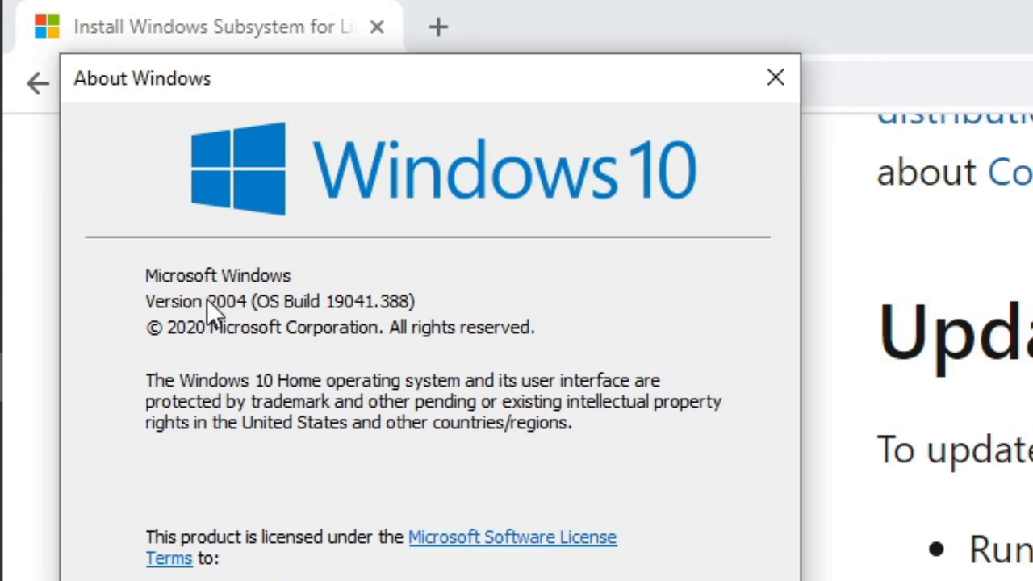
{"action": "mouse_move", "coordinate": [384, 315]}
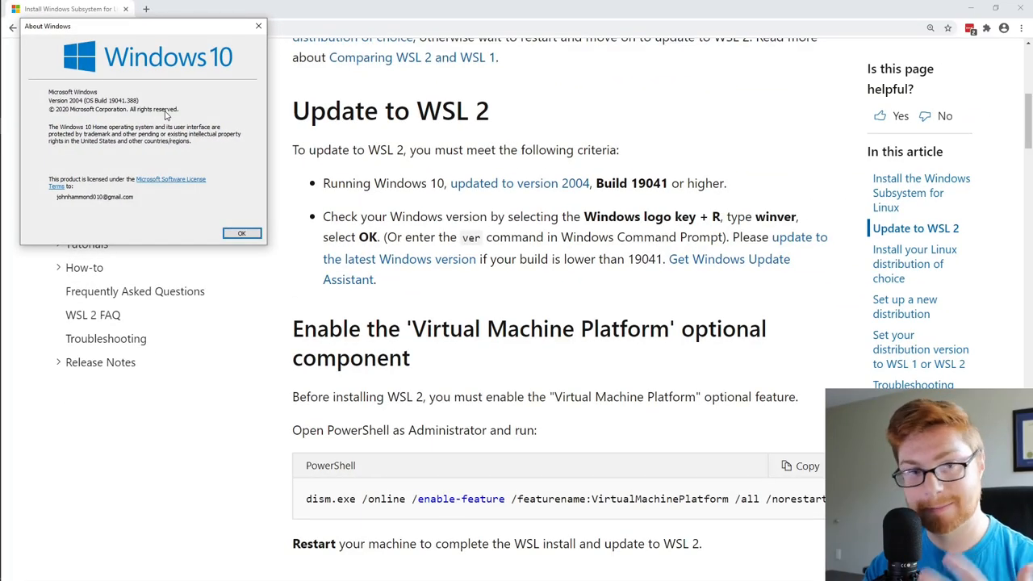
{"action": "mouse_move", "coordinate": [259, 25]}
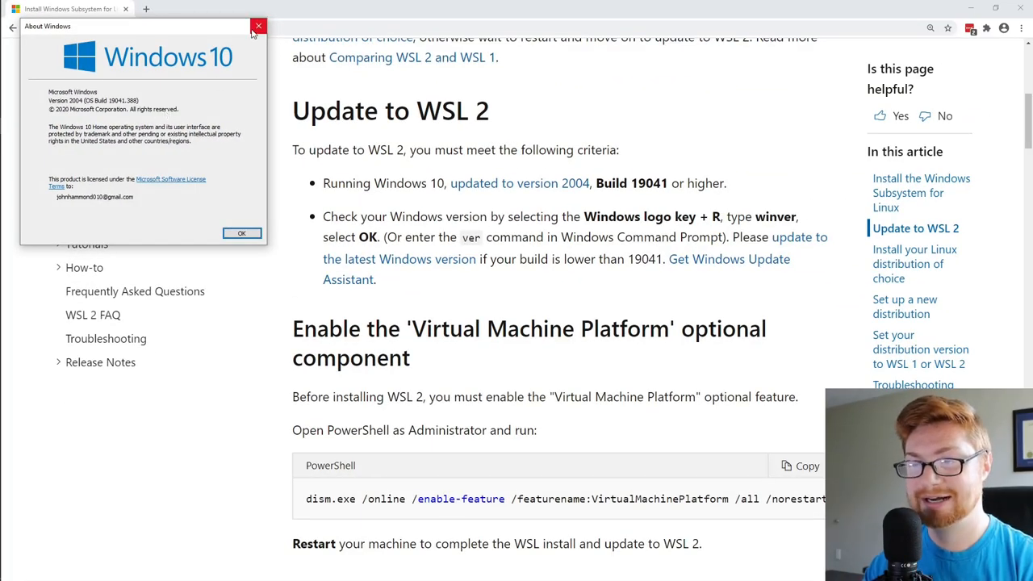
{"action": "mouse_move", "coordinate": [252, 29]}
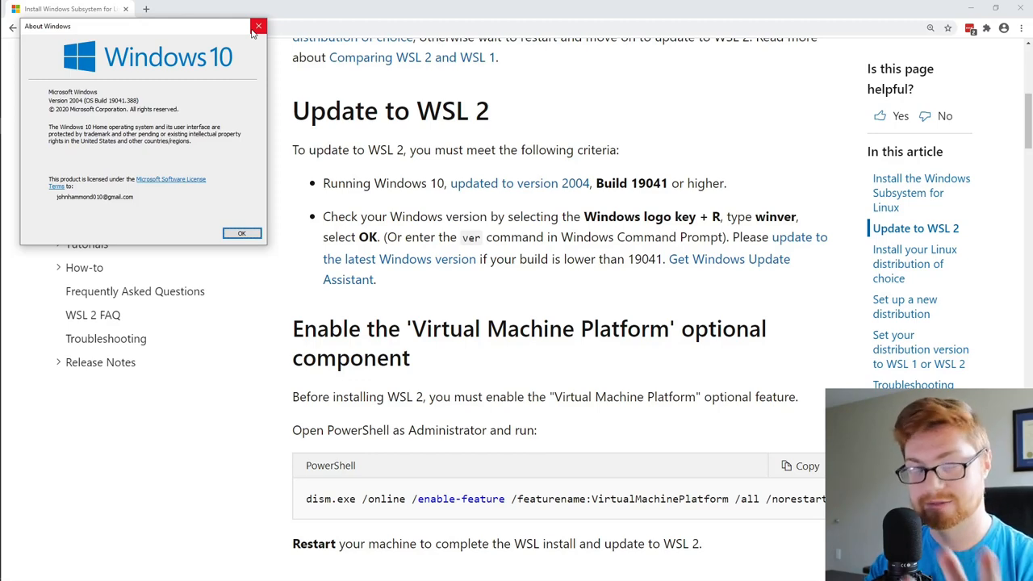
{"action": "left_click", "coordinate": [252, 29]}
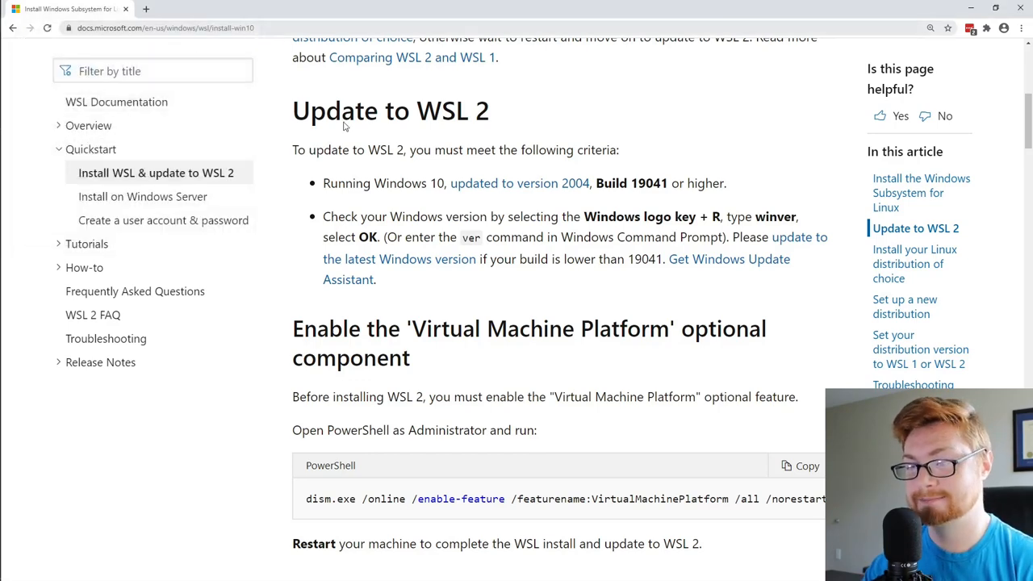
- Select the Virtual Machine Platform dism command in the guide and return to PowerShell
{"action": "scroll", "scroll_direction": "down", "scroll_amount": 3}
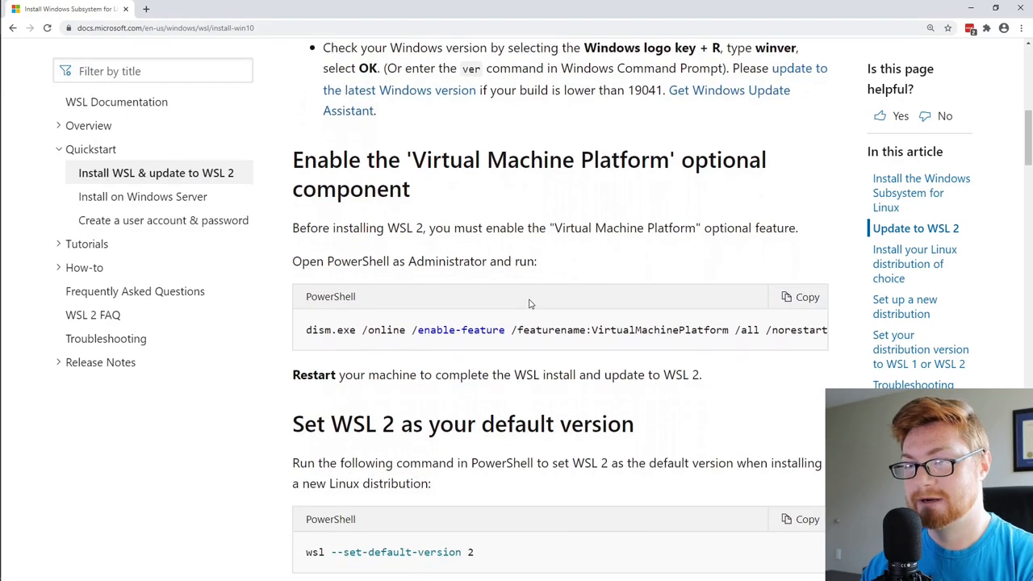
{"action": "scroll", "scroll_direction": "down", "scroll_amount": 3}
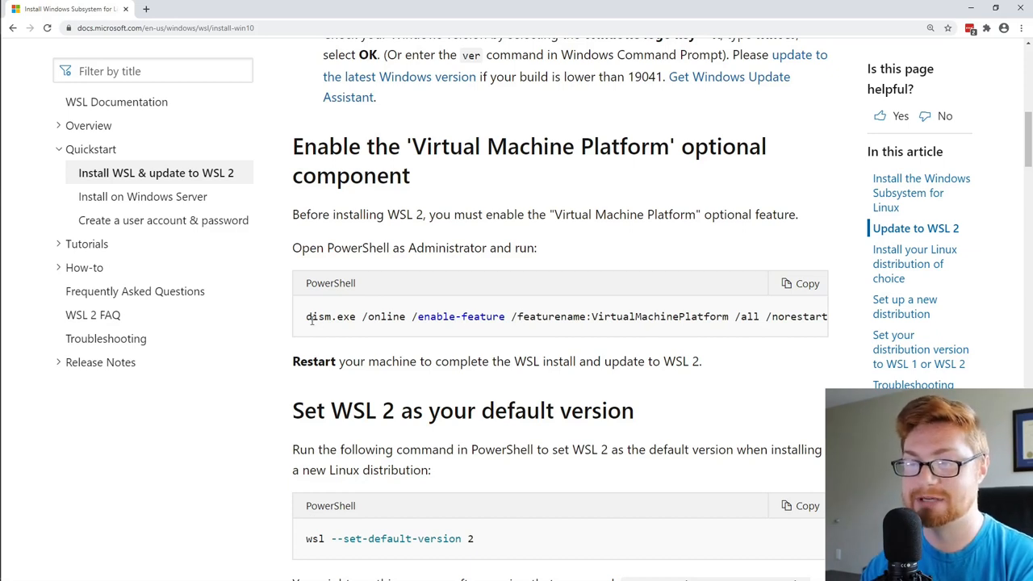
{"action": "left_click_drag", "start_coordinate": [307, 315], "coordinate": [442, 314]}
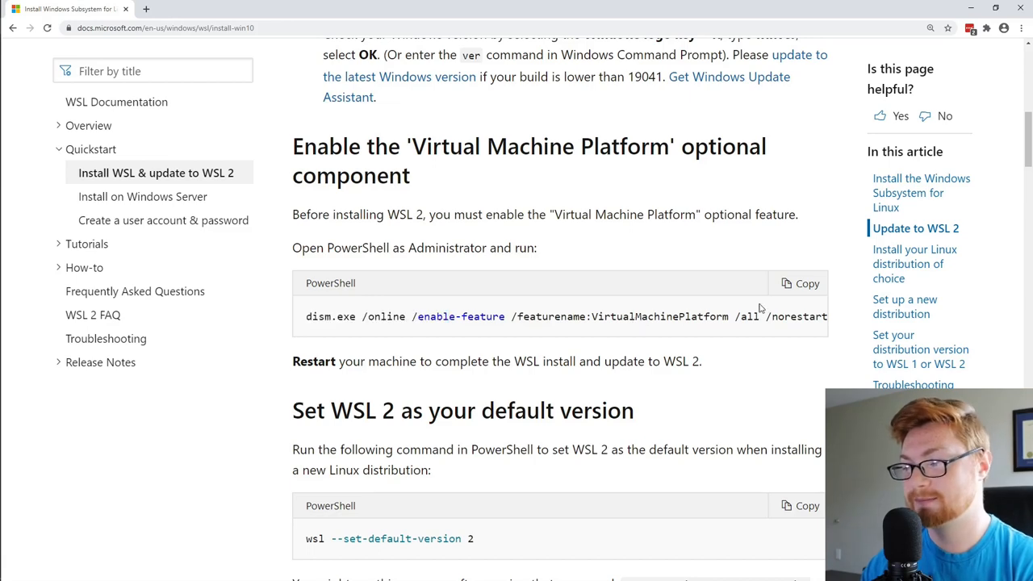
{"action": "left_click", "coordinate": [797, 284]}
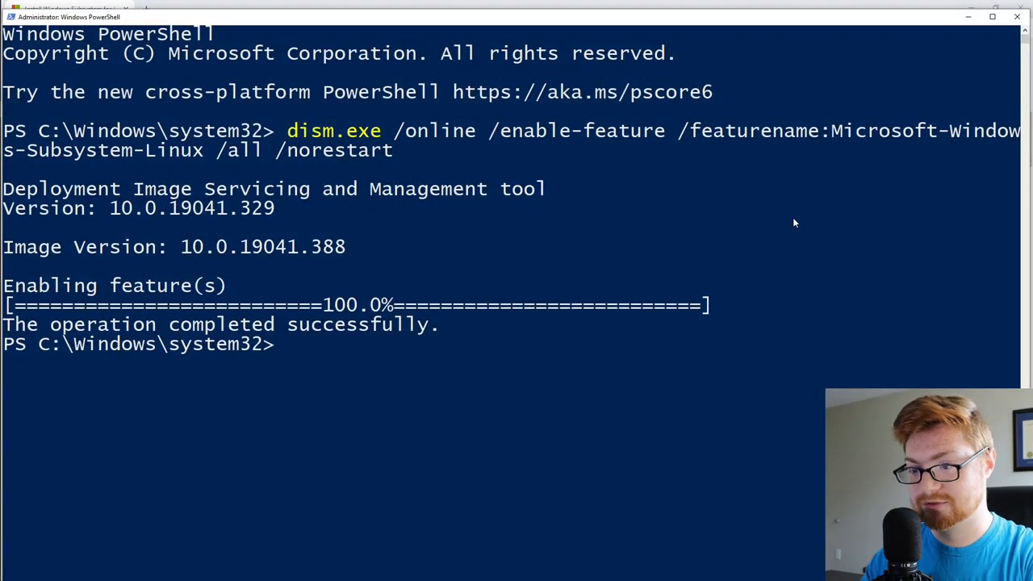
- Run dism.exe /online /enable-feature /featurename:VirtualMachinePlatform /all /norestart
{"action": "type", "text": "dism.exe /online /enable-feature /featurename:VirtualMachinePlatform /all /norestart"}
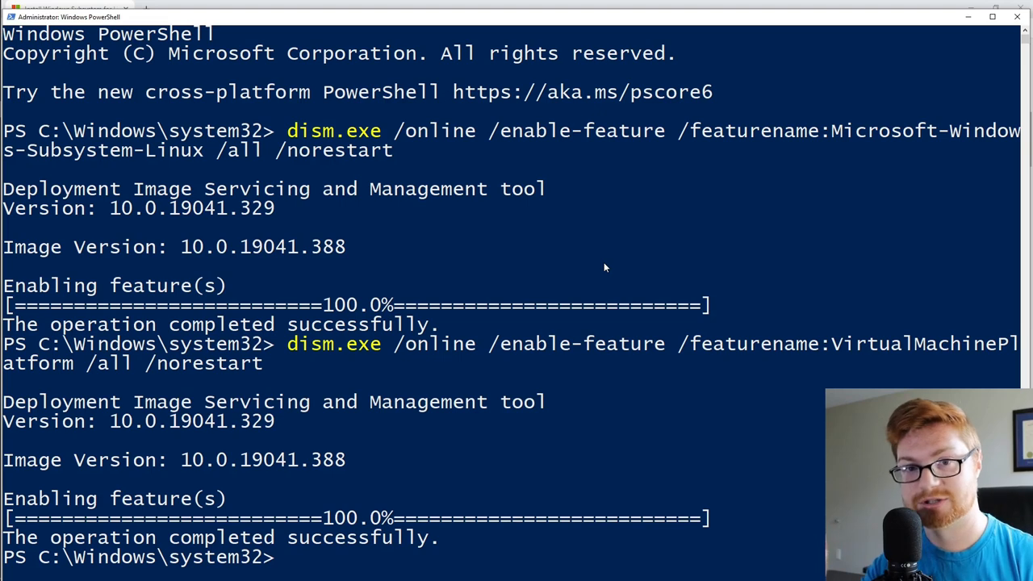
{"action": "mouse_move", "coordinate": [636, 264]}
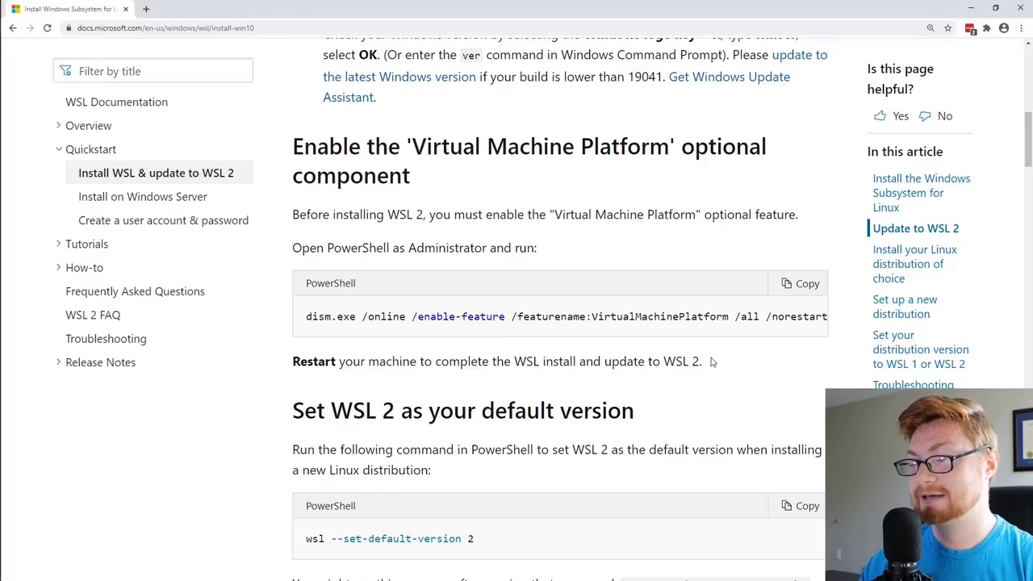
- Scroll to 'Set WSL 2 as your default version' and highlight the set-default-version command
{"action": "scroll", "scroll_direction": "down", "scroll_amount": 3}
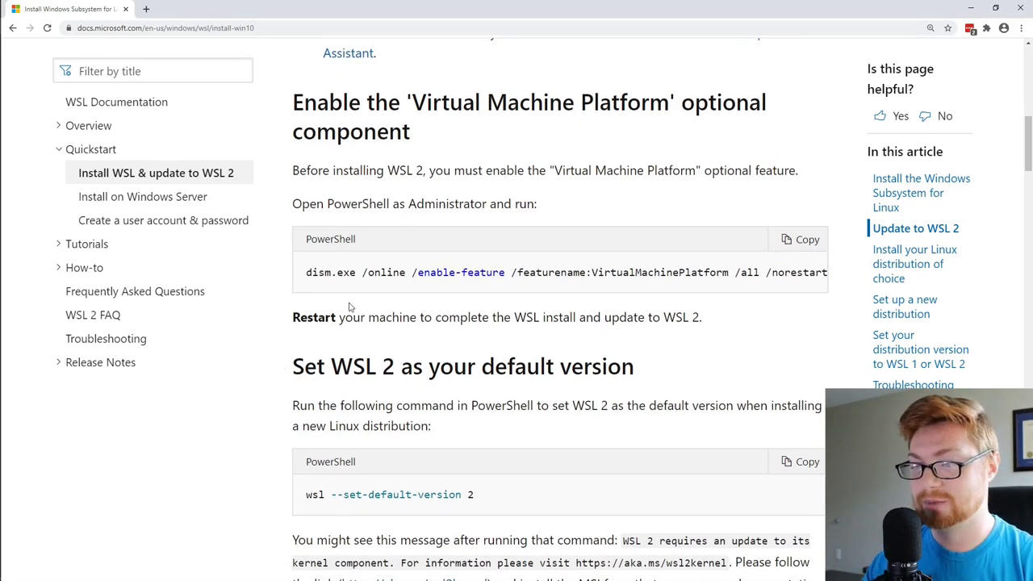
{"action": "double_click", "coordinate": [313, 316]}
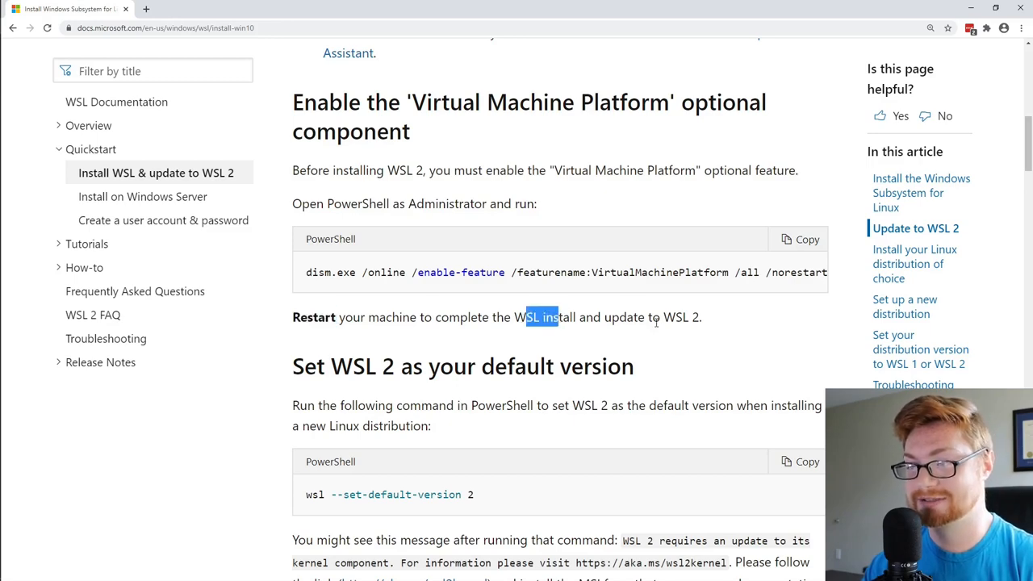
{"action": "scroll", "scroll_direction": "down", "scroll_amount": 3}
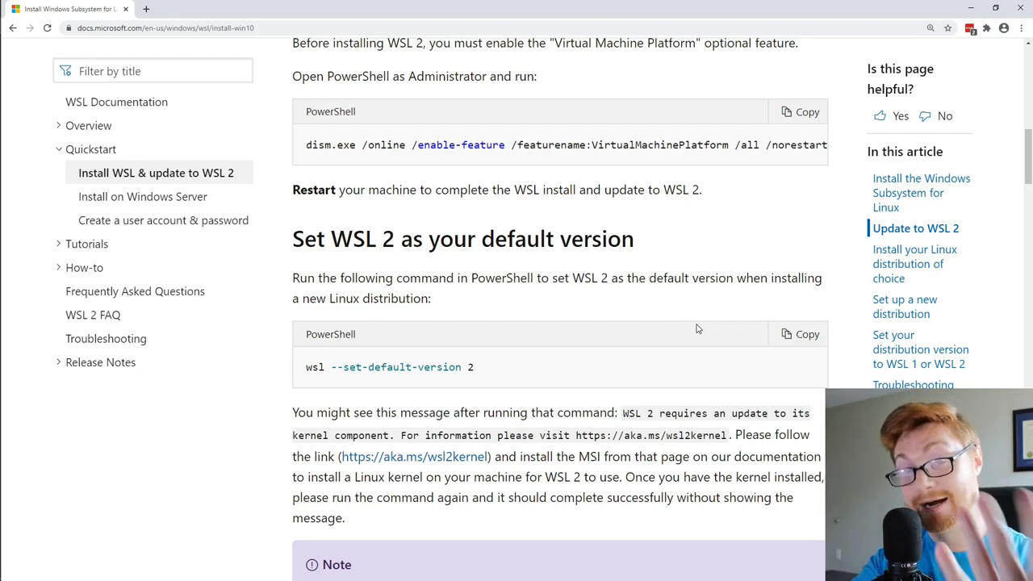
{"action": "scroll", "scroll_direction": "down", "scroll_amount": 3}
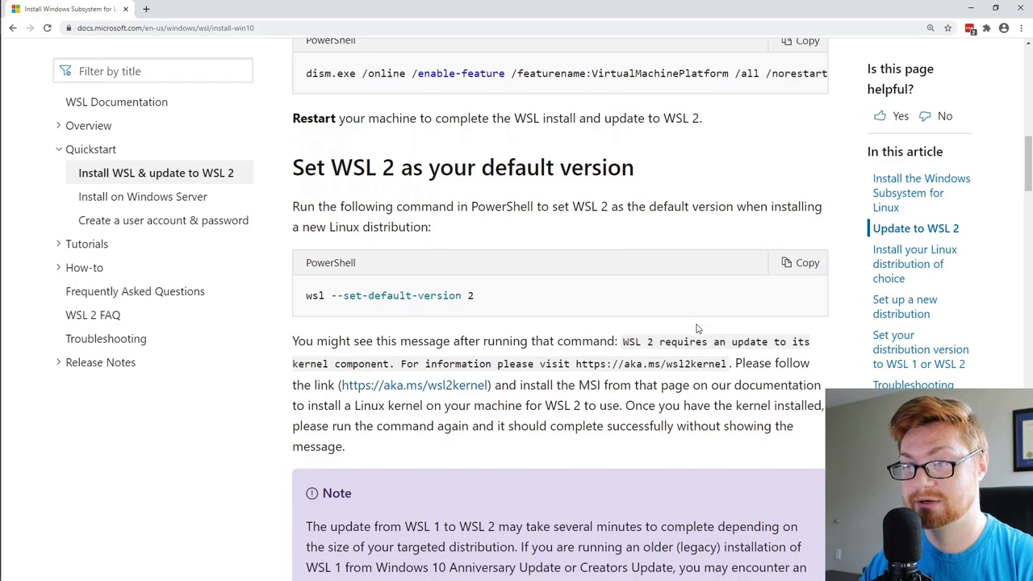
{"action": "scroll", "scroll_direction": "down", "scroll_amount": 3}
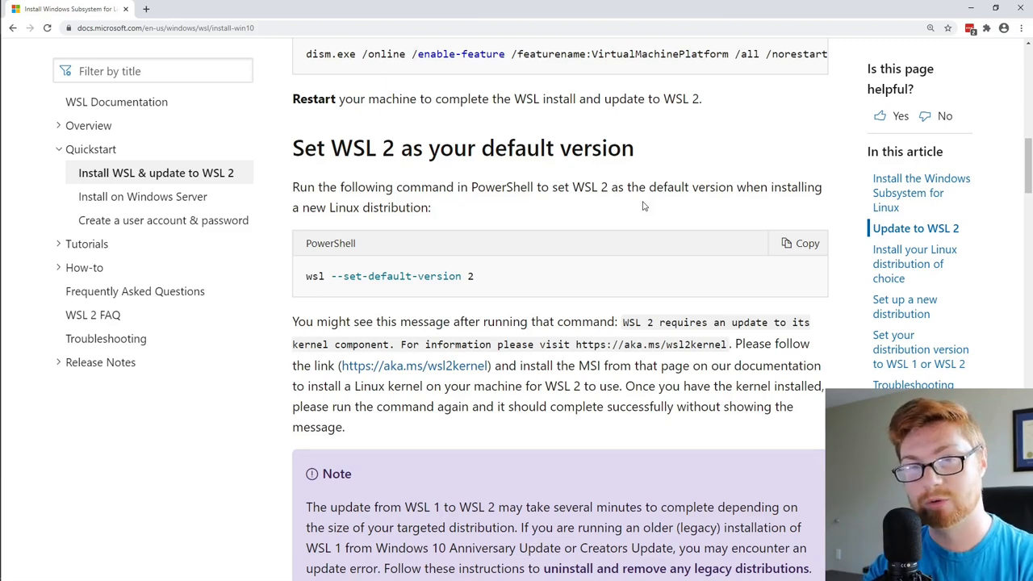
{"action": "scroll", "scroll_direction": "down", "scroll_amount": 3}
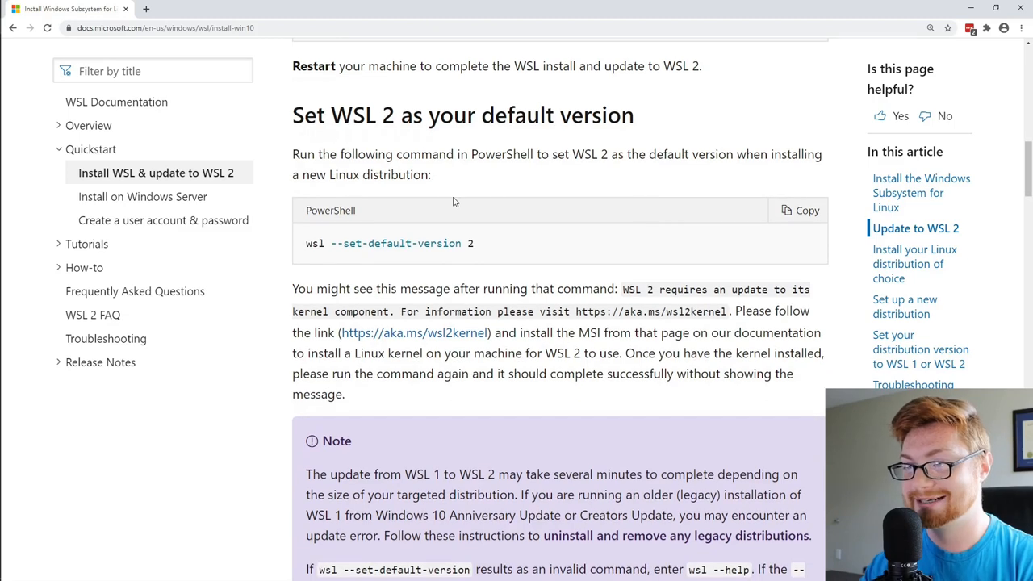
{"action": "mouse_move", "coordinate": [460, 194]}
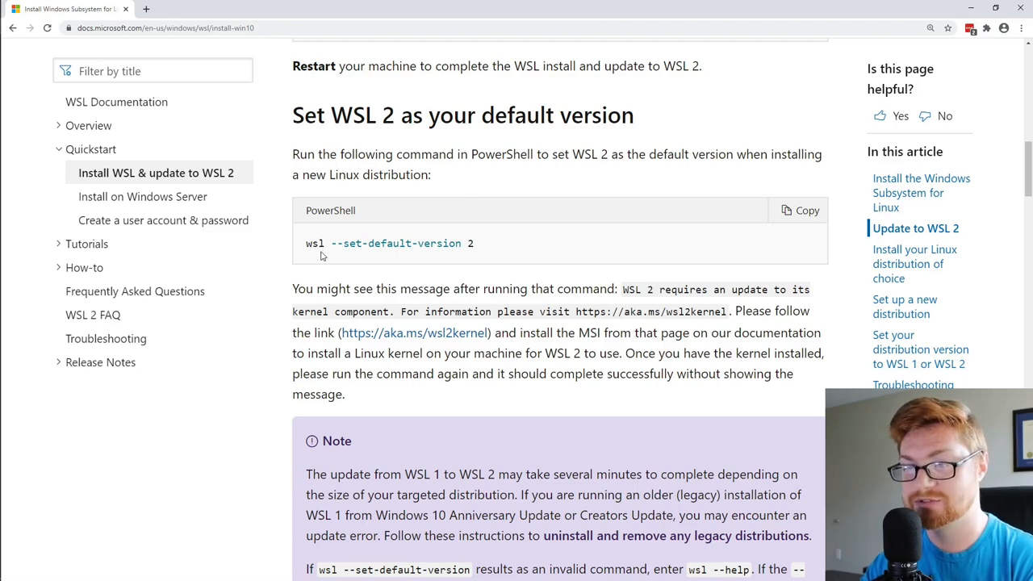
{"action": "double_click", "coordinate": [313, 242]}
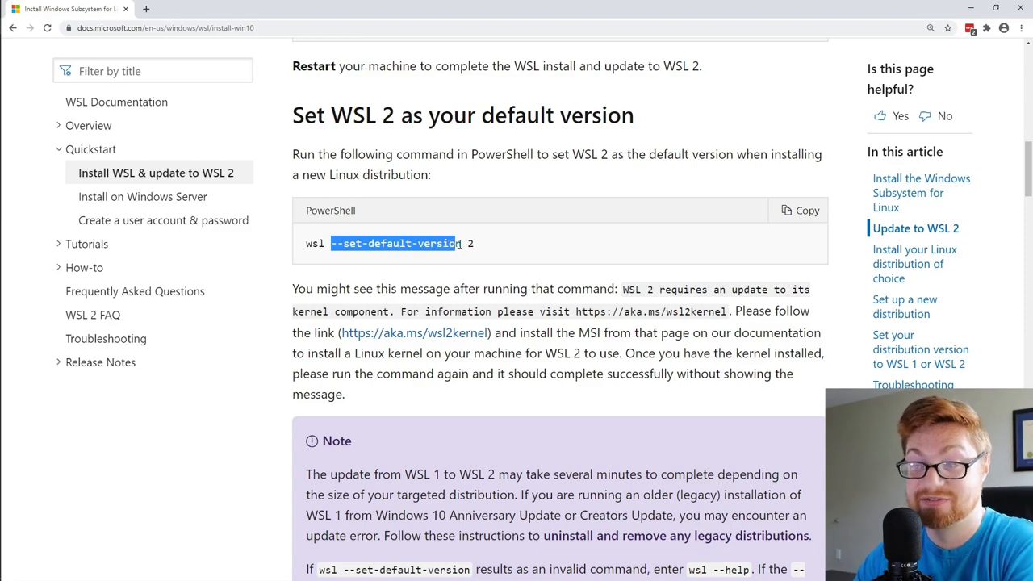
- Search Windows Start for PowerShell
{"action": "left_click", "coordinate": [535, 268]}
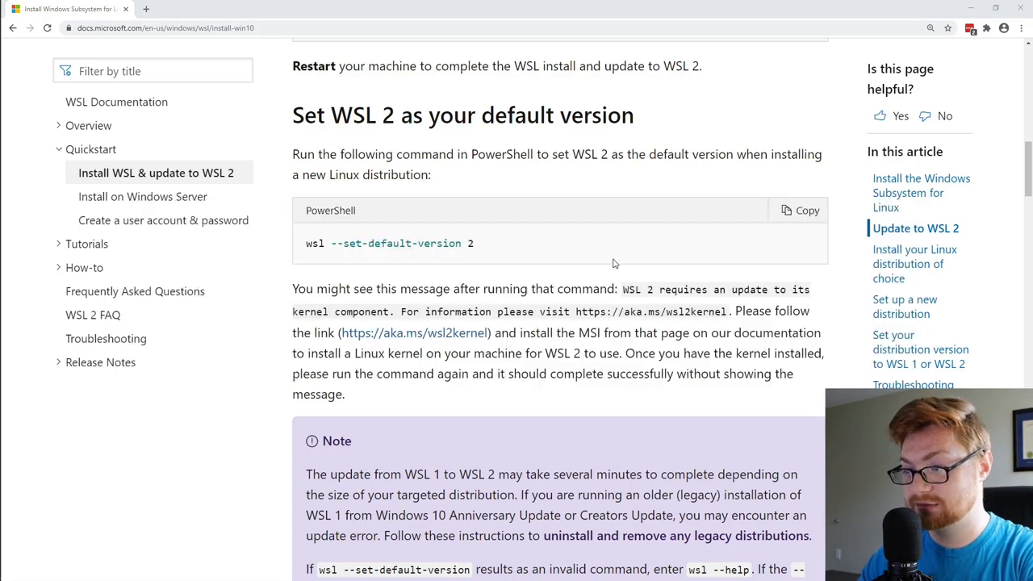
{"action": "type", "text": "powershe"}
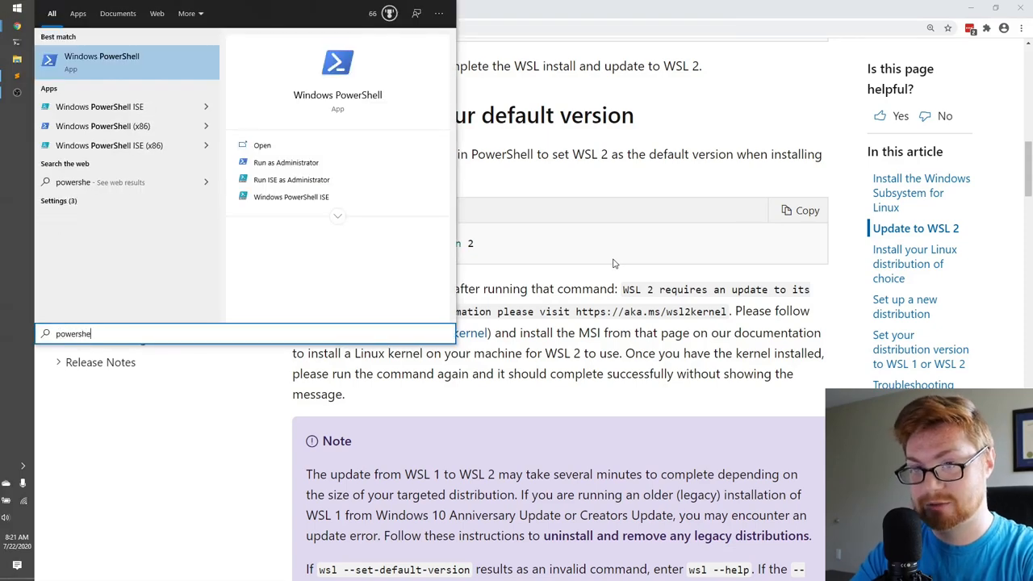
- Enter 'wsl --set-default-version 2' at the administrator PowerShell prompt
{"action": "left_click", "coordinate": [286, 161]}
{"action": "type", "text": "wsl"}
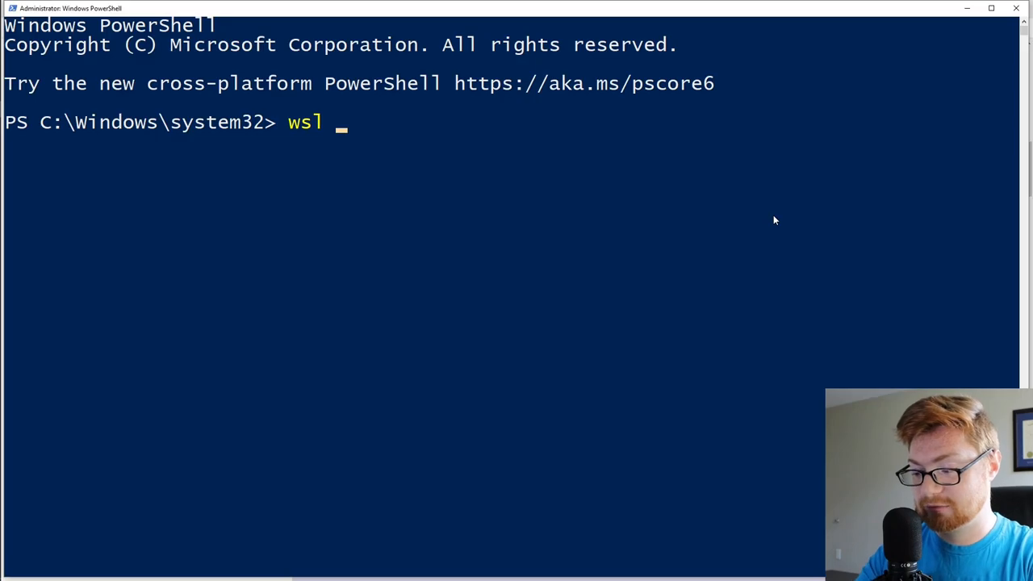
{"action": "type", "text": "--set-"}
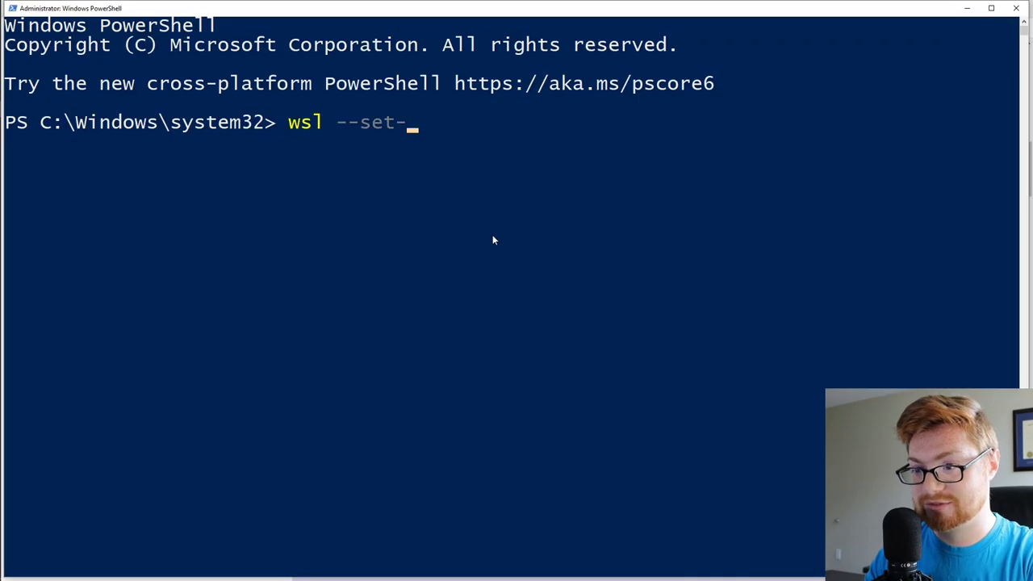
{"action": "type", "text": "default-"}
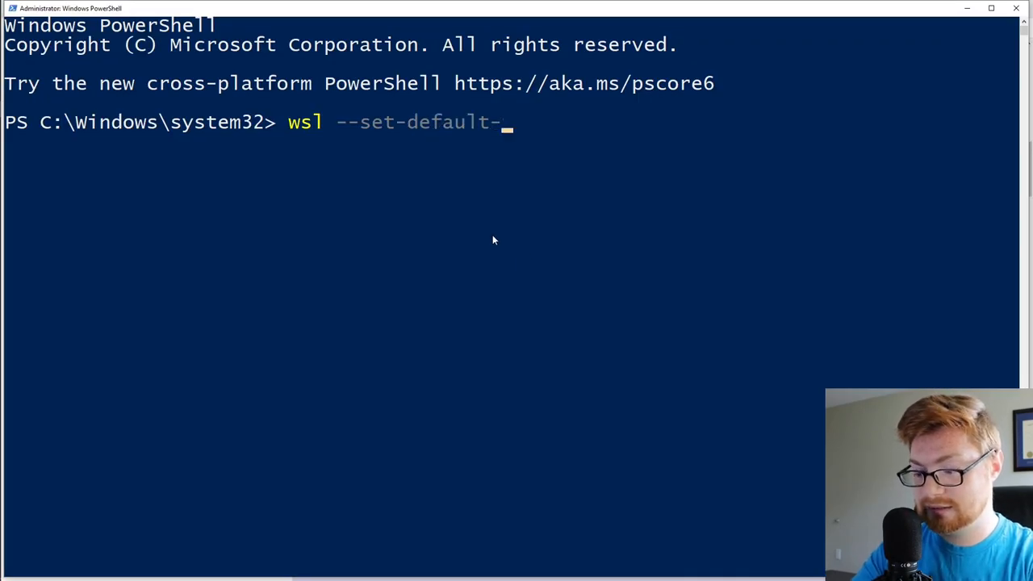
{"action": "type", "text": "version 2"}
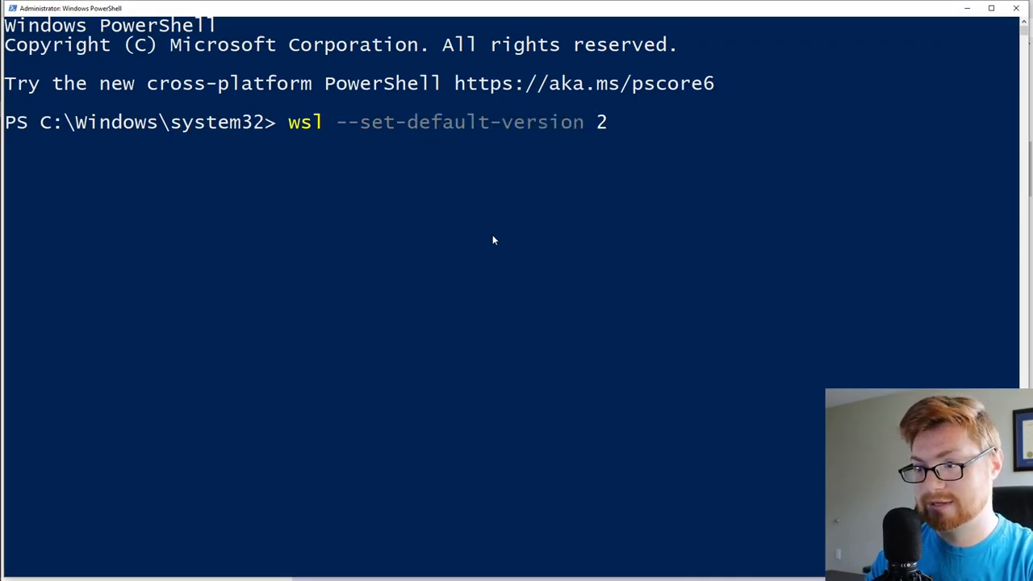
{"action": "mouse_move", "coordinate": [805, 186]}
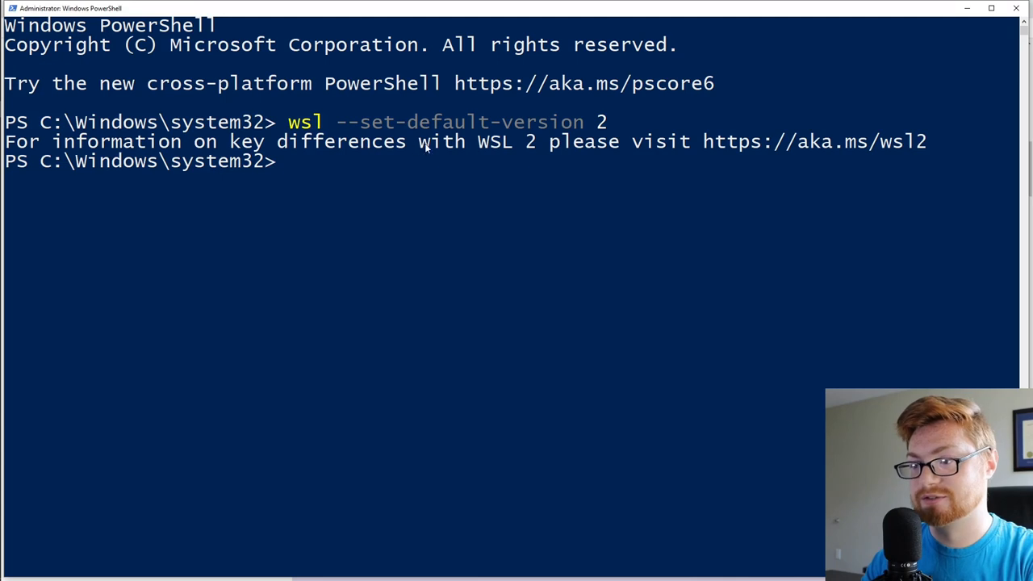
{"action": "mouse_move", "coordinate": [752, 144]}
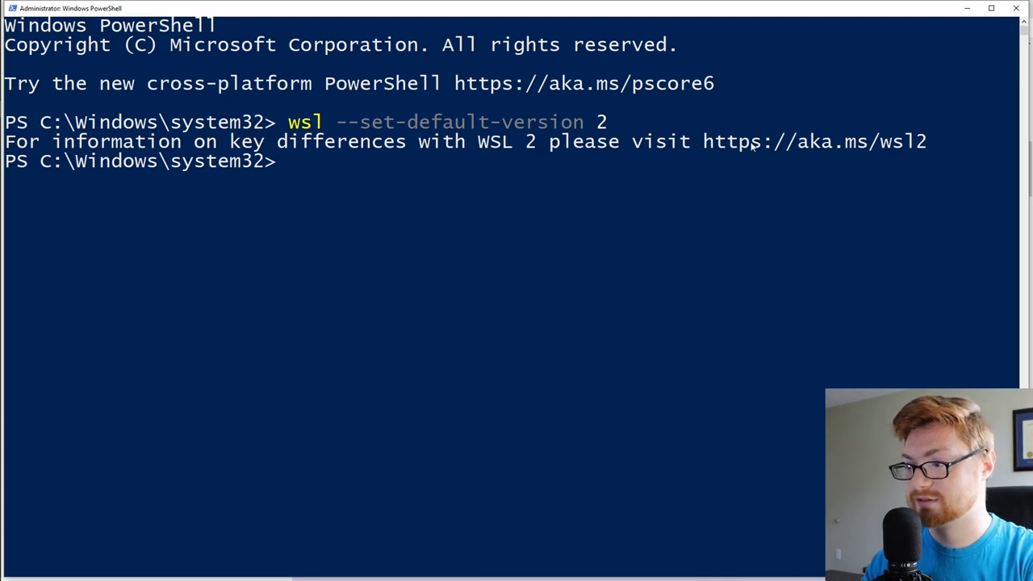
{"action": "mouse_move", "coordinate": [739, 194]}
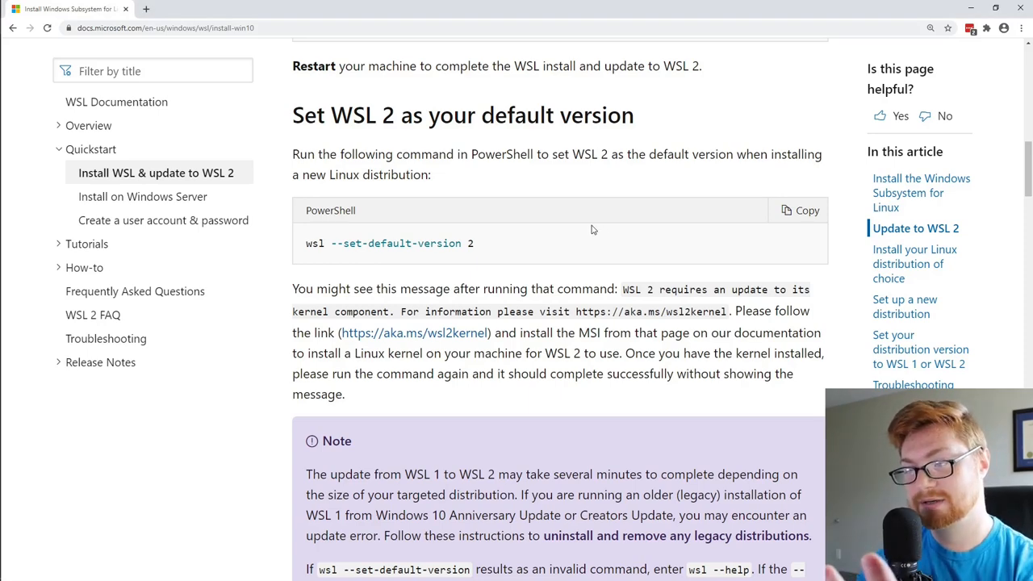
{"action": "scroll", "scroll_direction": "down", "scroll_amount": 3}
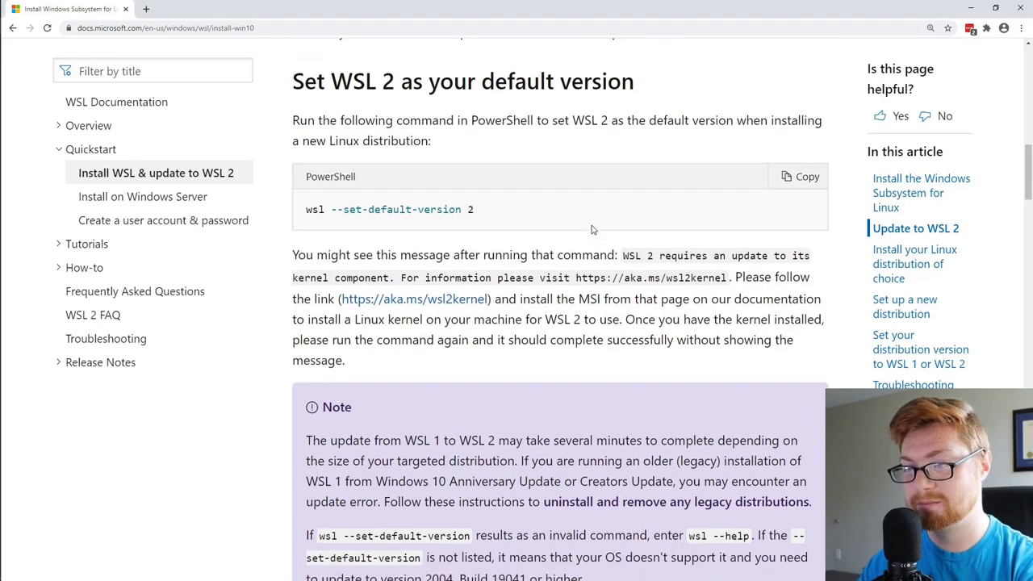
{"action": "scroll", "scroll_direction": "down", "scroll_amount": 3}
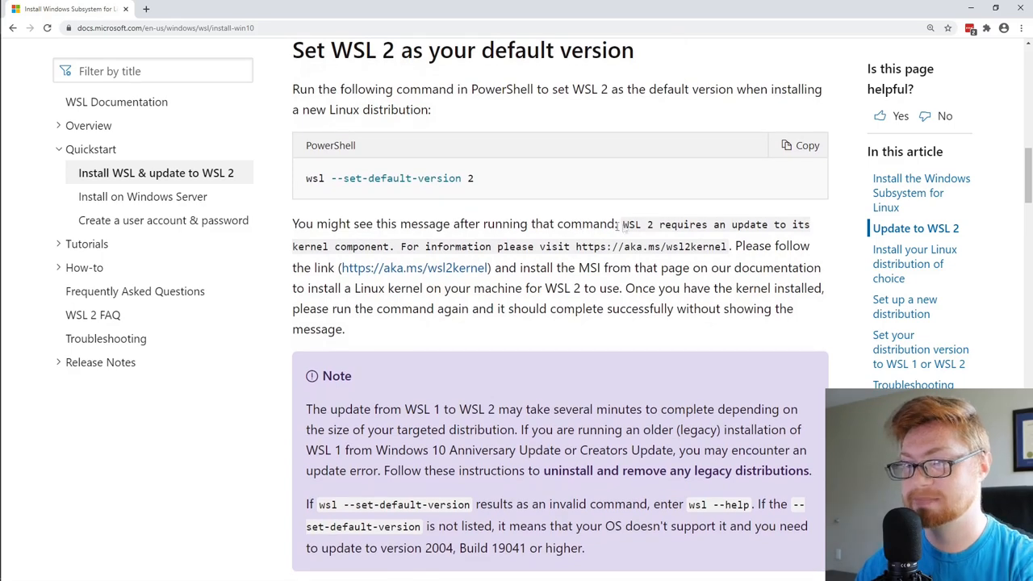
{"action": "left_click_drag", "start_coordinate": [623, 223], "coordinate": [767, 222]}
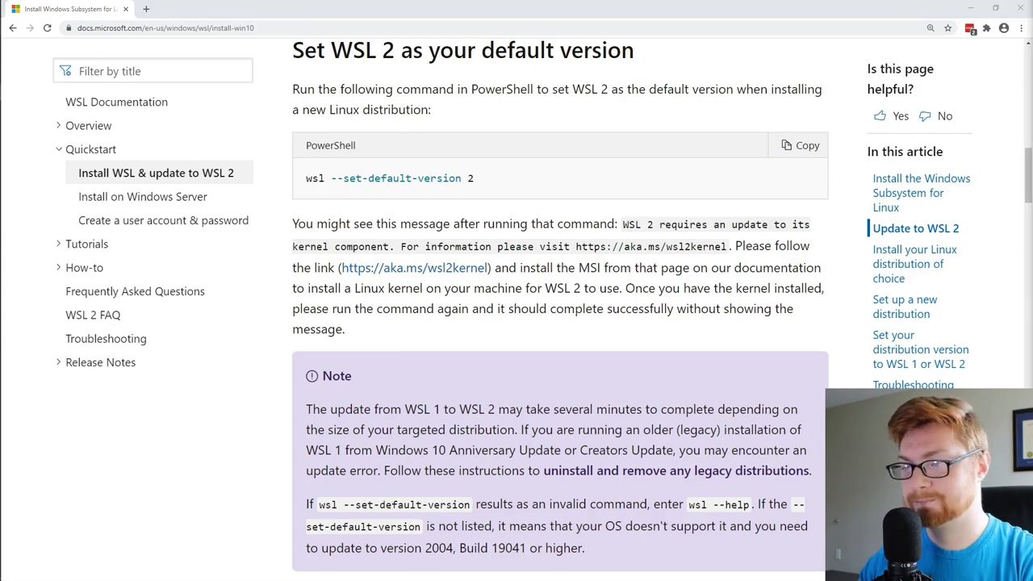
{"action": "scroll", "scroll_direction": "down", "scroll_amount": 3}
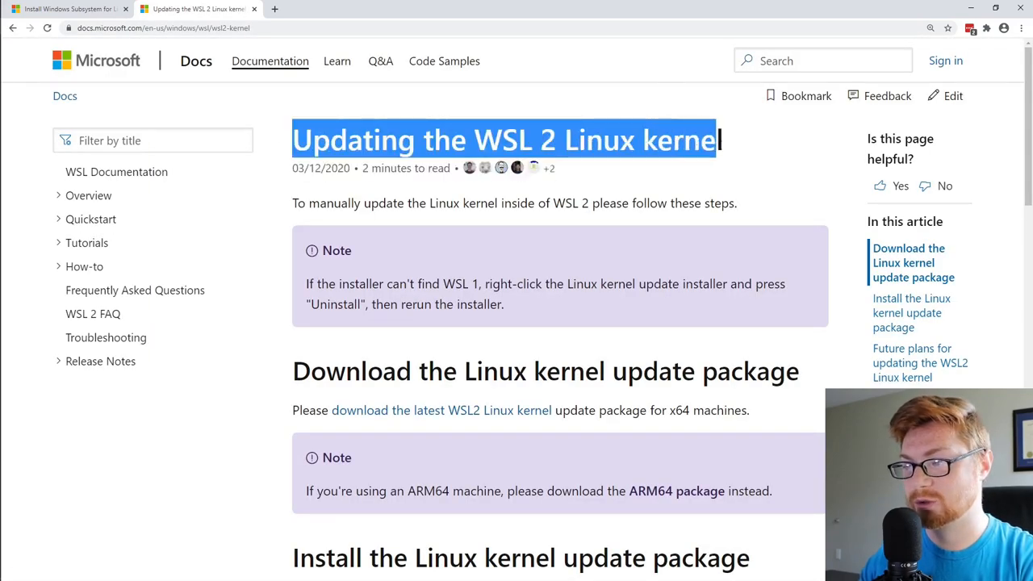
- Run the WSL 2 kernel update MSI and acknowledge its 'requires WSL' error
{"action": "scroll", "scroll_direction": "down", "scroll_amount": 3}
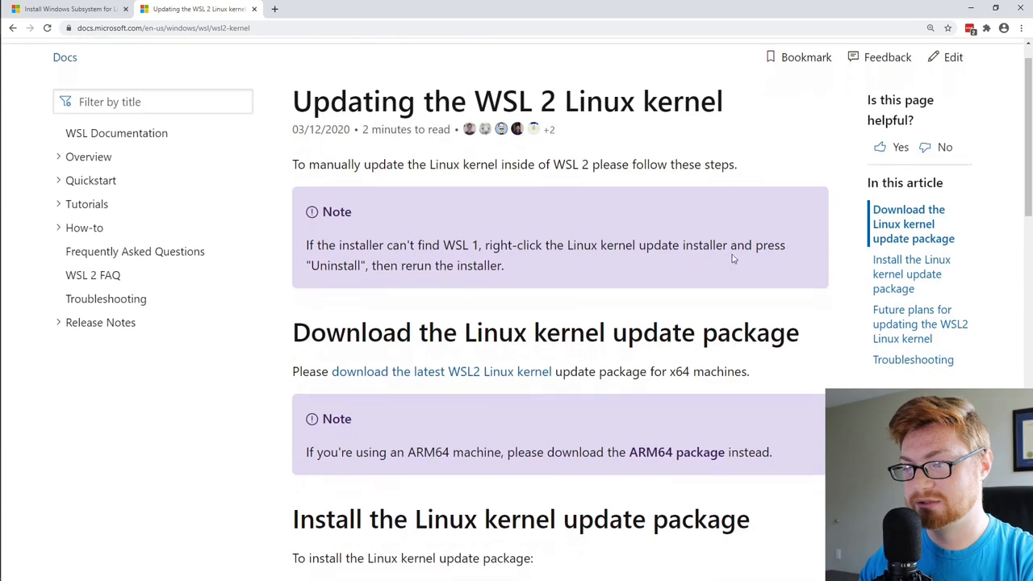
{"action": "scroll", "scroll_direction": "down", "scroll_amount": 3}
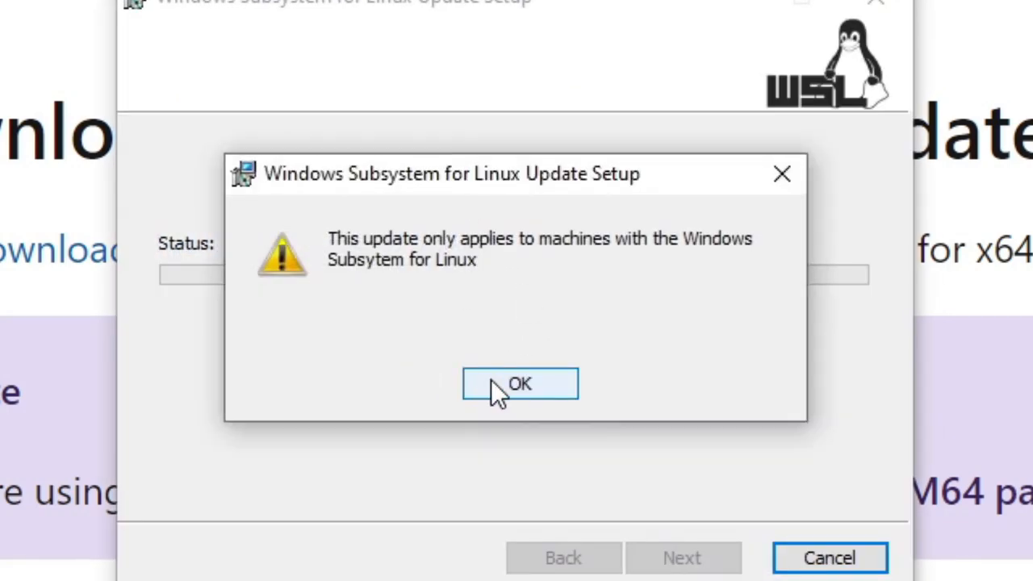
{"action": "left_click", "coordinate": [520, 384]}
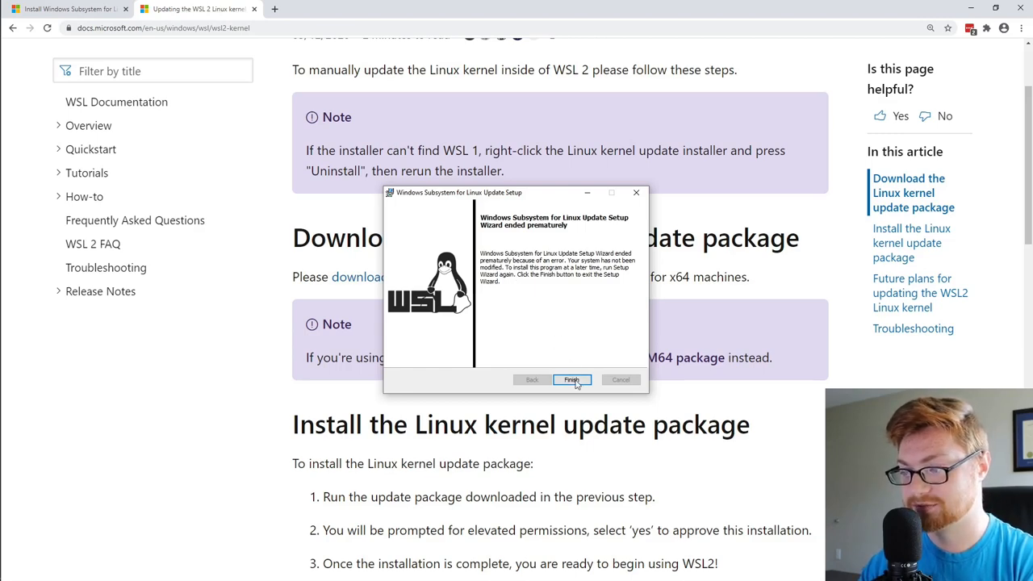
- Finish the failed installer, read down to 'Install your Linux distribution of choice', and switch to the administrator PowerShell
{"action": "left_click", "coordinate": [571, 379]}
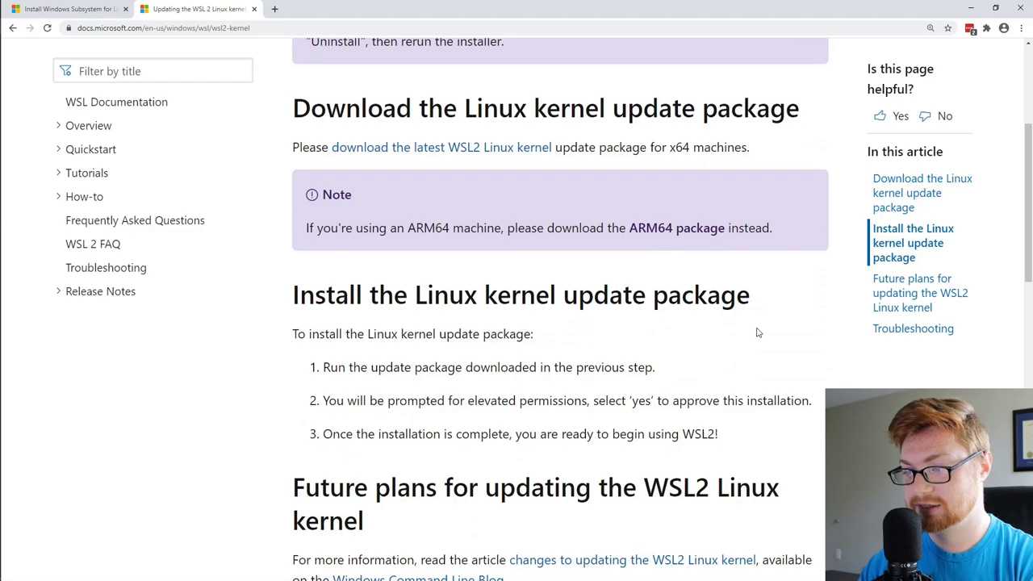
{"action": "scroll", "scroll_direction": "down", "scroll_amount": 3}
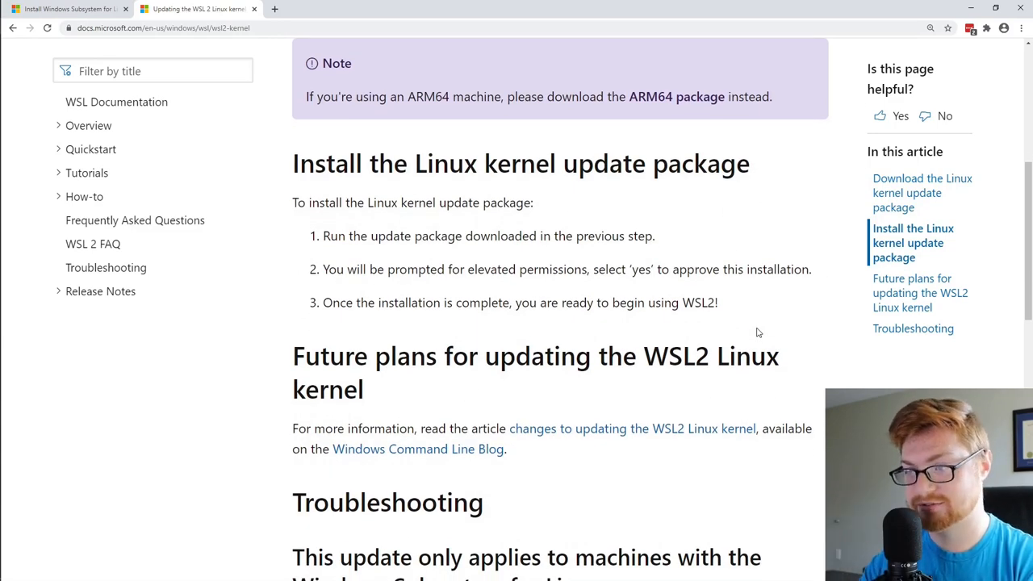
{"action": "scroll", "scroll_direction": "down", "scroll_amount": 3}
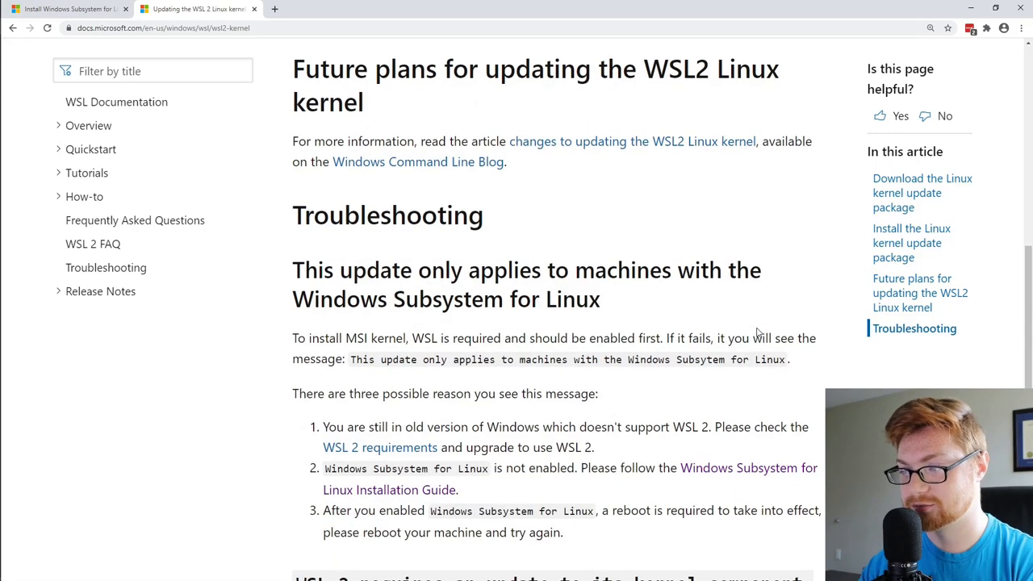
{"action": "scroll", "scroll_direction": "down", "scroll_amount": 3}
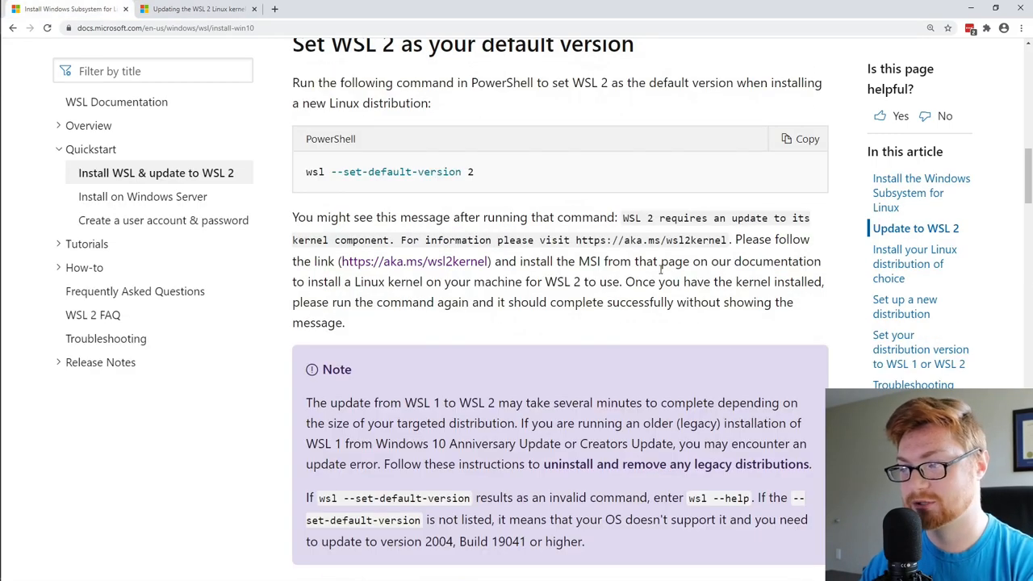
{"action": "scroll", "scroll_direction": "down", "scroll_amount": 3}
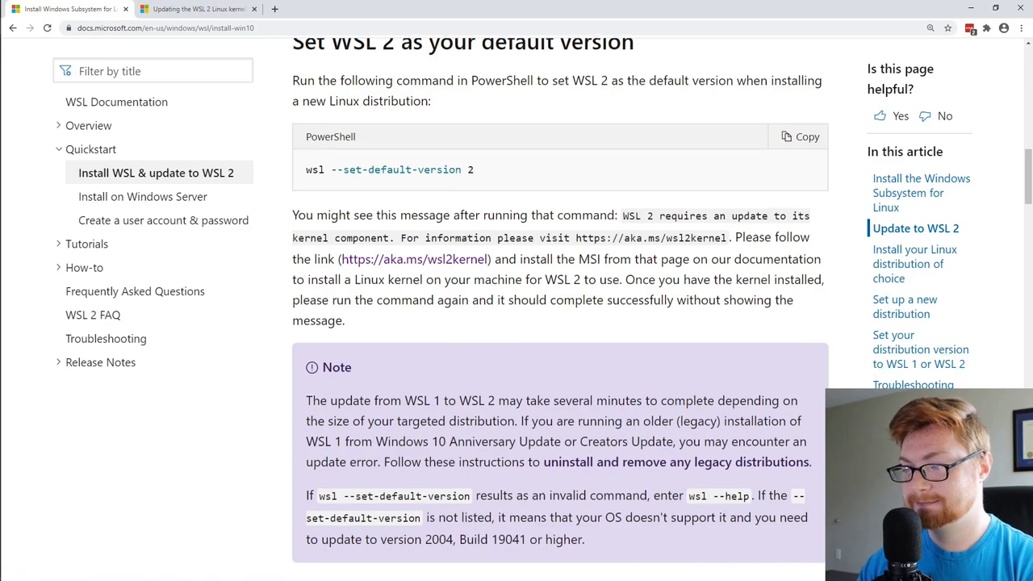
{"action": "scroll", "scroll_direction": "down", "scroll_amount": 3}
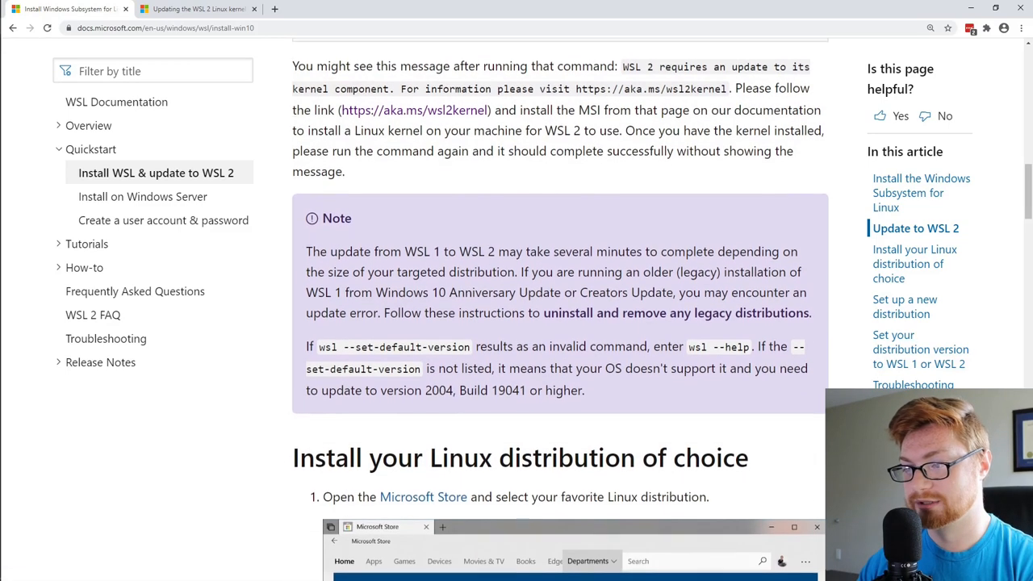
{"action": "scroll", "scroll_direction": "down", "scroll_amount": 3}
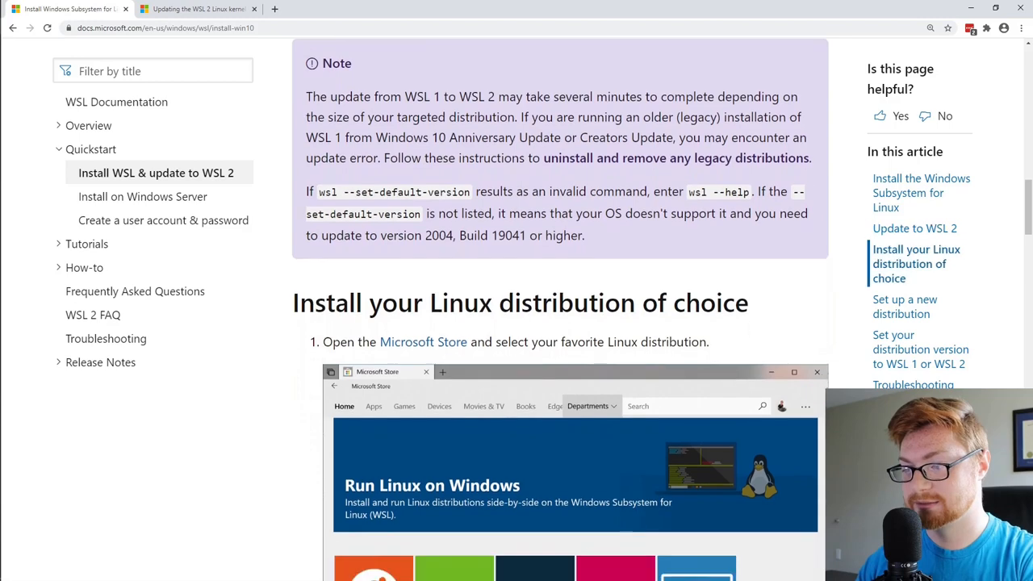
{"action": "key", "text": "alt+tab"}
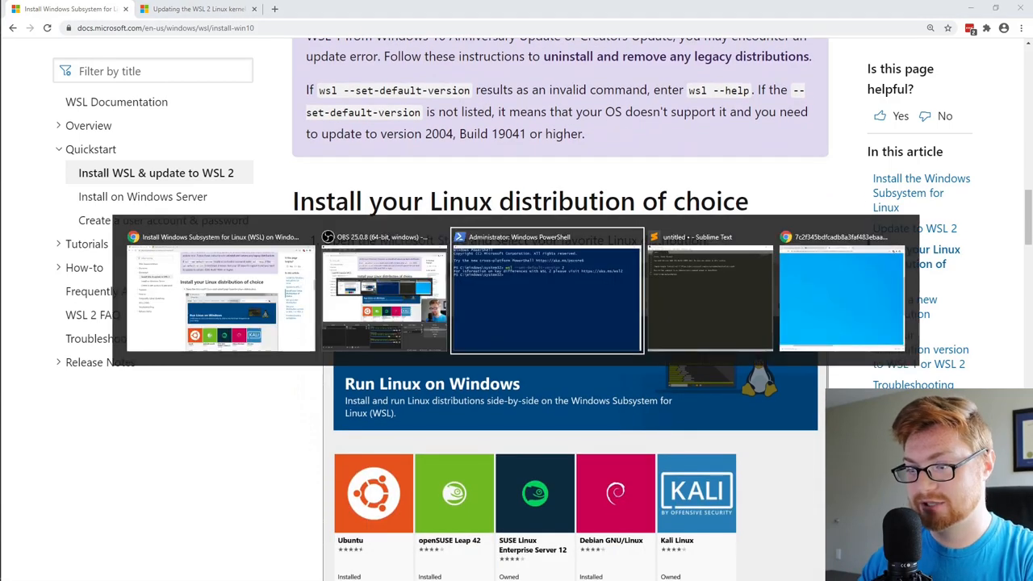
- Run 'wsl --help' and read through its options, including --set-default-version and --set-version
{"action": "left_click", "coordinate": [545, 290]}
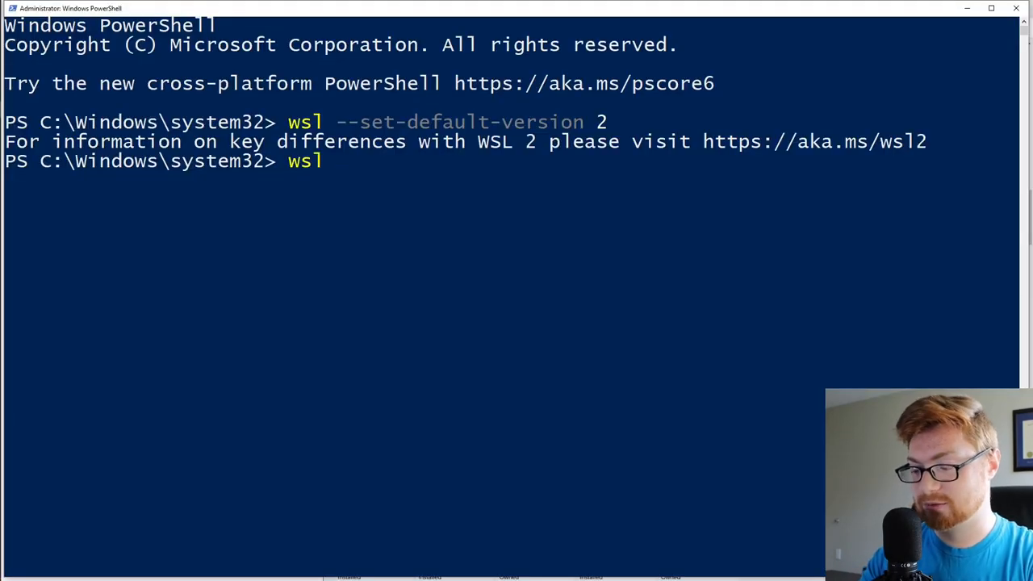
{"action": "type", "text": "--help"}
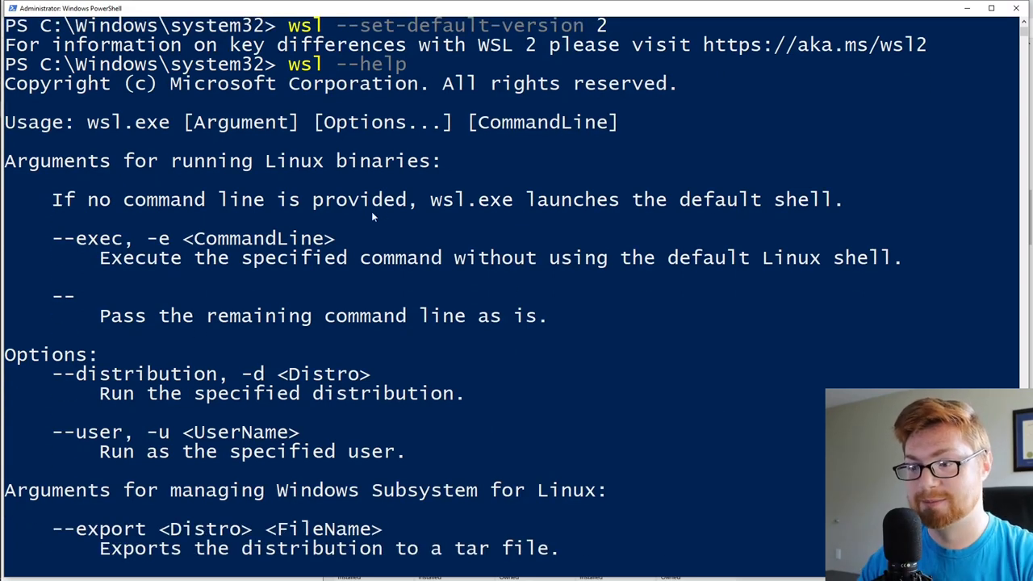
{"action": "mouse_move", "coordinate": [481, 208]}
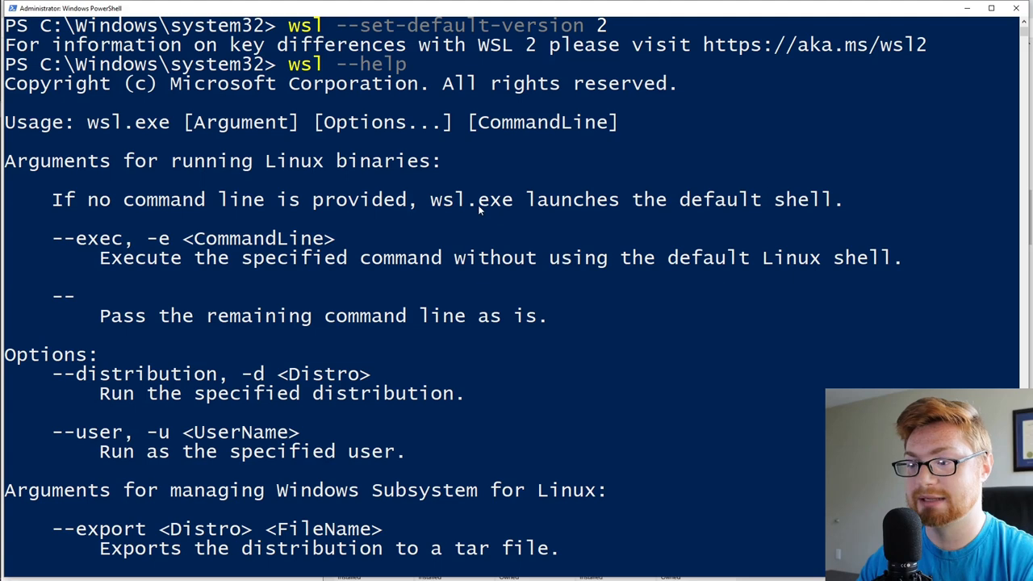
{"action": "mouse_move", "coordinate": [752, 206]}
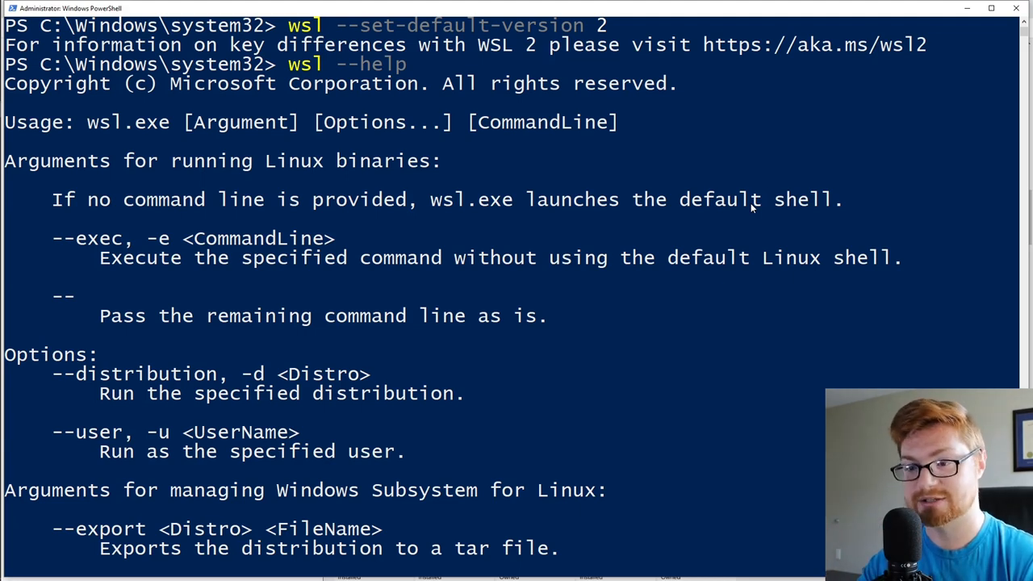
{"action": "scroll", "scroll_direction": "down", "scroll_amount": 3}
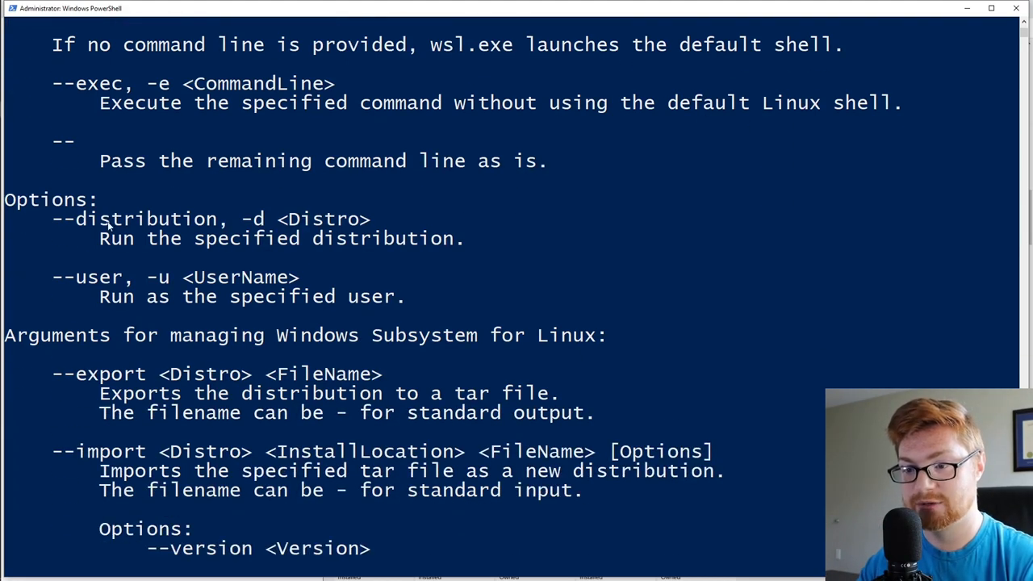
{"action": "scroll", "scroll_direction": "down", "scroll_amount": 3}
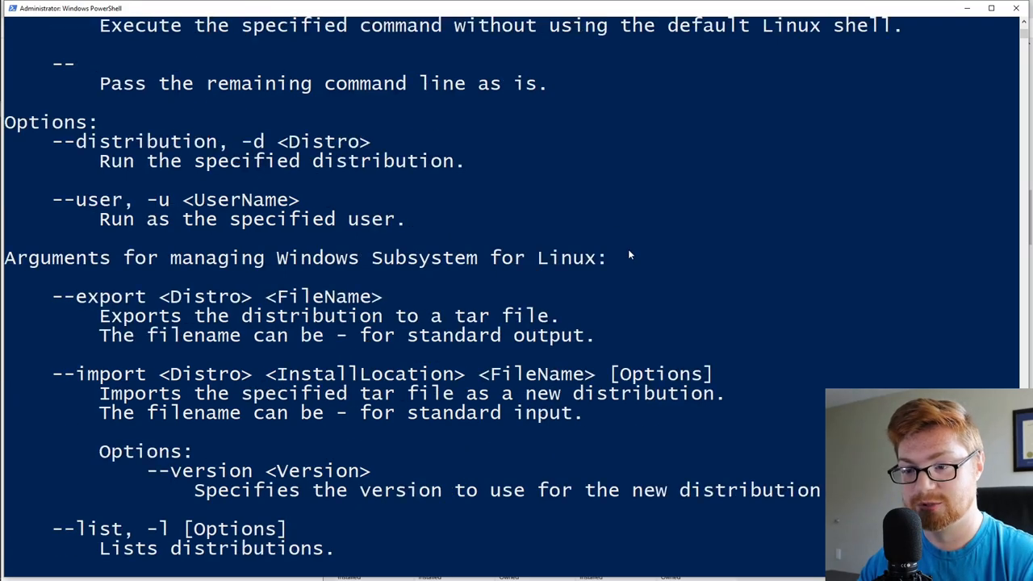
{"action": "scroll", "scroll_direction": "down", "scroll_amount": 3}
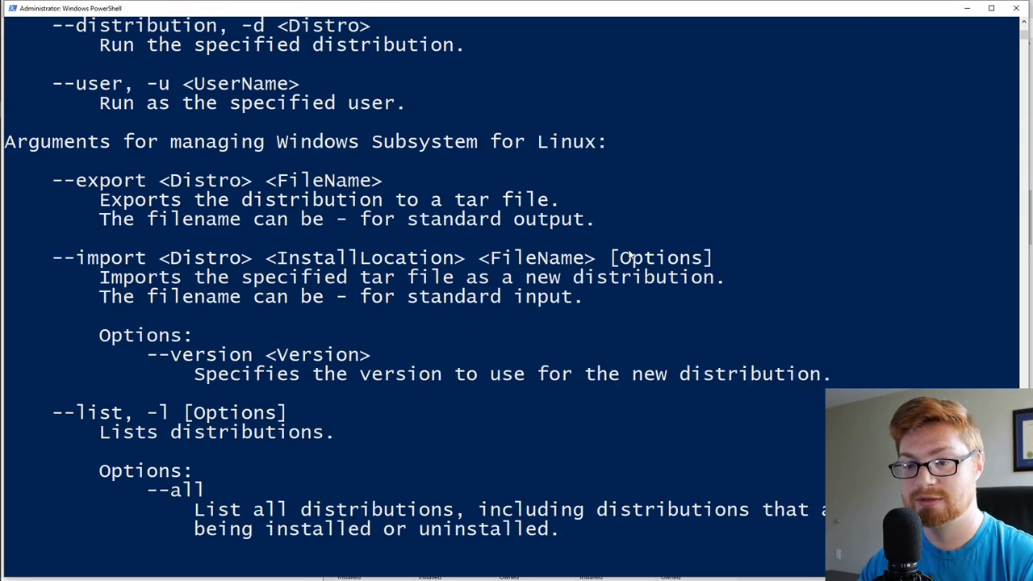
{"action": "scroll", "scroll_direction": "down", "scroll_amount": 3}
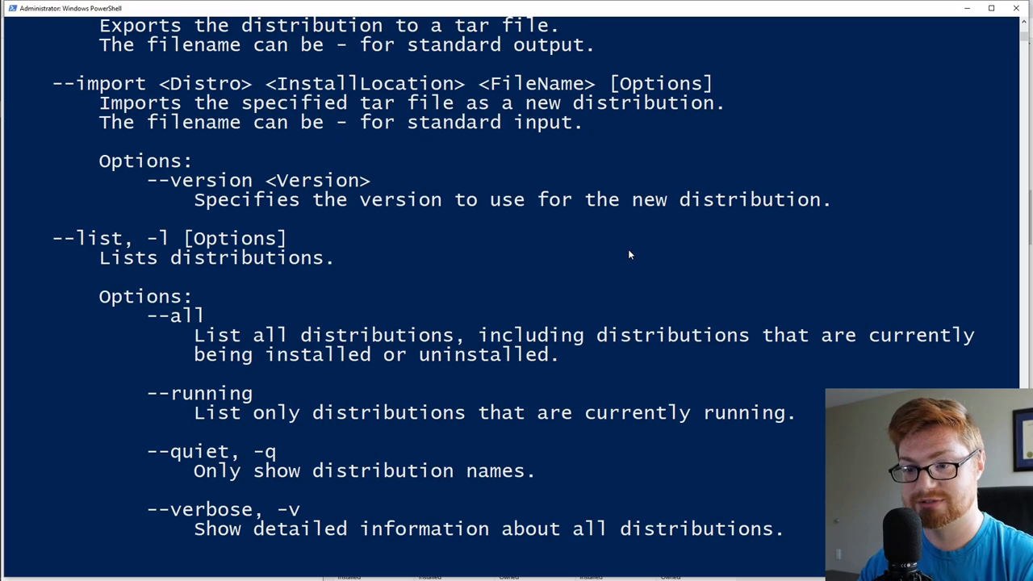
{"action": "scroll", "scroll_direction": "down", "scroll_amount": 3}
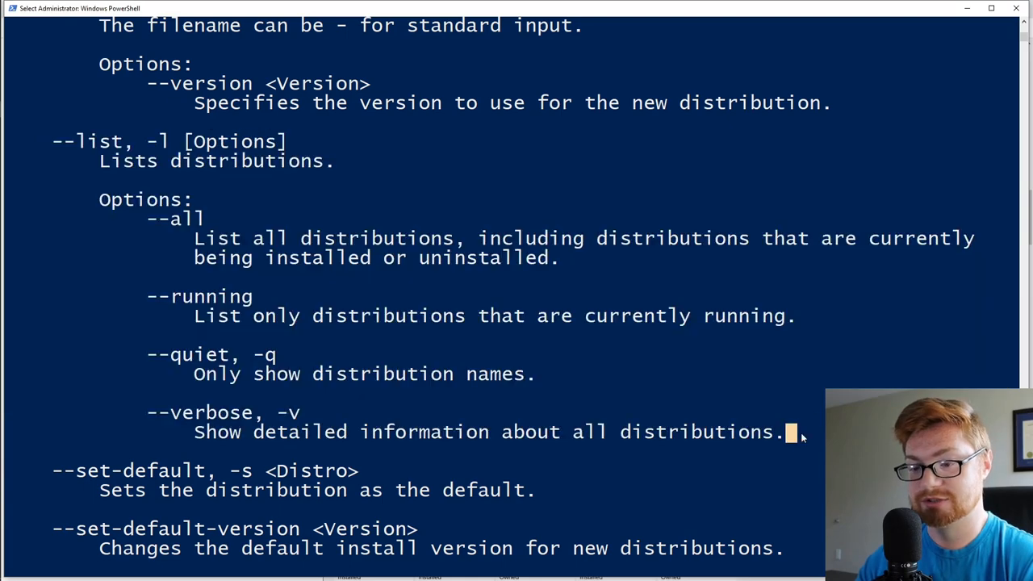
{"action": "scroll", "scroll_direction": "down", "scroll_amount": 3}
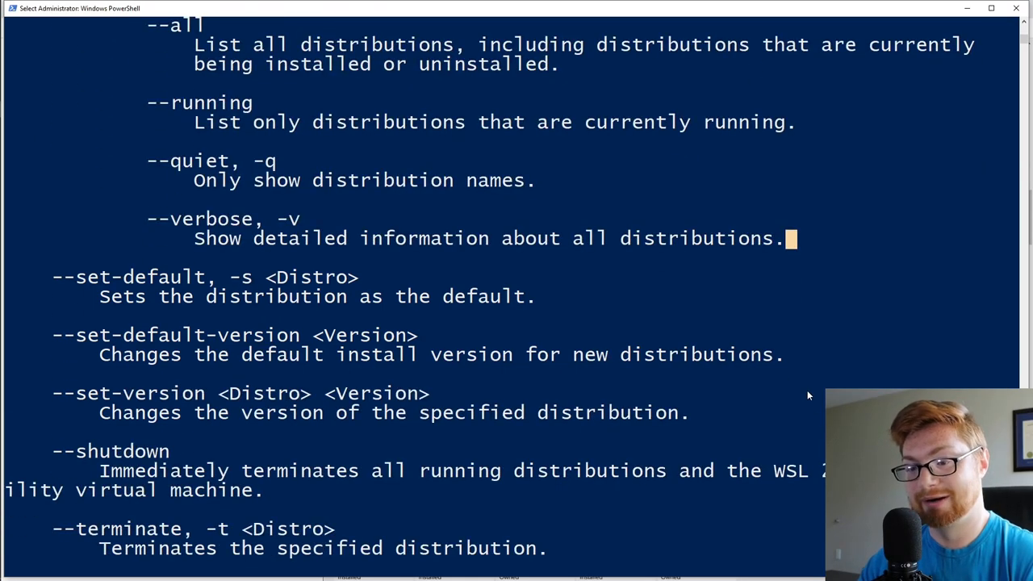
{"action": "scroll", "scroll_direction": "down", "scroll_amount": 3}
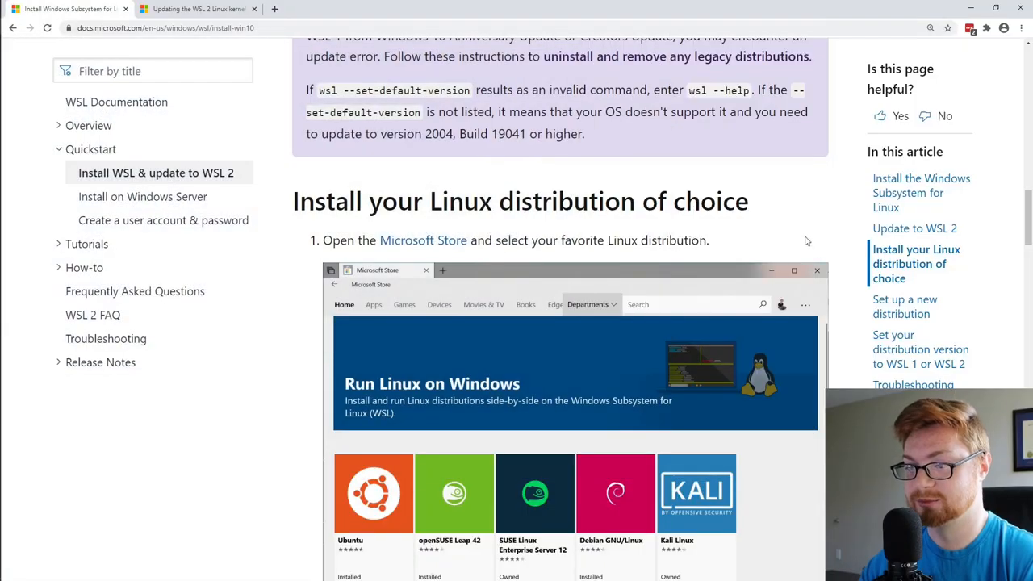
- Scroll to the Microsoft Store links for each distribution, from Ubuntu releases to Alpine WSL
{"action": "scroll", "scroll_direction": "down", "scroll_amount": 3}
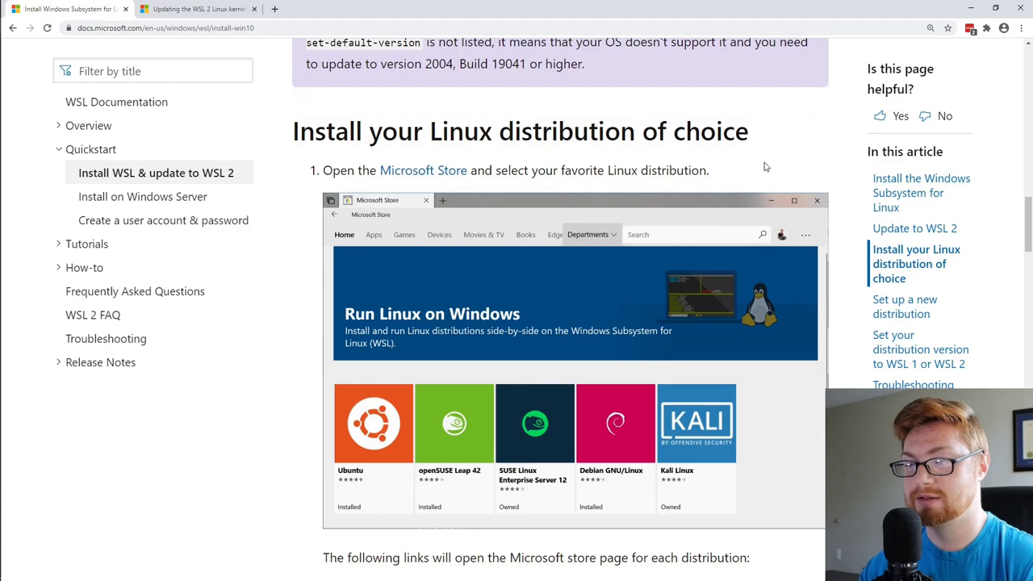
{"action": "scroll", "scroll_direction": "down", "scroll_amount": 3}
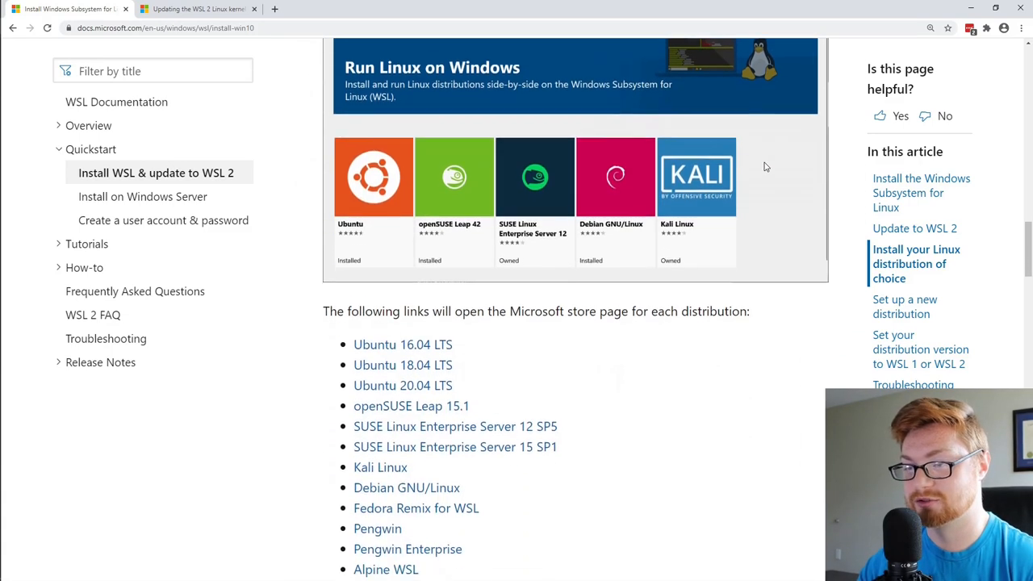
{"action": "scroll", "scroll_direction": "down", "scroll_amount": 3}
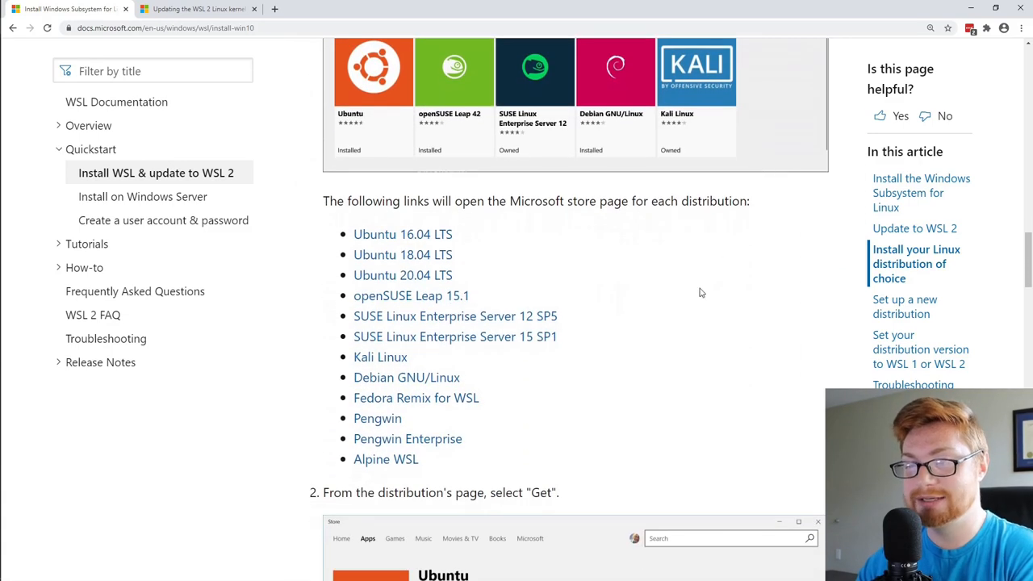
{"action": "mouse_move", "coordinate": [516, 264]}
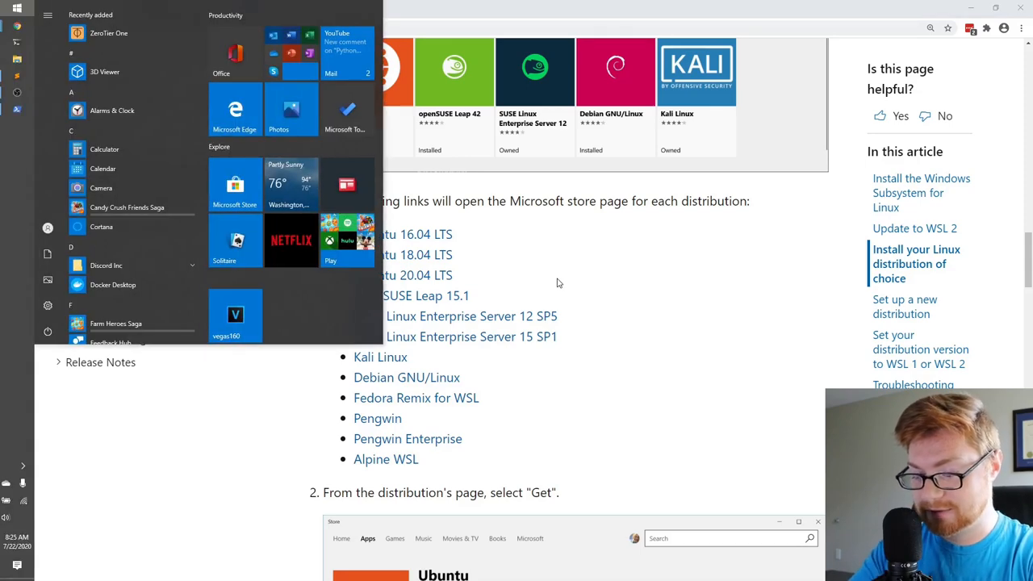
- Launch Microsoft Store from Start and search for 'ubuntu'
{"action": "type", "text": "imicr"}
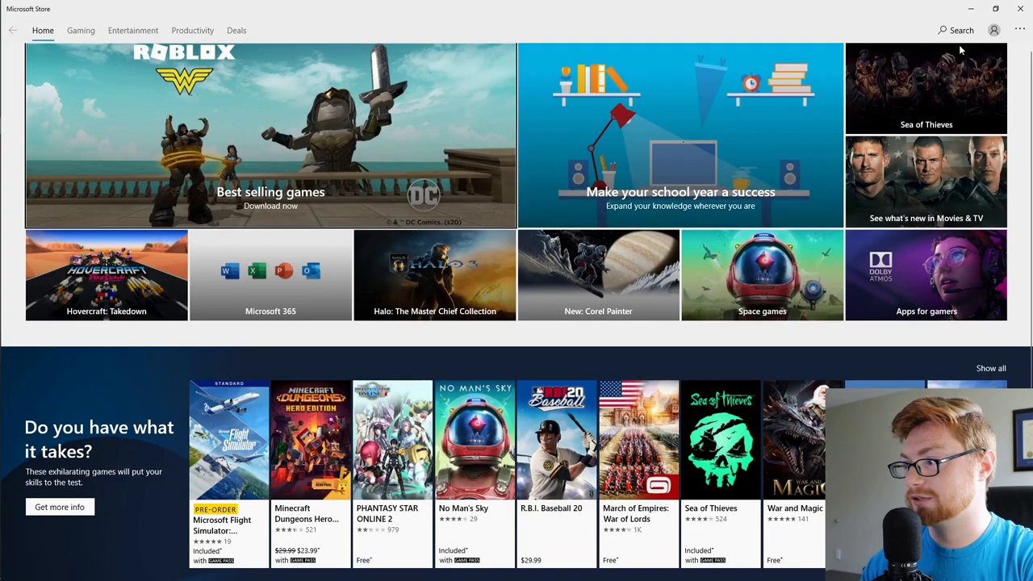
{"action": "left_click", "coordinate": [959, 29]}
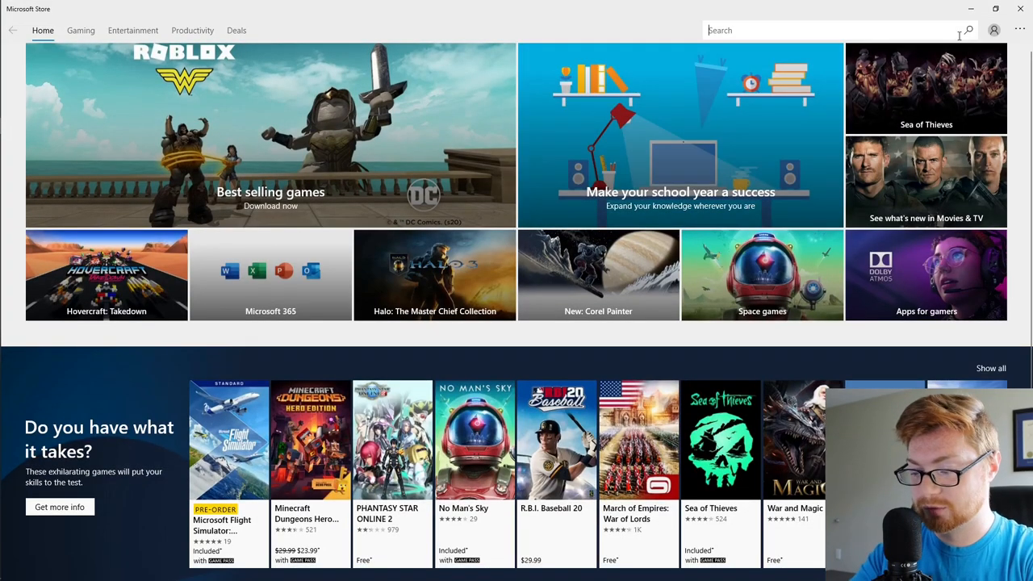
{"action": "type", "text": "ubuntu"}
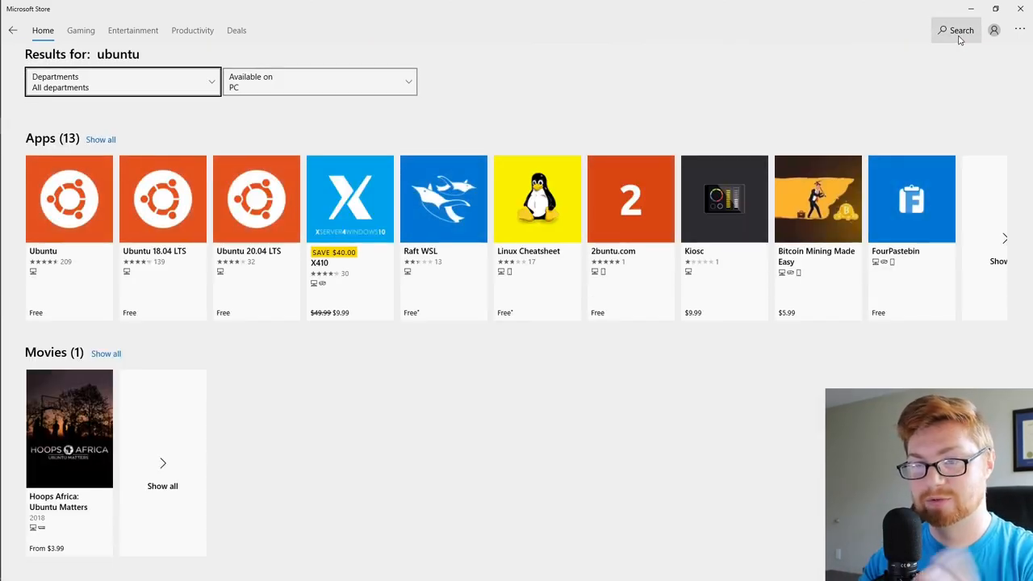
{"action": "mouse_move", "coordinate": [72, 287]}
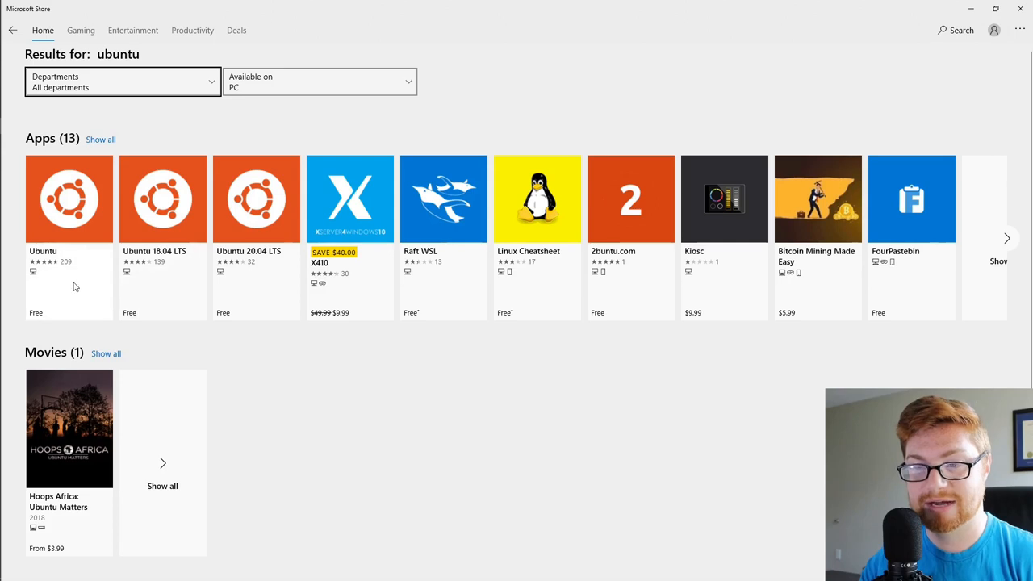
{"action": "mouse_move", "coordinate": [60, 255]}
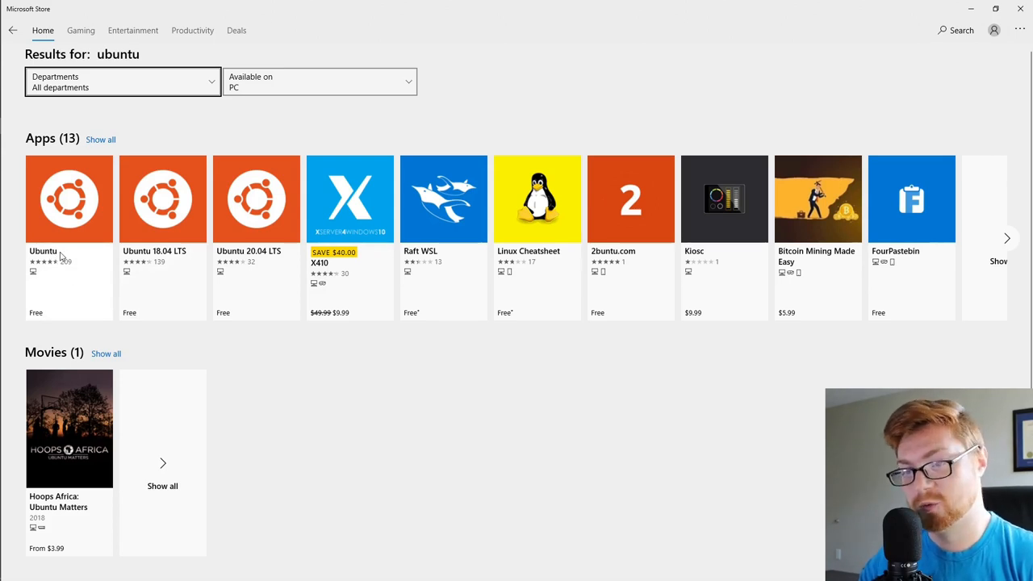
{"action": "mouse_move", "coordinate": [116, 261]}
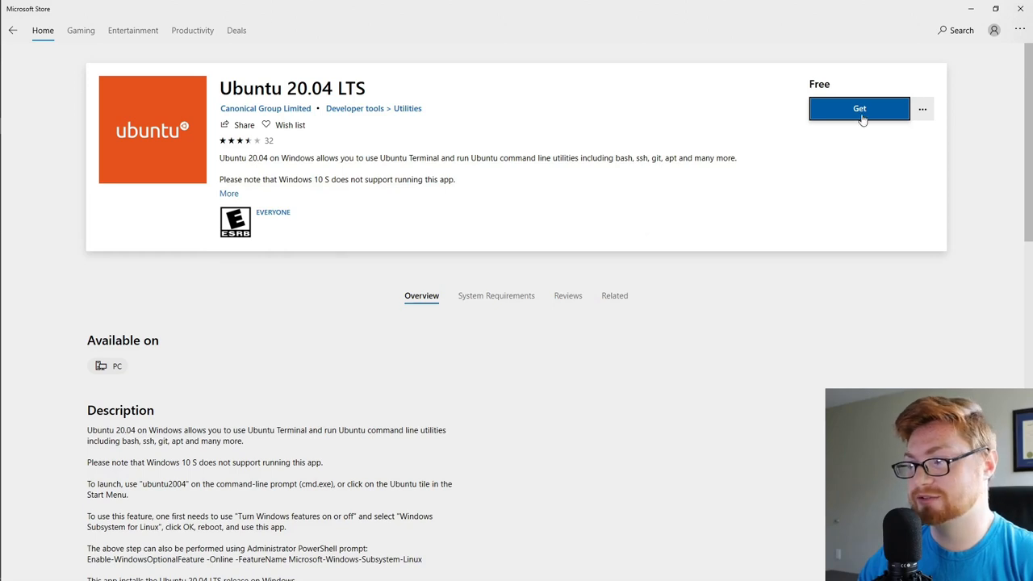
- Get the free Ubuntu 20.04 LTS app and install it on this PC
{"action": "left_click", "coordinate": [858, 108]}
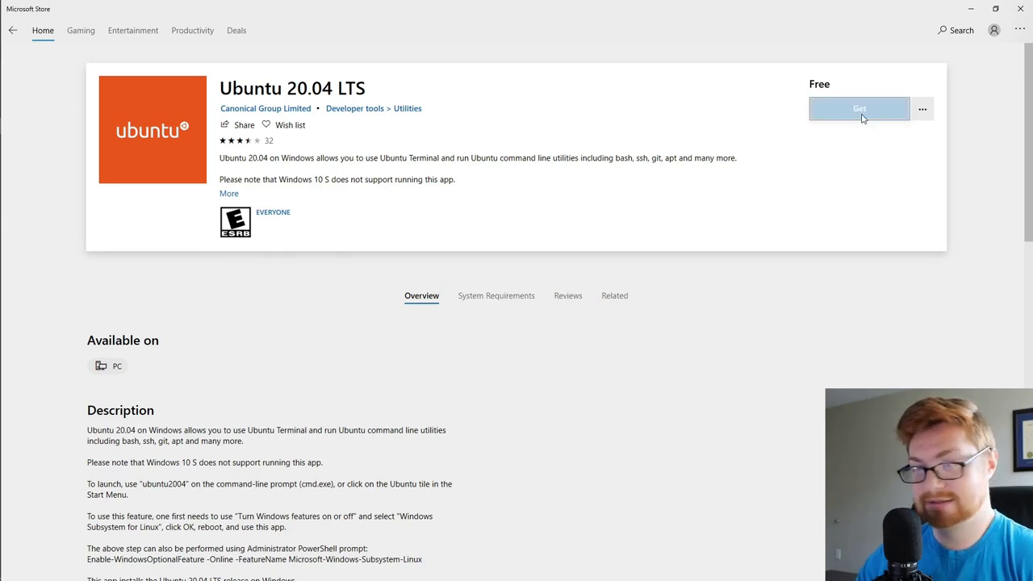
{"action": "left_click", "coordinate": [858, 108]}
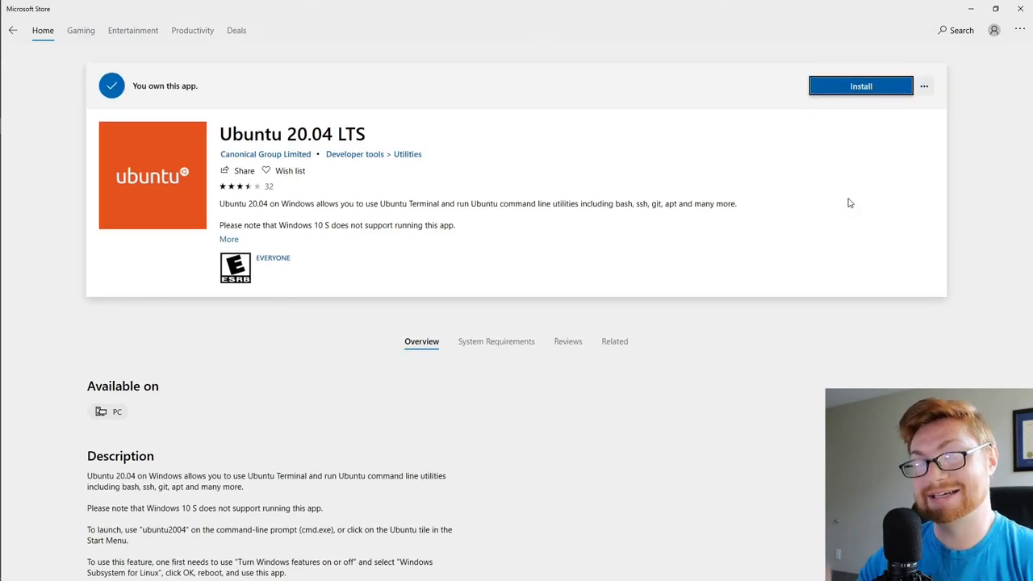
{"action": "left_click", "coordinate": [861, 86]}
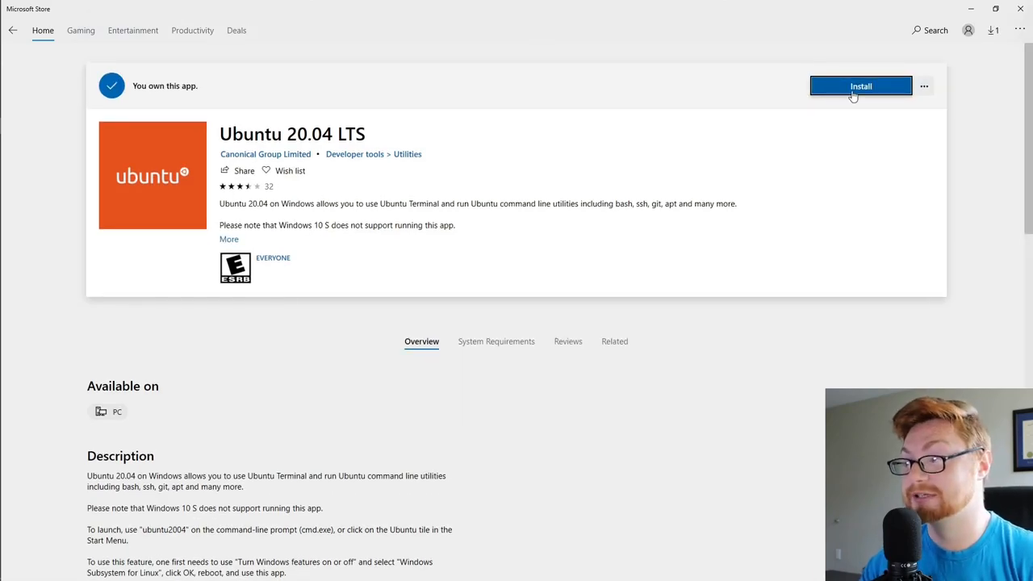
{"action": "left_click", "coordinate": [859, 85]}
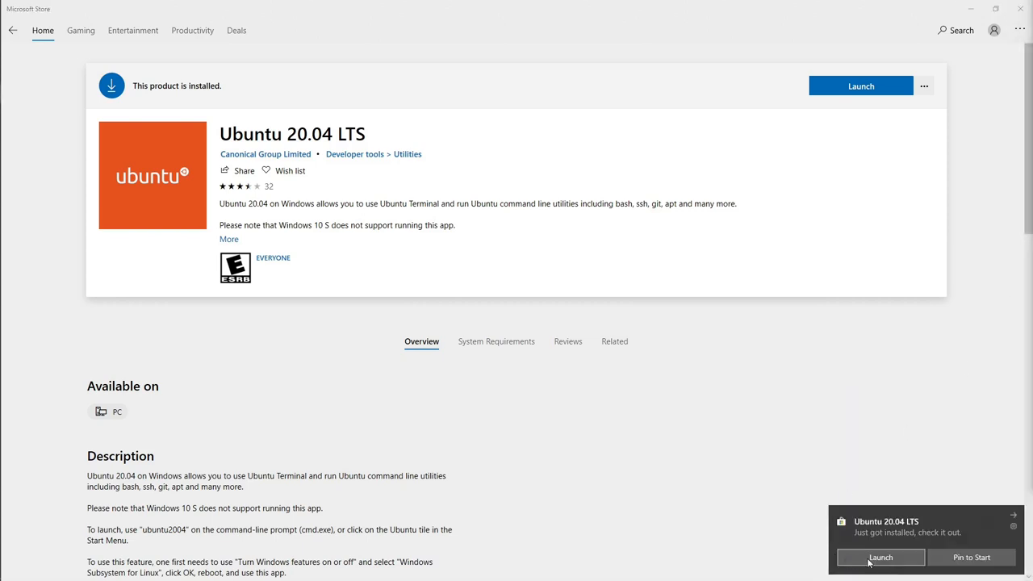
- Launch Ubuntu 20.04 LTS and give its console a larger font via Properties
{"action": "left_click", "coordinate": [881, 557]}
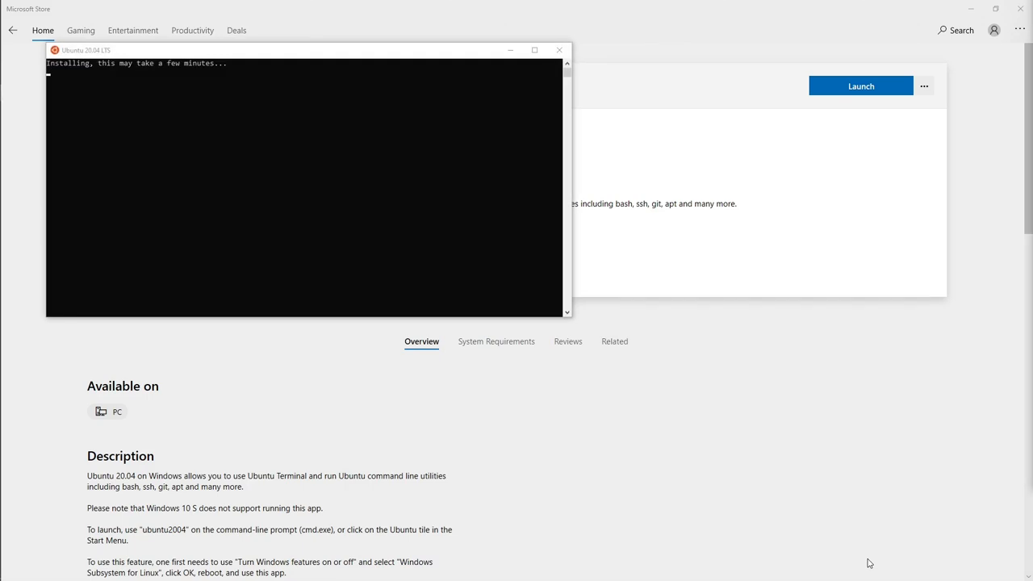
{"action": "mouse_move", "coordinate": [529, 362]}
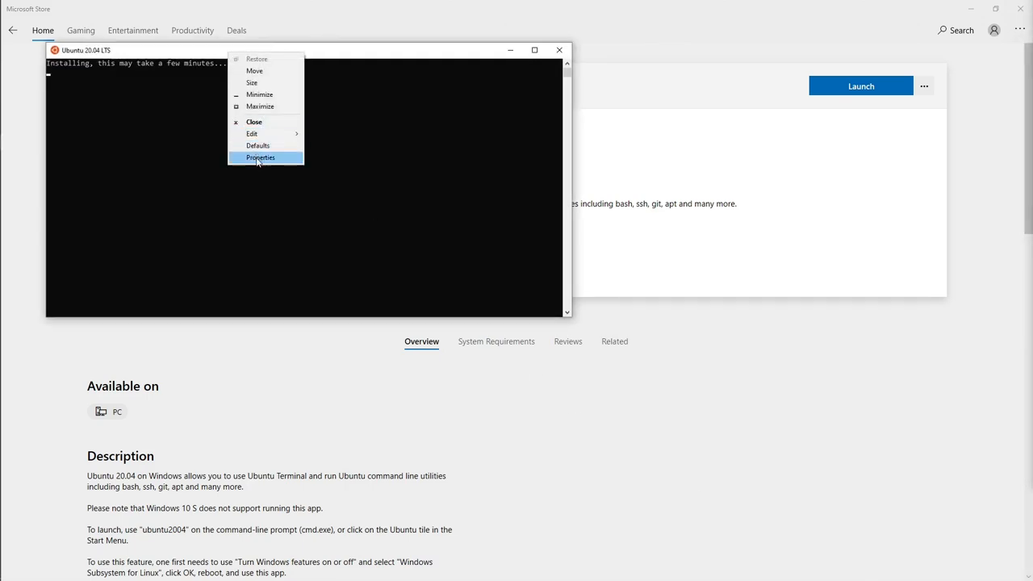
{"action": "left_click", "coordinate": [262, 158]}
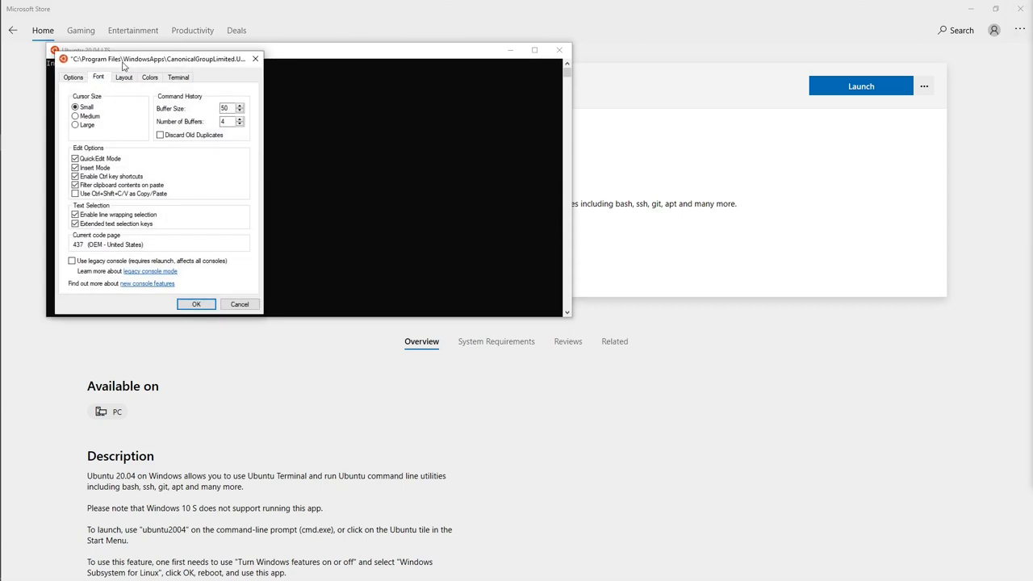
{"action": "left_click", "coordinate": [100, 77]}
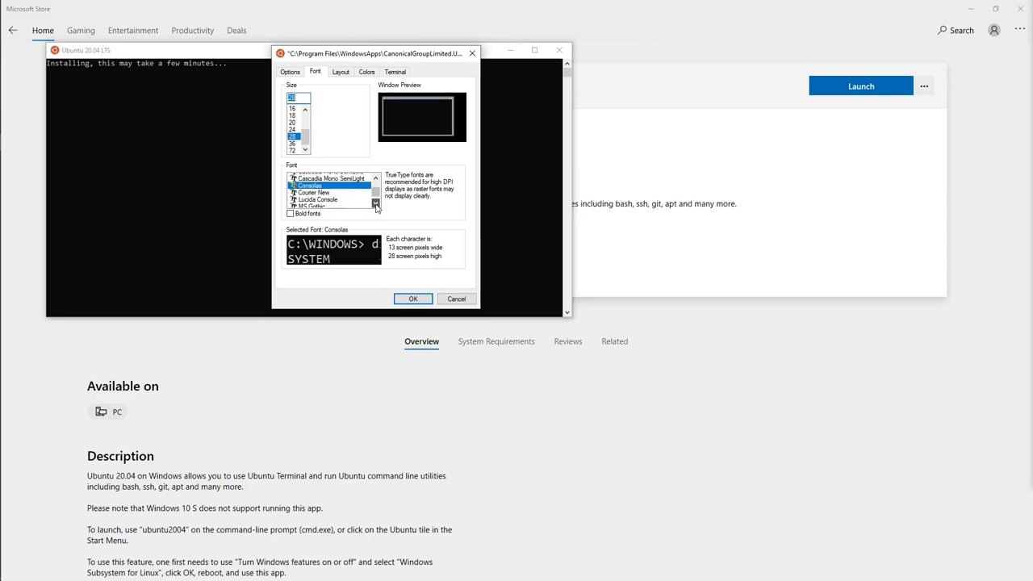
{"action": "left_click", "coordinate": [413, 298]}
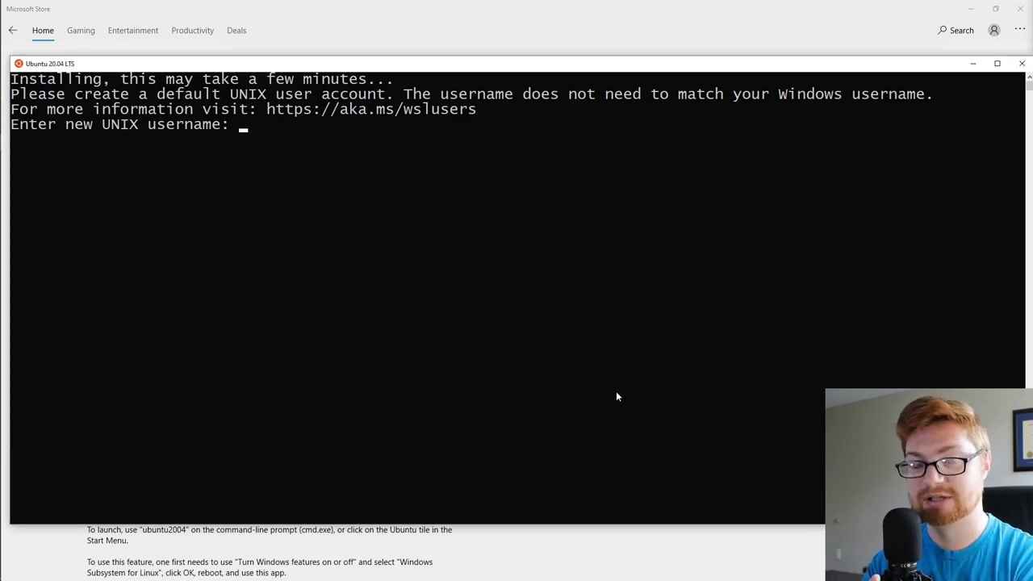
- Create UNIX user 'john' with a password, reaching the welcome banner and shell prompt
{"action": "type", "text": "john"}
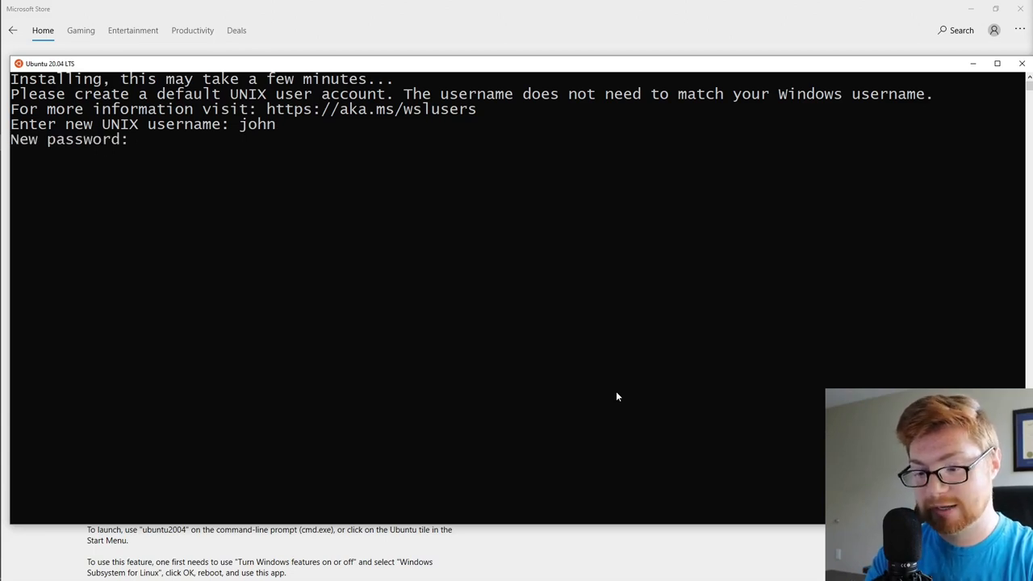
{"action": "key", "text": "Enter"}
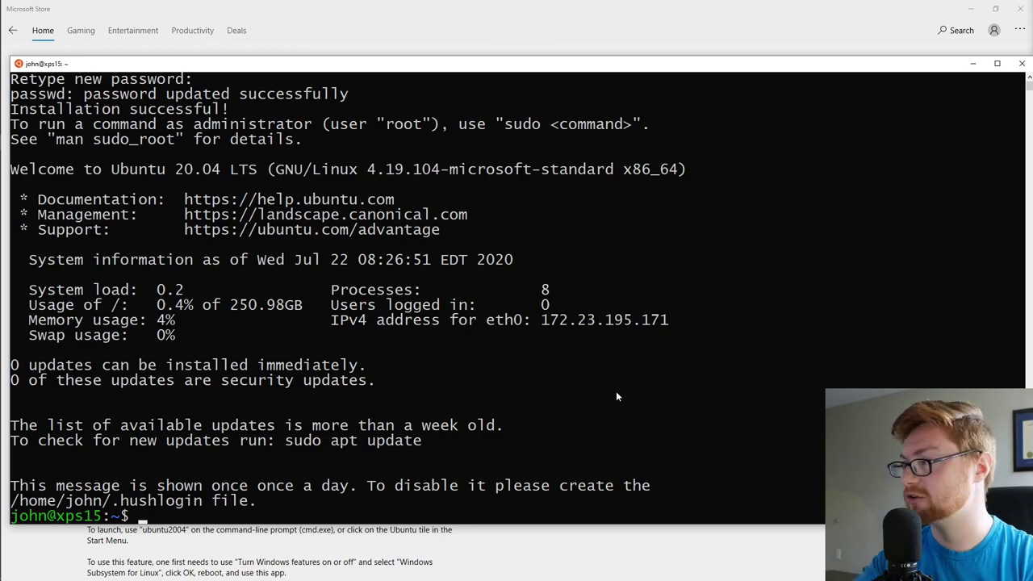
{"action": "mouse_move", "coordinate": [483, 500]}
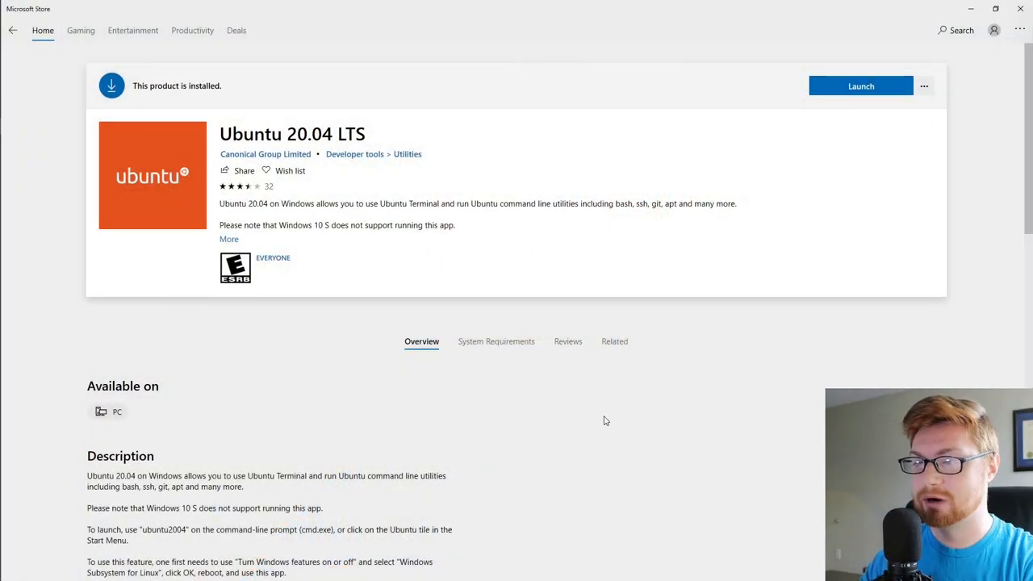
{"action": "mouse_move", "coordinate": [586, 387]}
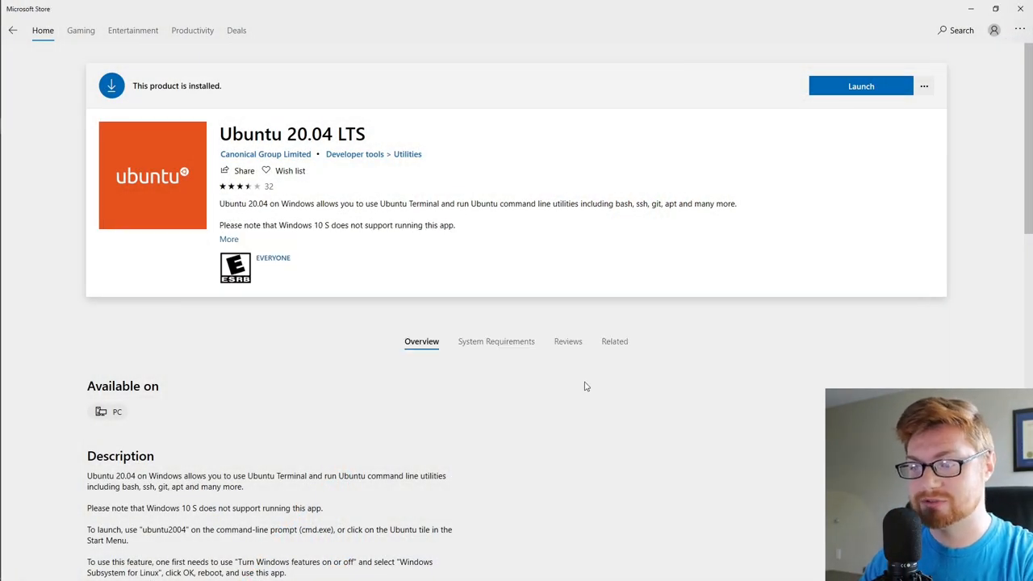
{"action": "scroll", "scroll_direction": "down", "scroll_amount": 3}
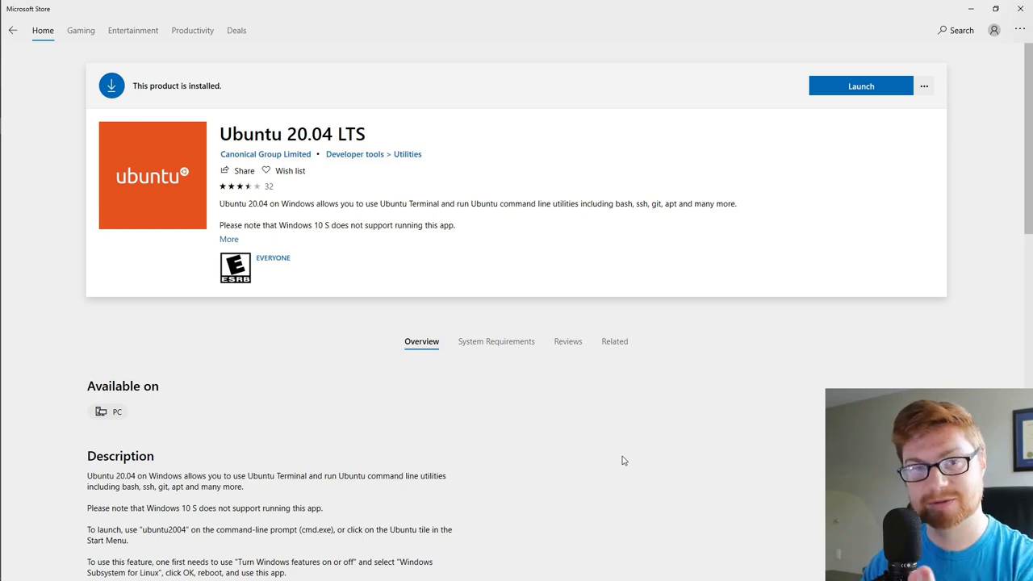
{"action": "mouse_move", "coordinate": [617, 426]}
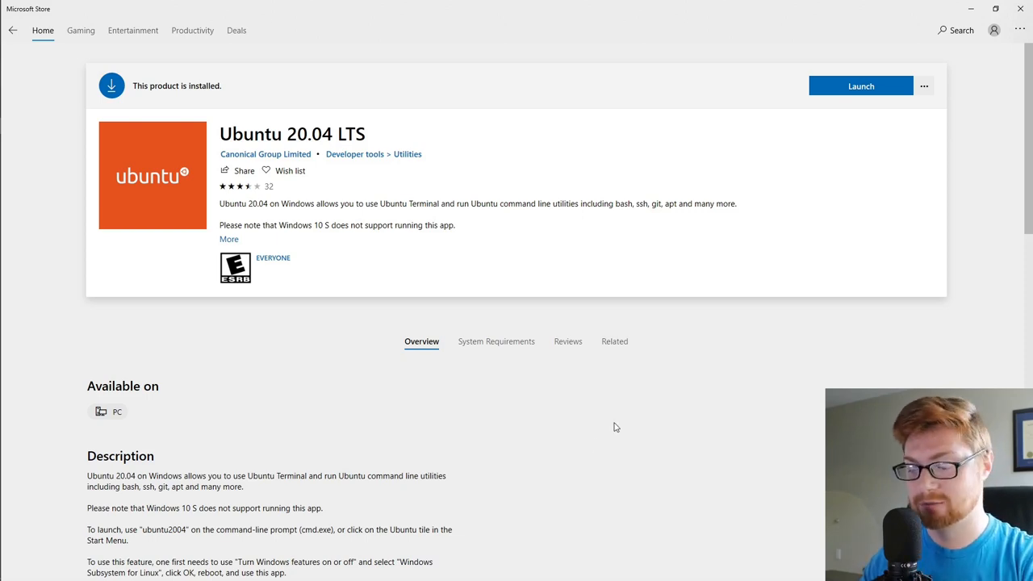
{"action": "type", "text": "wsl"}
{"action": "type", "text": "cd"}
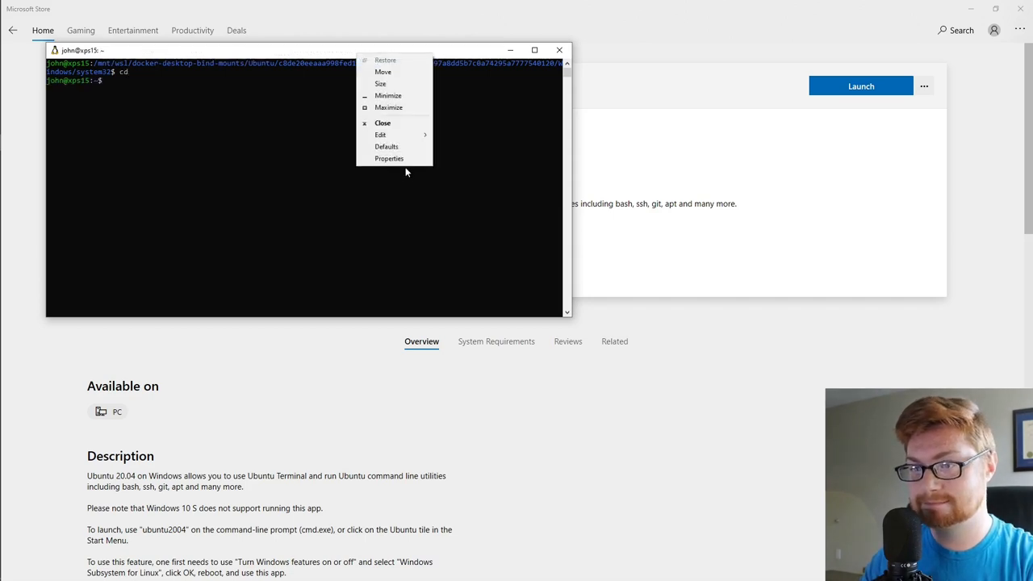
- Give the Ubuntu console a much larger font through its Properties dialog
{"action": "left_click", "coordinate": [387, 158]}
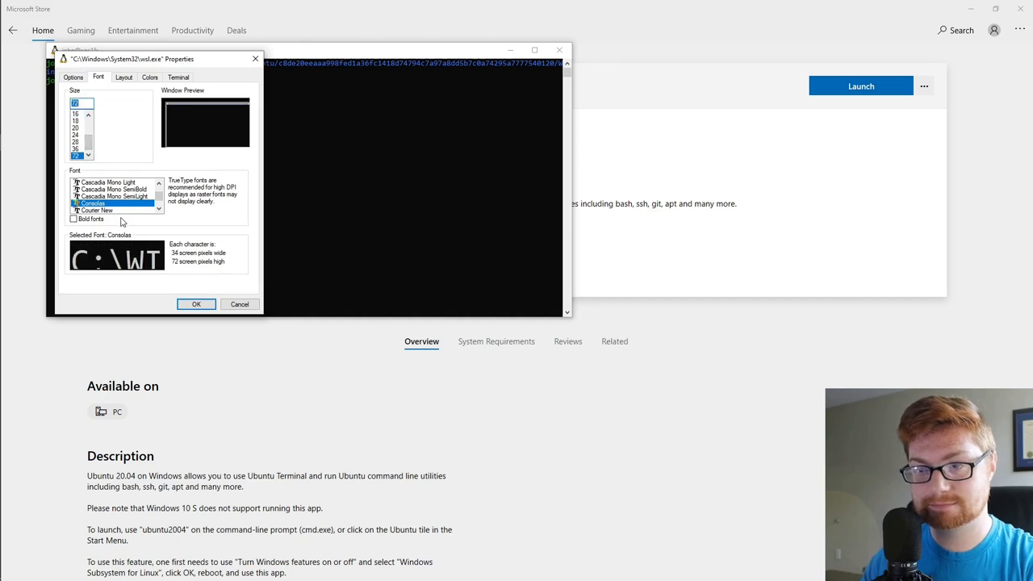
{"action": "left_click", "coordinate": [101, 203]}
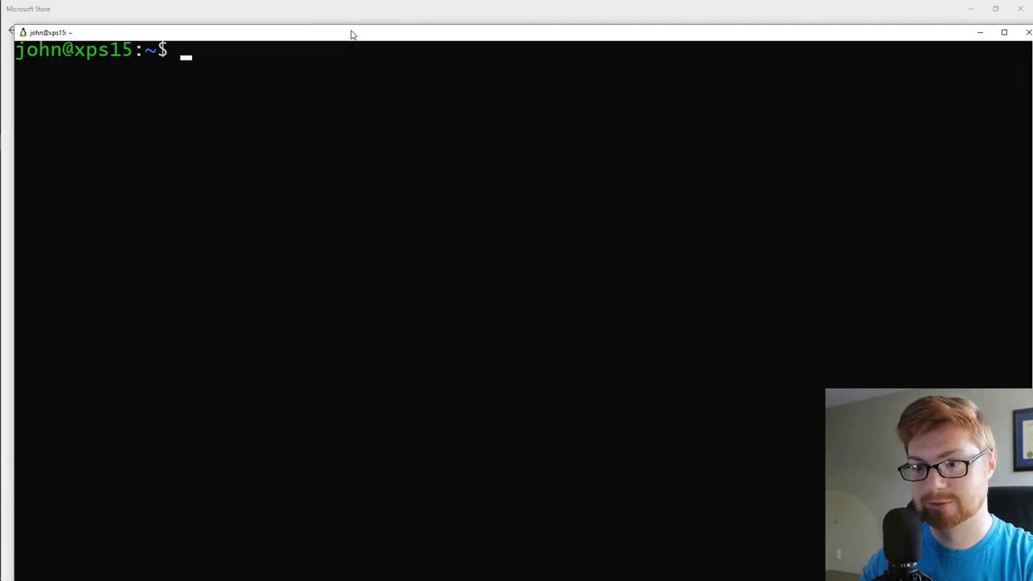
- Confirm the user with pwd, id and whoami, then cd up to the Linux root and list it
{"action": "type", "text": "pwd"}
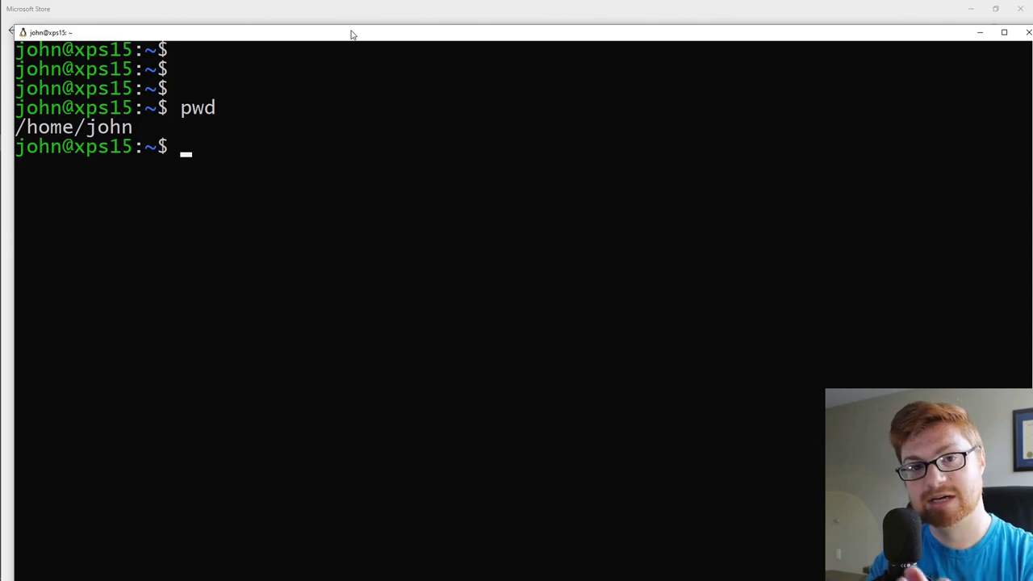
{"action": "type", "text": "id"}
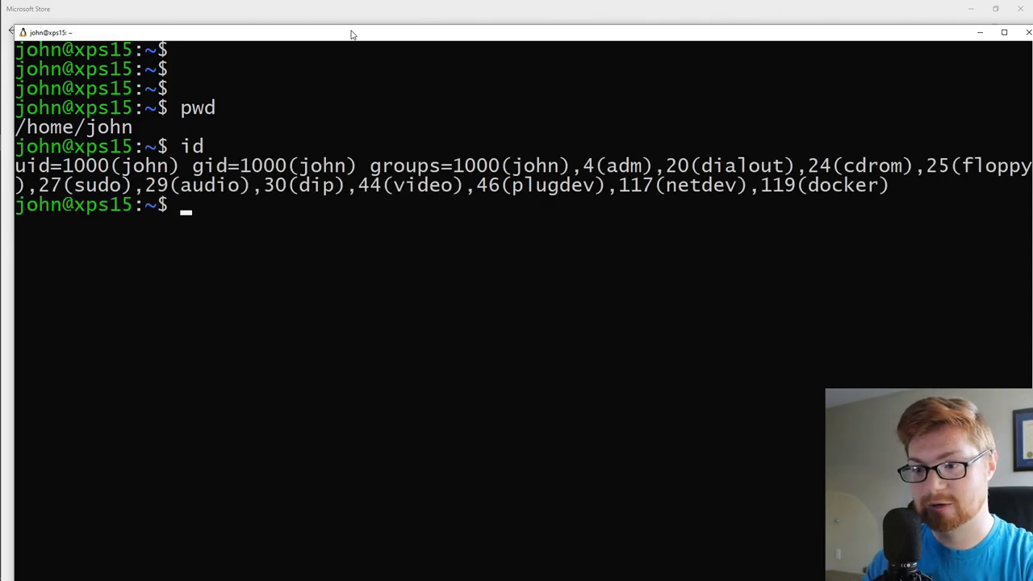
{"action": "type", "text": "whoami"}
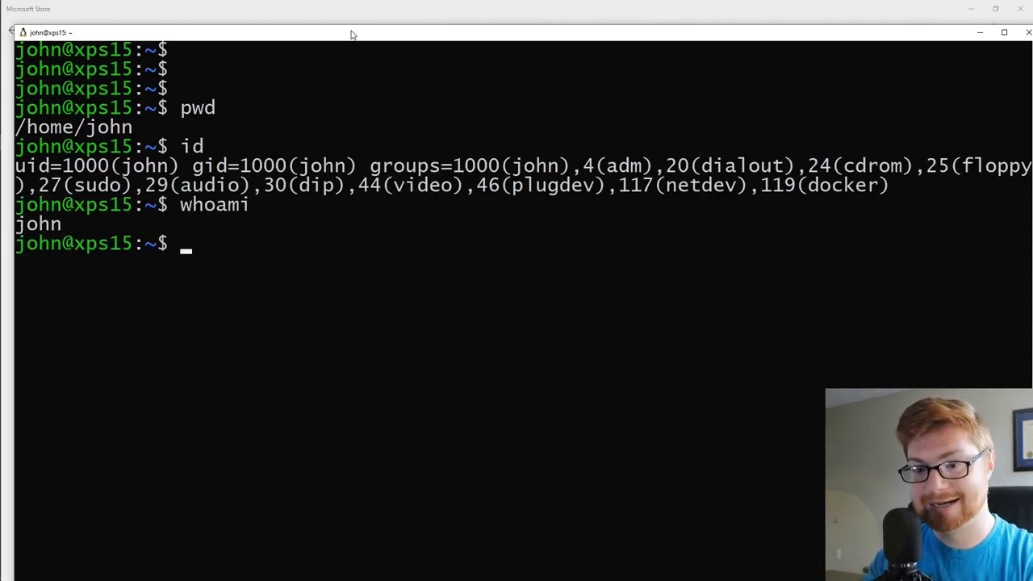
{"action": "type", "text": "cd .."}
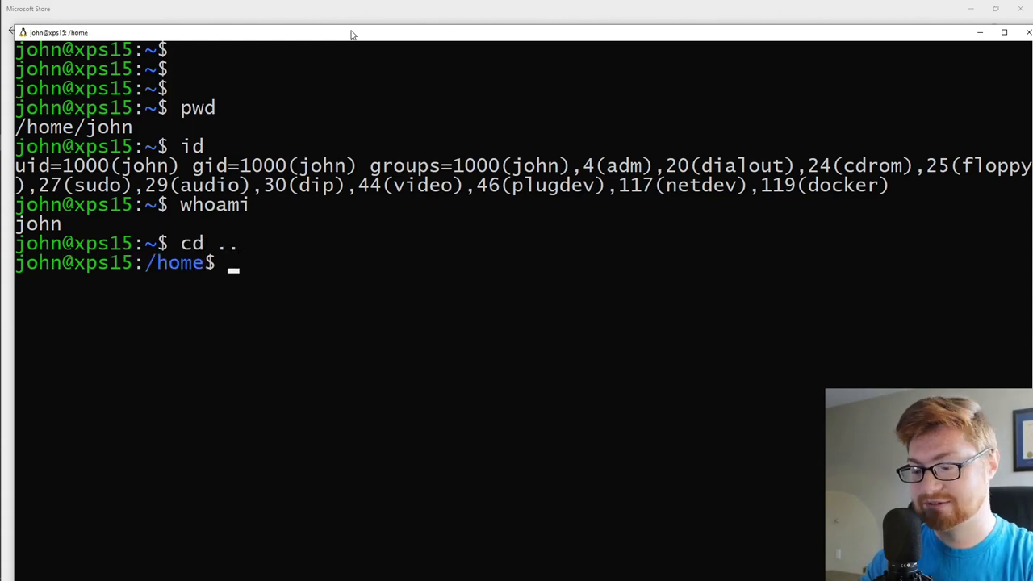
{"action": "type", "text": "cd .."}
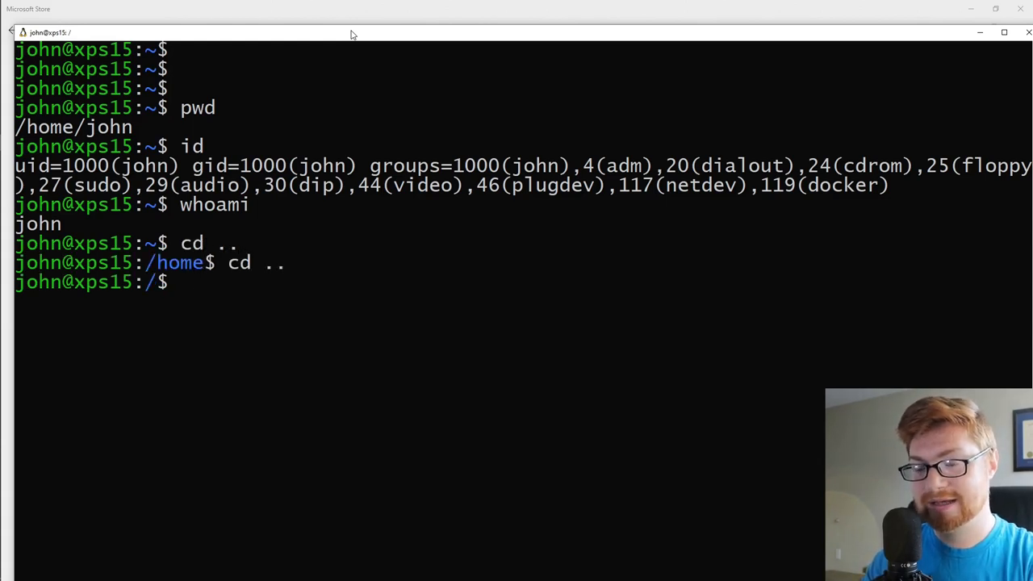
{"action": "type", "text": "dir"}
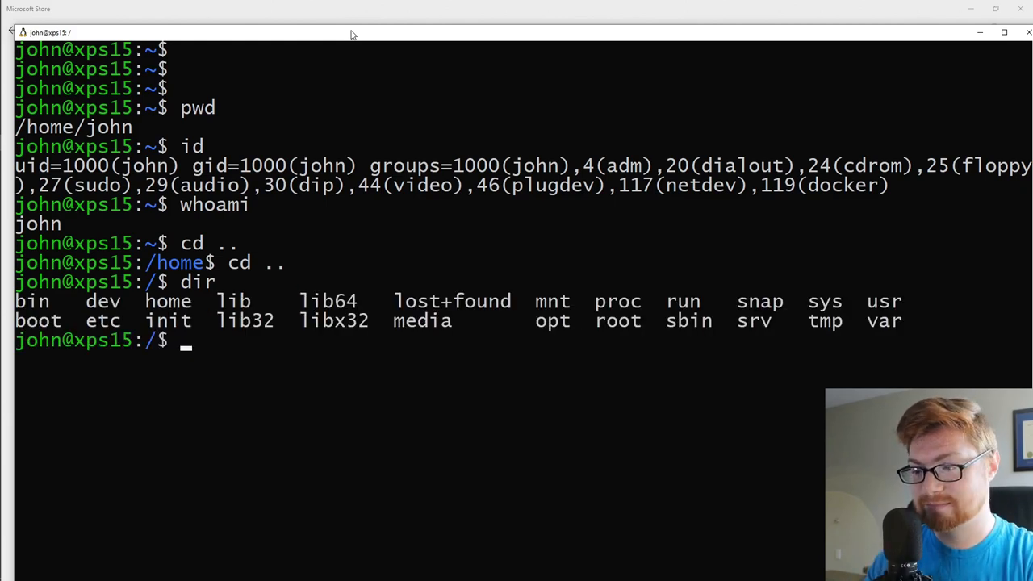
- Browse into /mnt and then /mnt/c, listing the Windows C: drive contents
{"action": "type", "text": "cd mnt"}
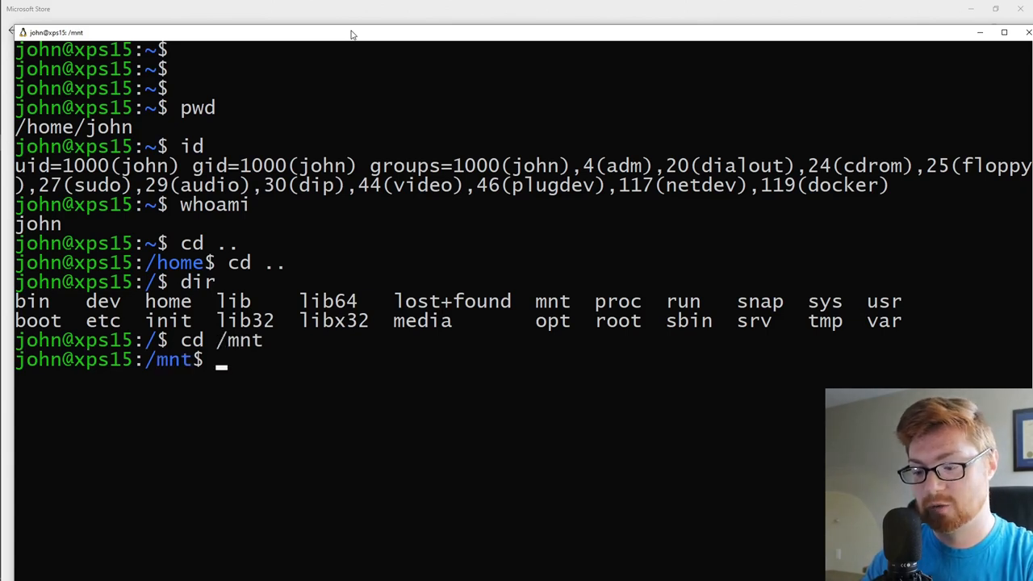
{"action": "type", "text": "dir"}
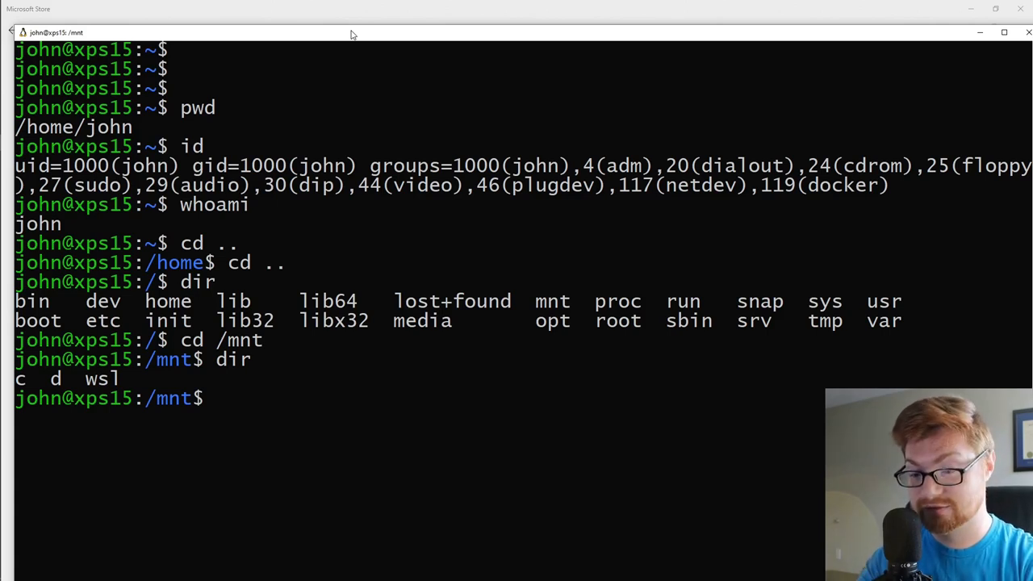
{"action": "type", "text": "cd c"}
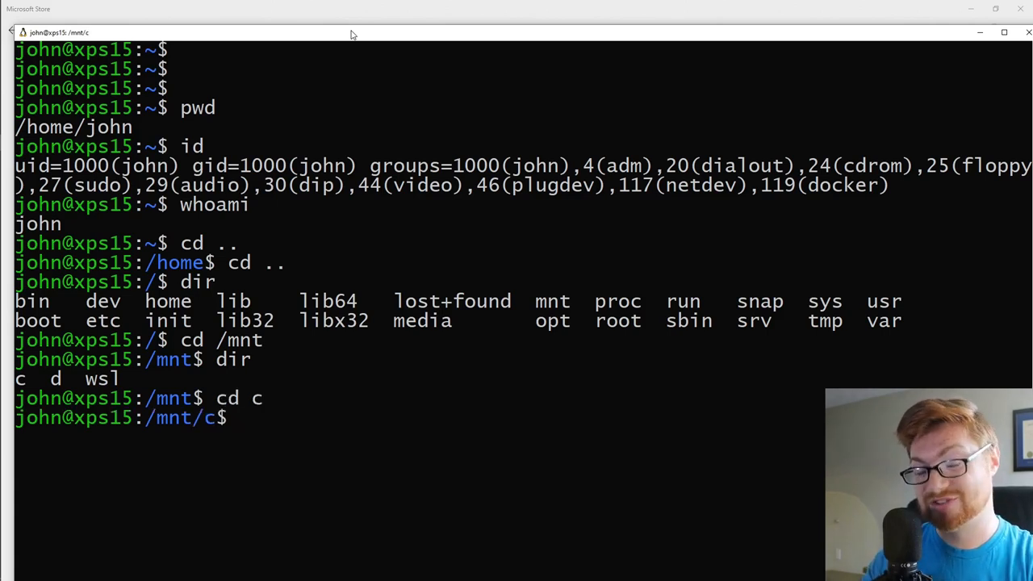
{"action": "type", "text": "dir"}
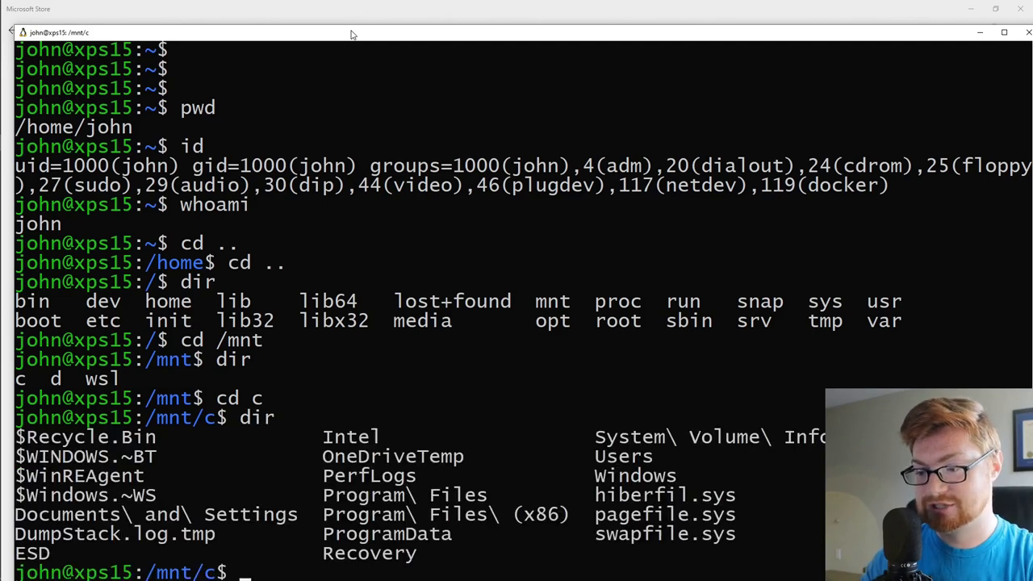
{"action": "mouse_move", "coordinate": [297, 35]}
{"action": "type", "text": "cd"}
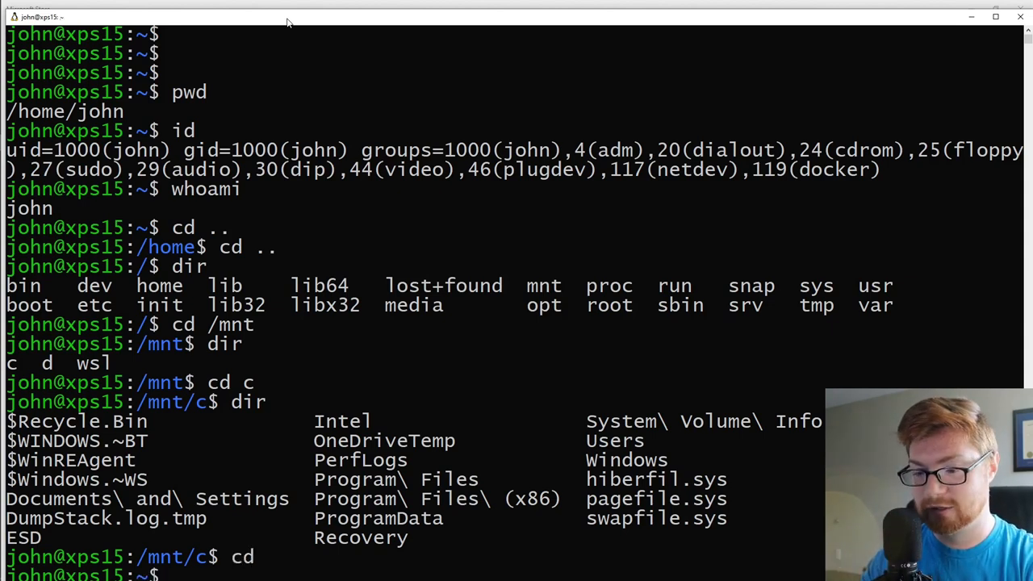
- Launch explorer.exe and explorer.exe . from WSL to show john's home folder, then close it
{"action": "type", "text": "explo"}
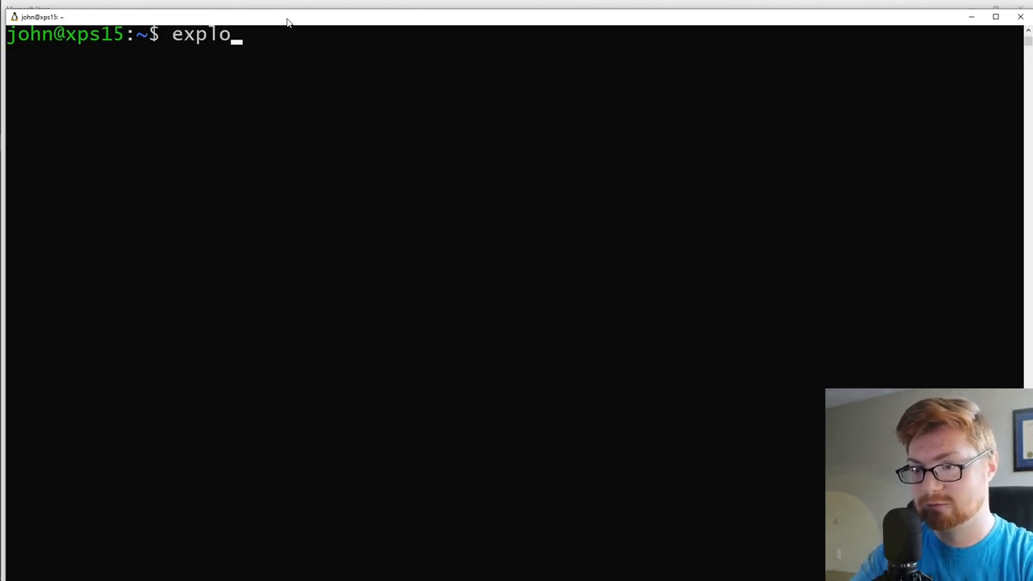
{"action": "type", "text": "rer.exe"}
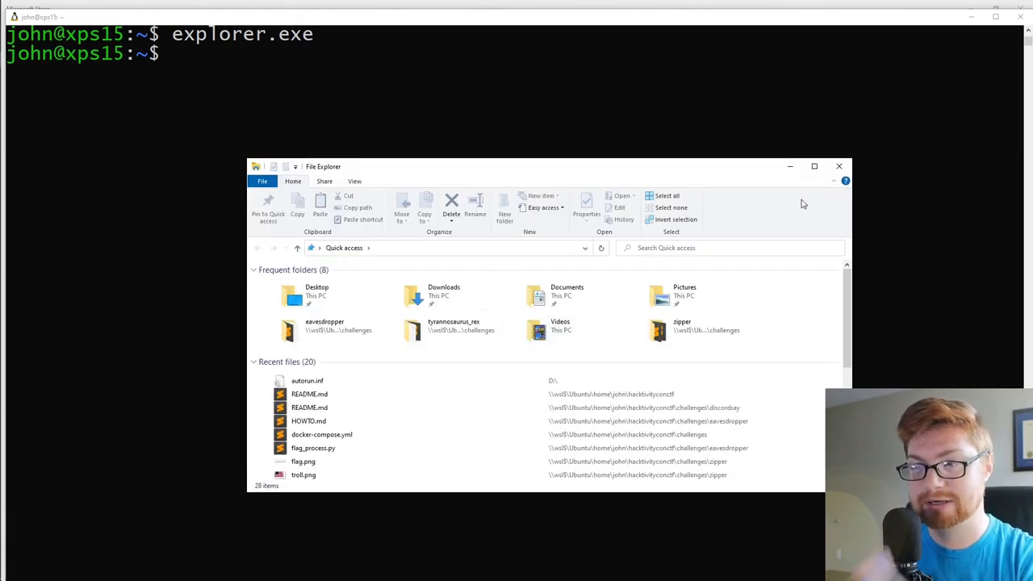
{"action": "type", "text": "explorer.exe ."}
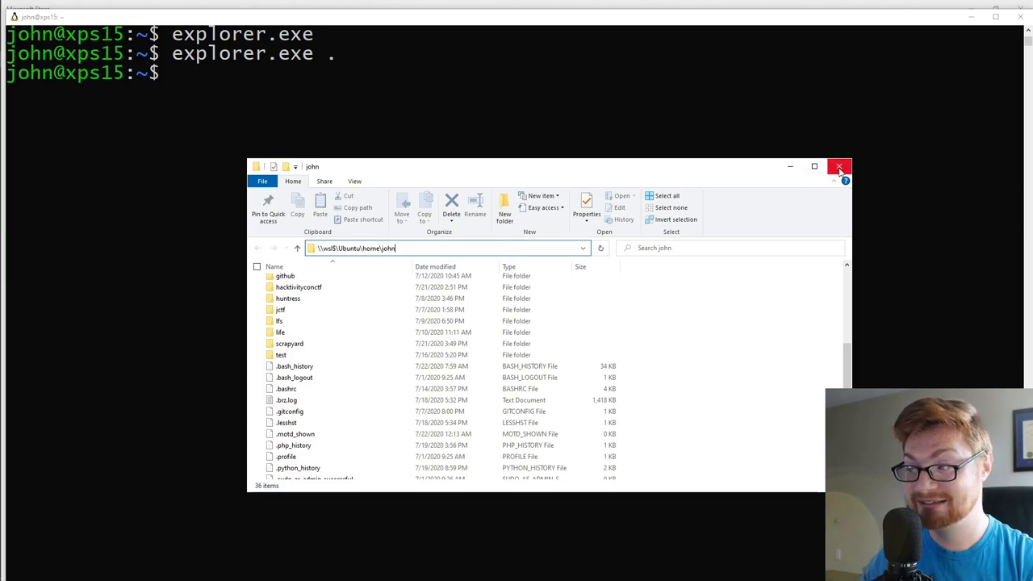
{"action": "left_click", "coordinate": [839, 167]}
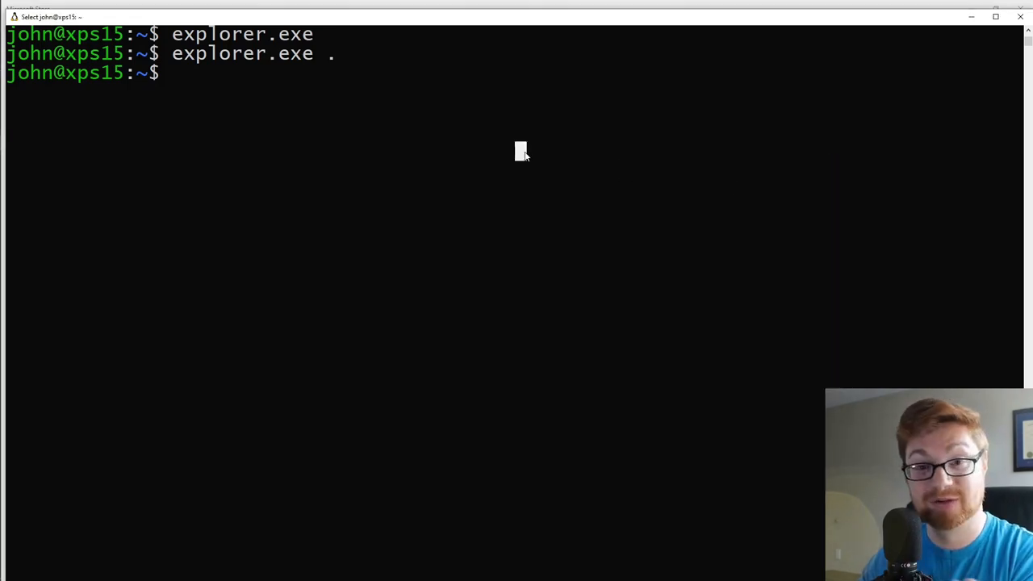
- Compose the path /mnt/c/Program Files/Sublime Text 3/subl with Tab completion, fixing a typo
{"action": "type", "text": "/mn"}
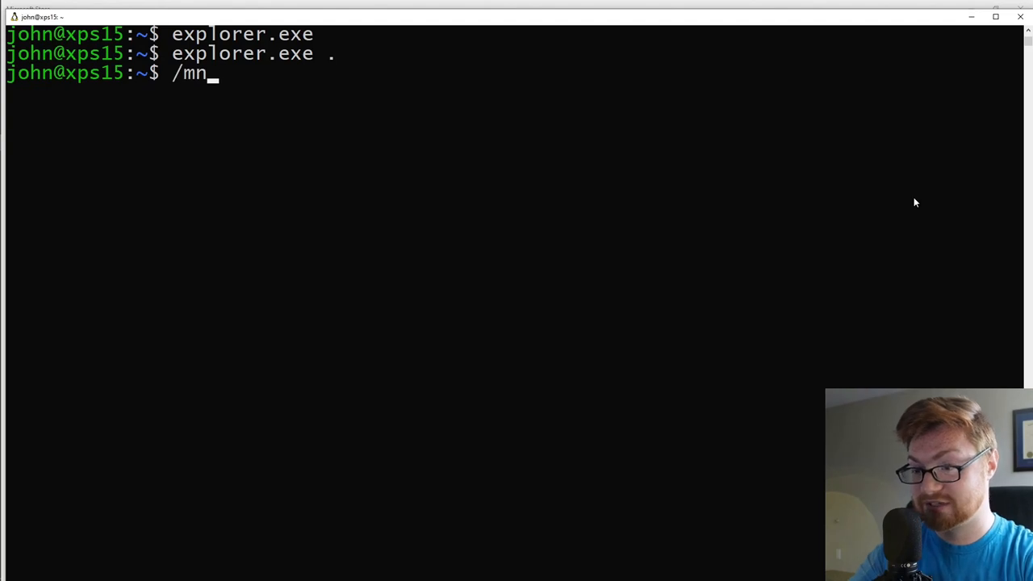
{"action": "type", "text": "t/c/"}
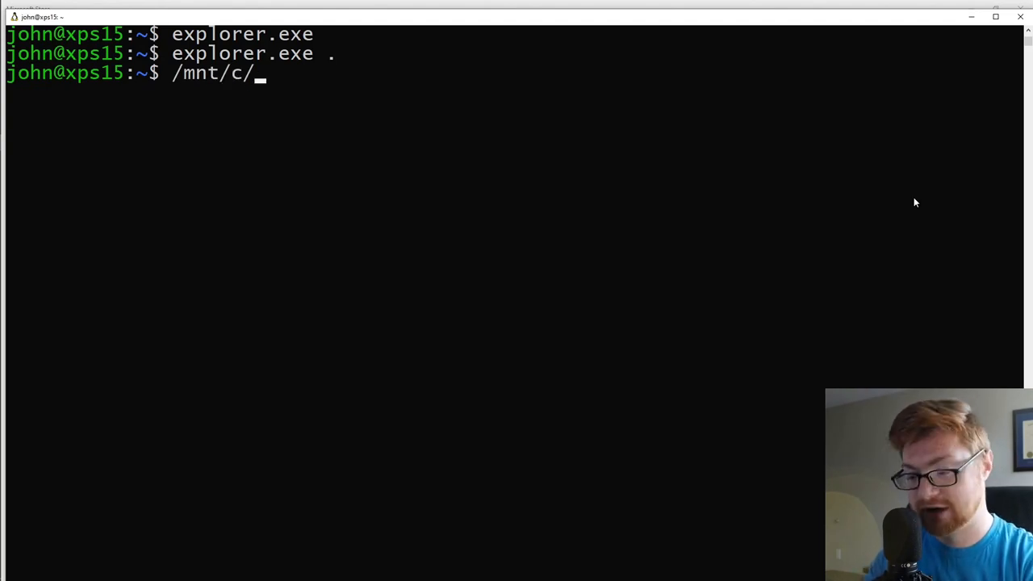
{"action": "type", "text": "Program\\ Files\\ \\(x86\\)/"}
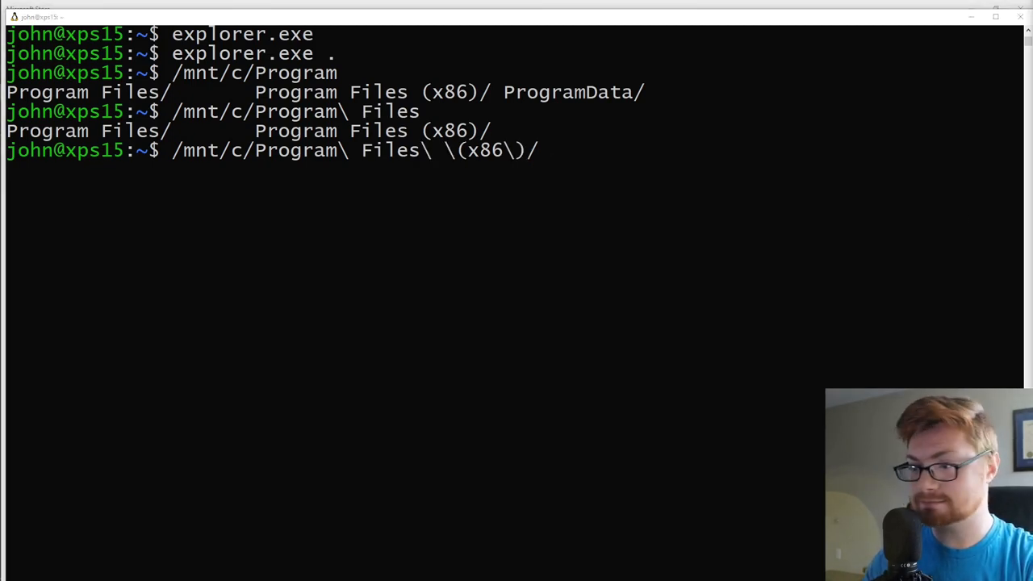
{"action": "type", "text": "Sublime"}
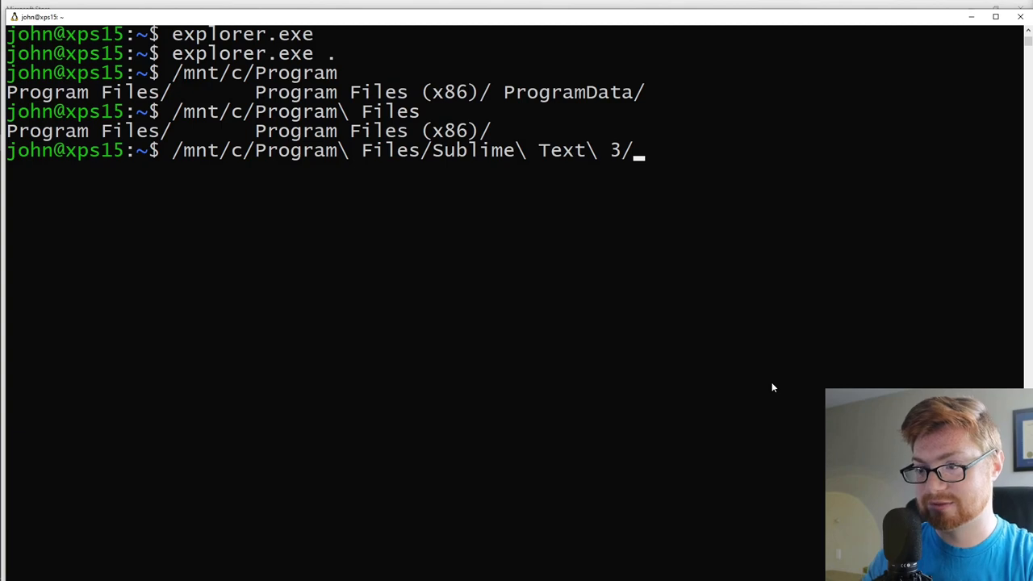
{"action": "type", "text": "x"}
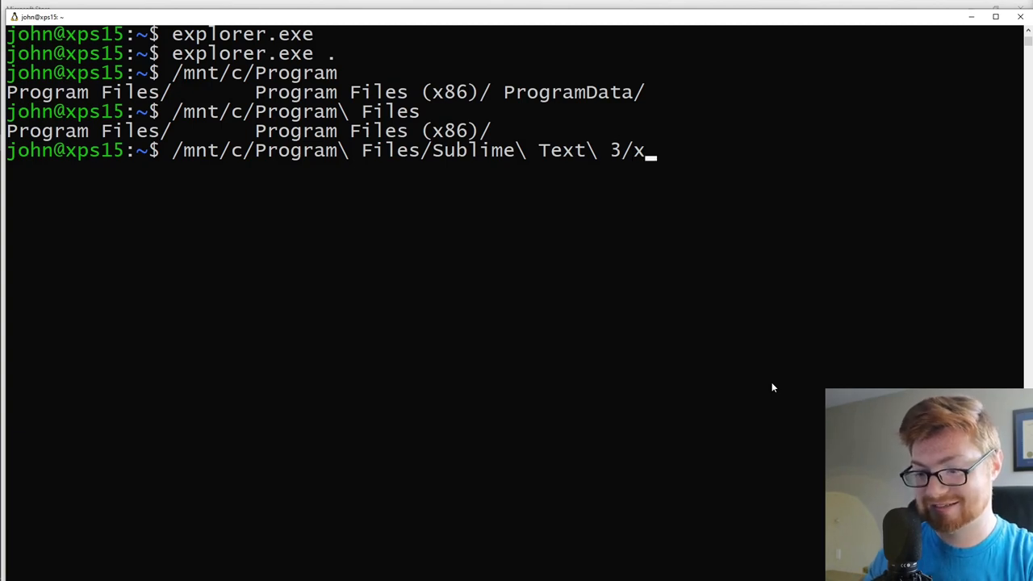
{"action": "key", "text": "BackSpace"}
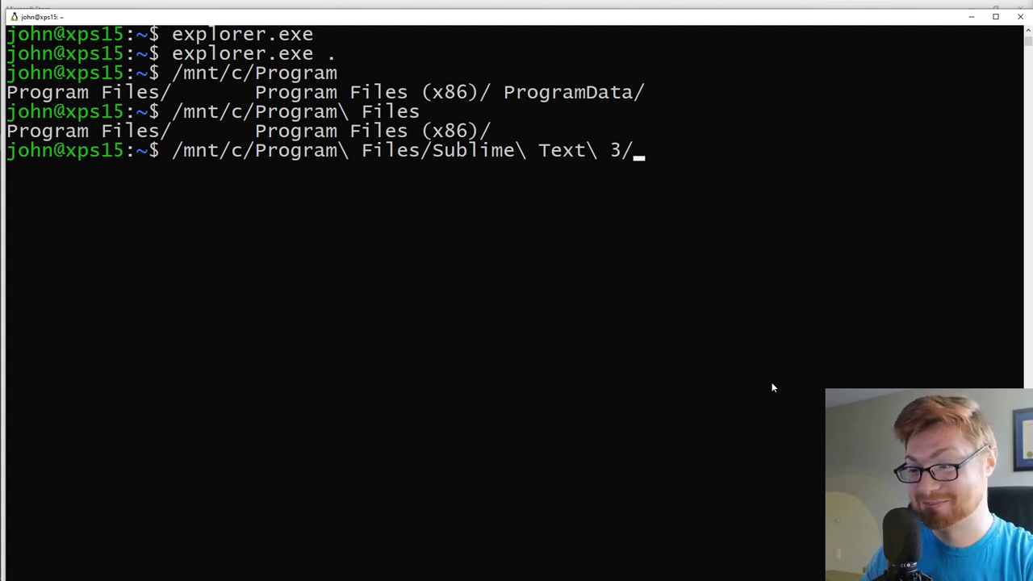
{"action": "type", "text": "subl"}
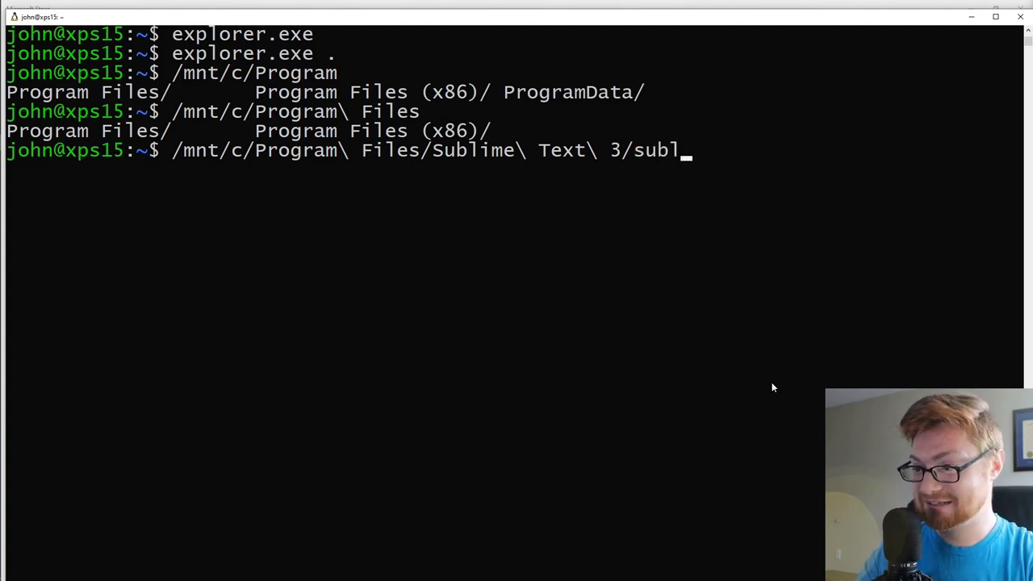